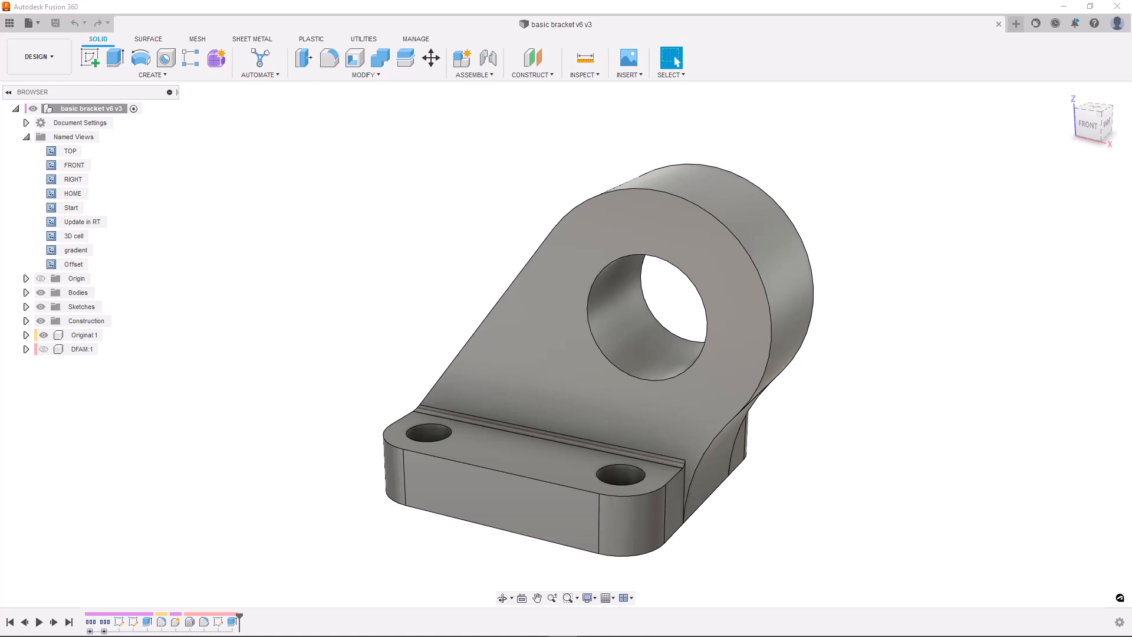
{"action": "mouse_move", "coordinate": [947, 334]}
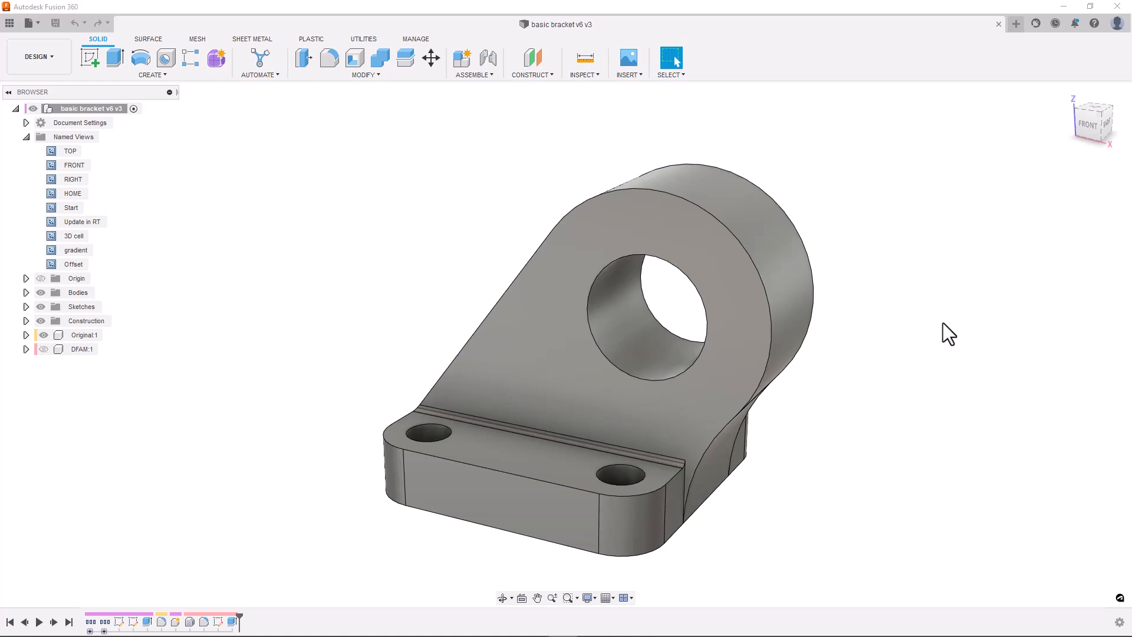
{"action": "mouse_move", "coordinate": [1038, 26]}
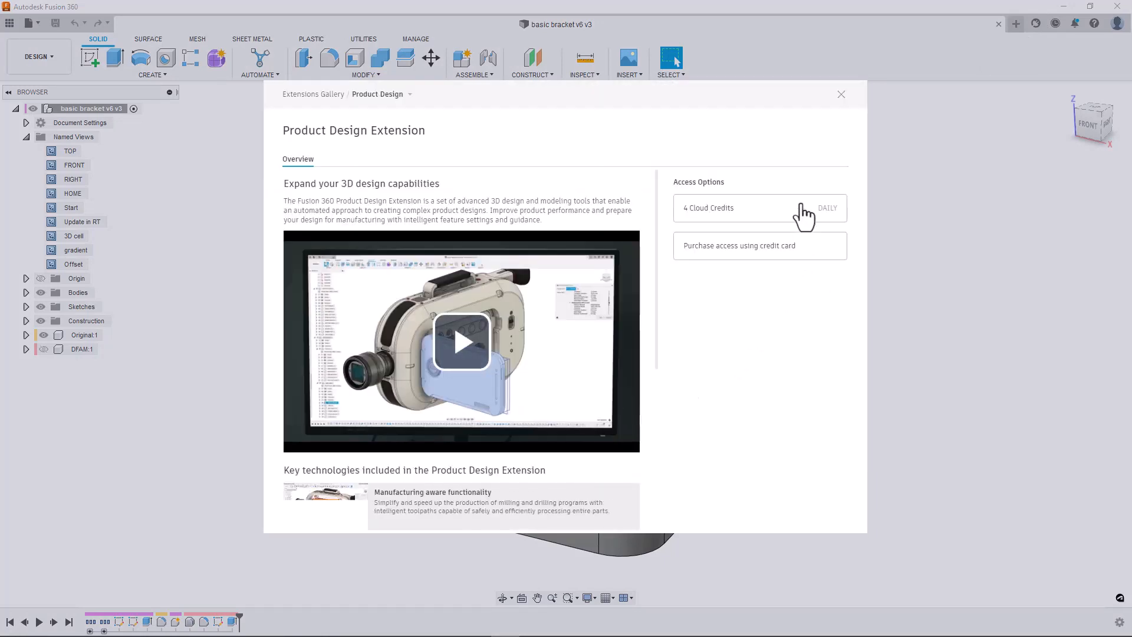
Step: Buy one day of Product Design Extension access with 4 cloud credits, then return to the bracket
{"action": "left_click", "coordinate": [729, 208]}
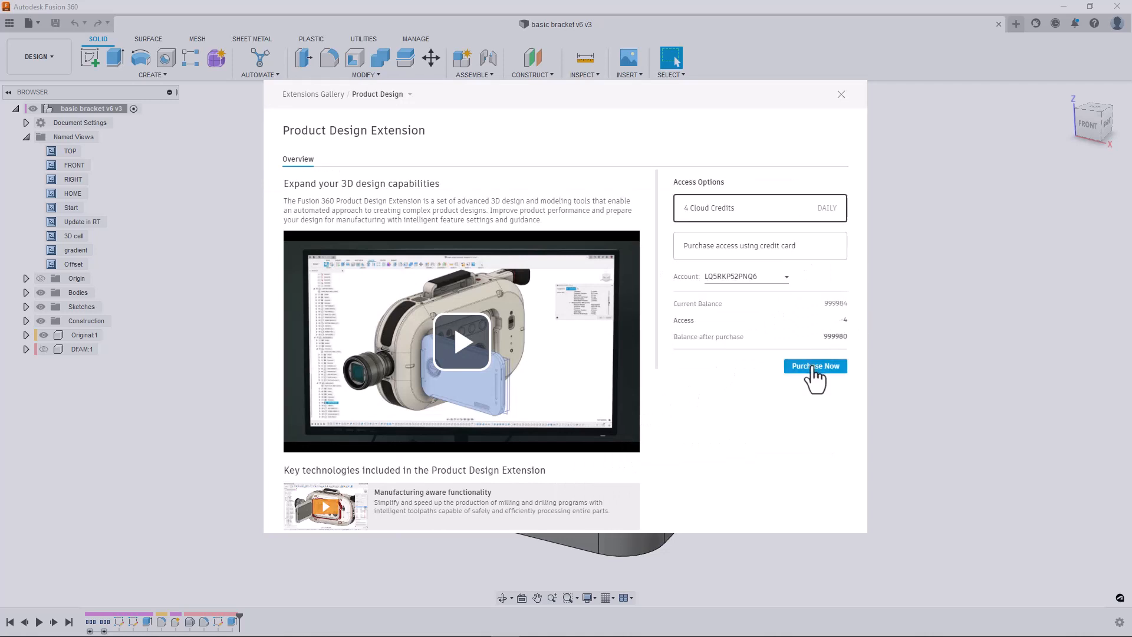
{"action": "mouse_move", "coordinate": [834, 419]}
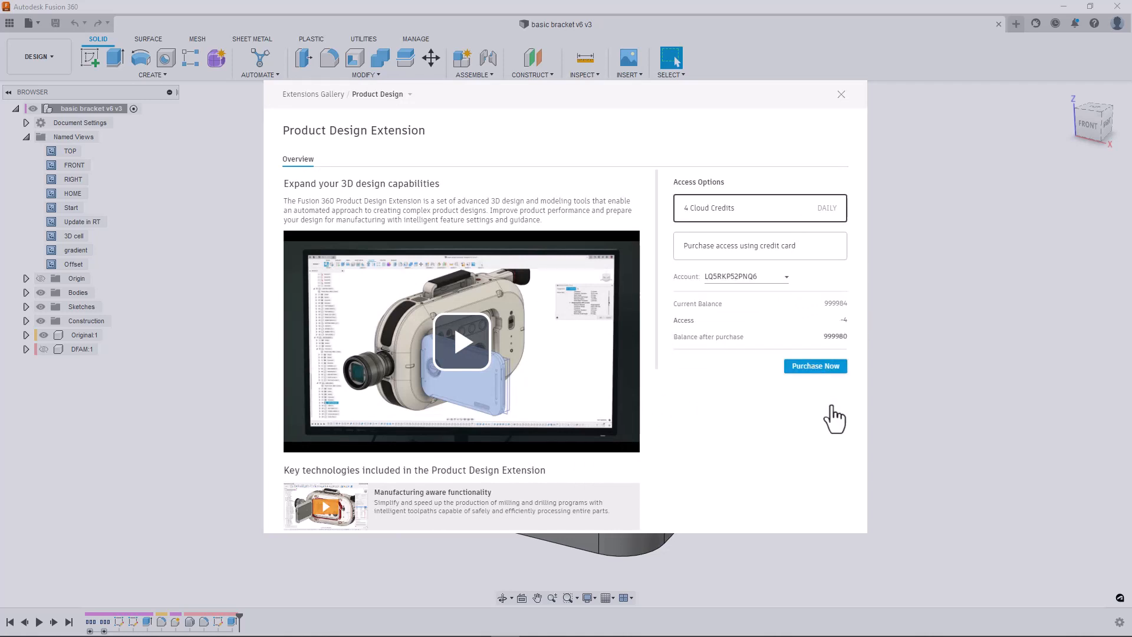
{"action": "left_click", "coordinate": [814, 366]}
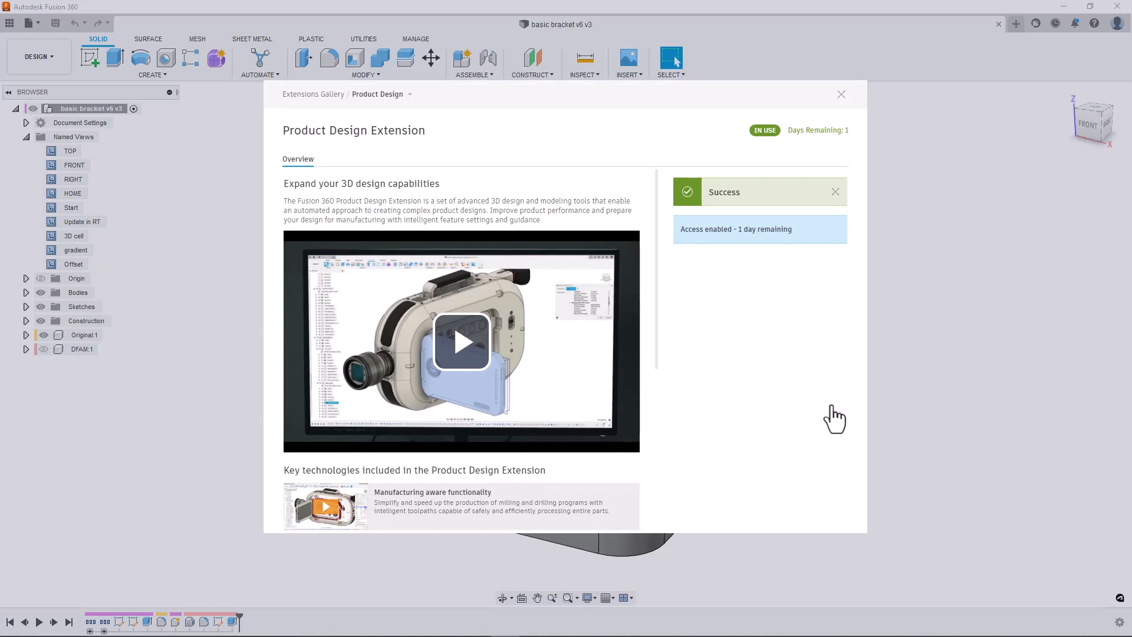
{"action": "left_click", "coordinate": [840, 94]}
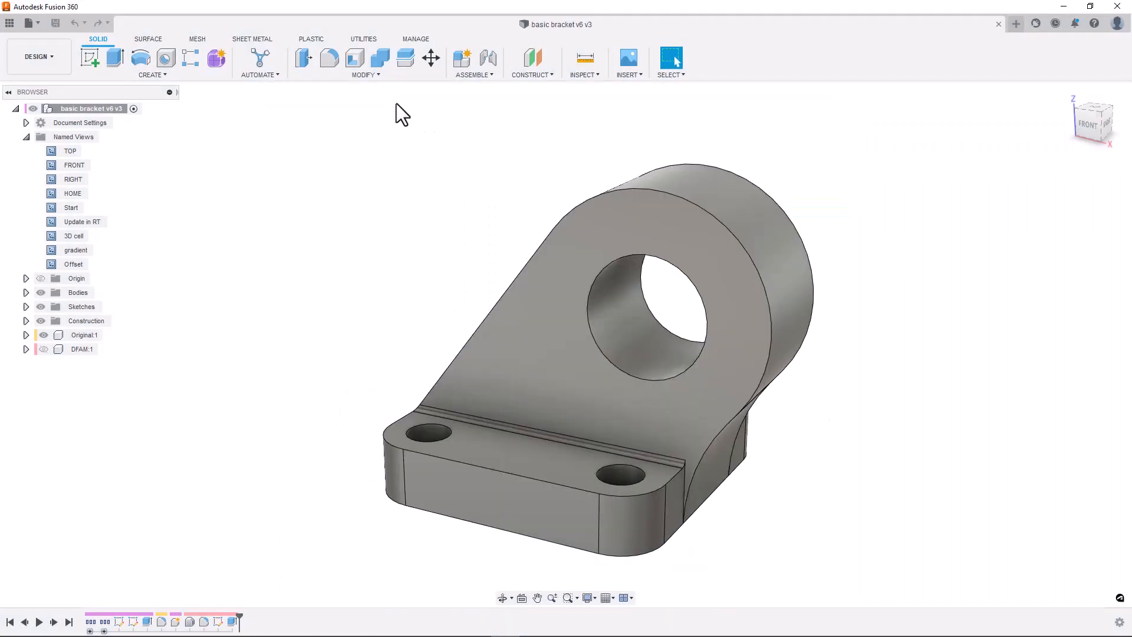
{"action": "left_click", "coordinate": [365, 63]}
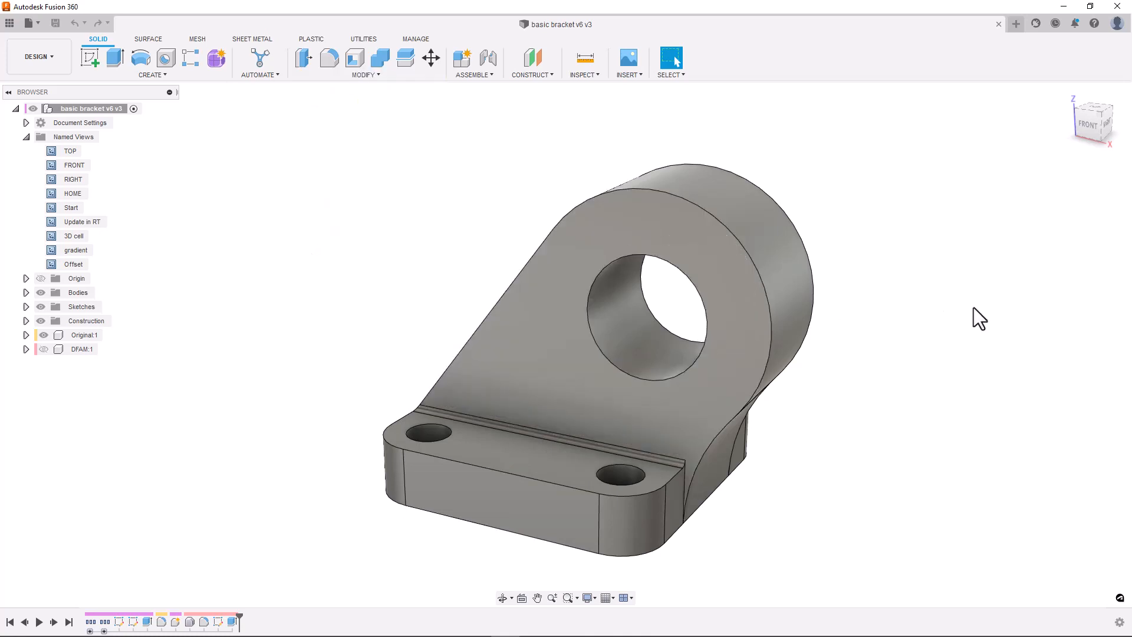
{"action": "mouse_move", "coordinate": [988, 330]}
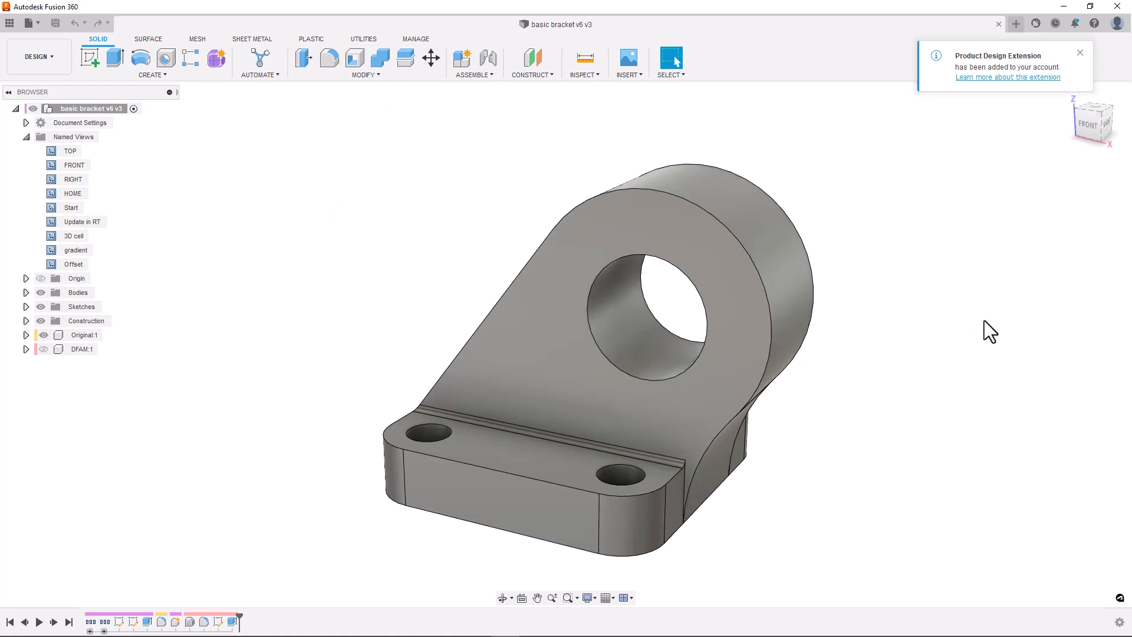
{"action": "mouse_move", "coordinate": [1071, 141]}
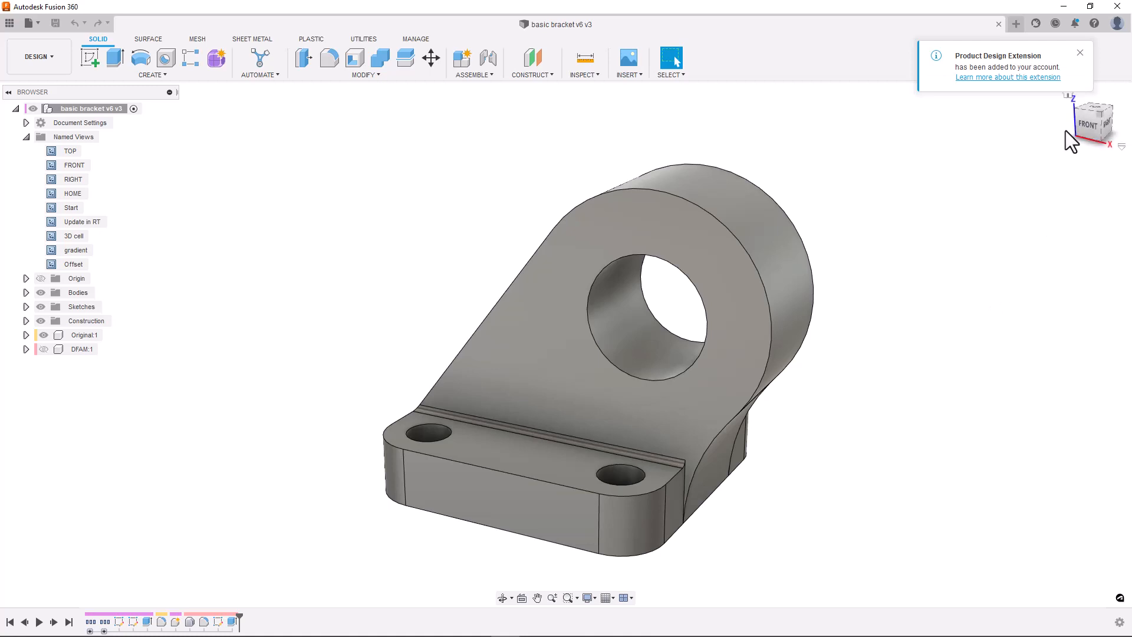
{"action": "mouse_move", "coordinate": [1014, 254]}
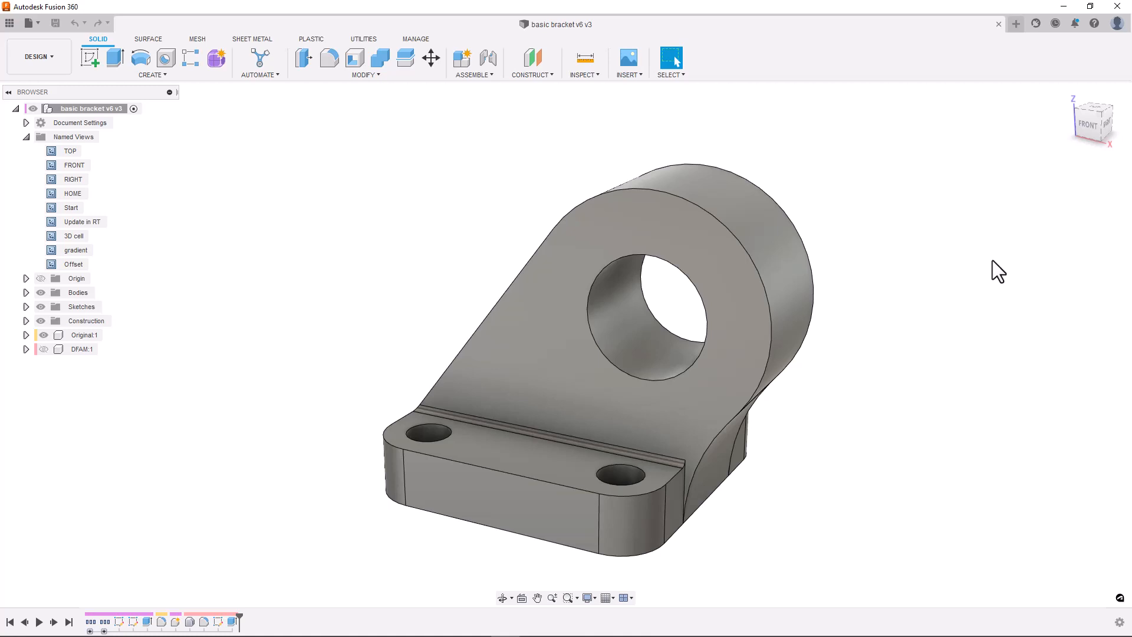
{"action": "mouse_move", "coordinate": [1090, 134]}
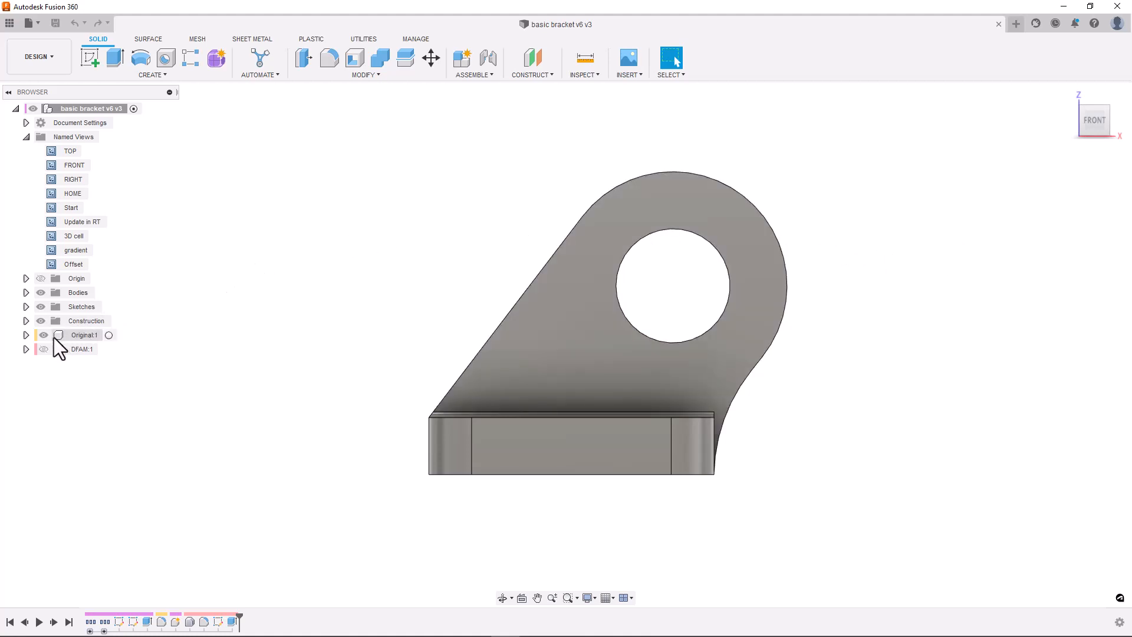
Step: Hide Original:1, show DFAM:1, and expand Bodies to reveal the CONSTRUCTION cylinder, Body2 and Body3
{"action": "left_click", "coordinate": [43, 348]}
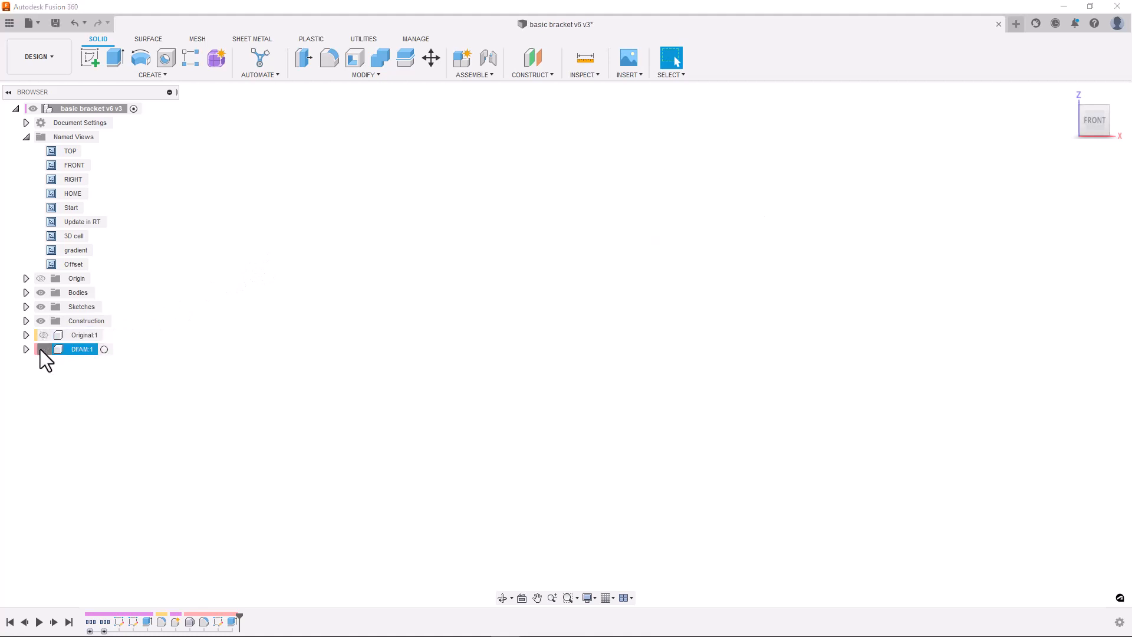
{"action": "left_click", "coordinate": [41, 348]}
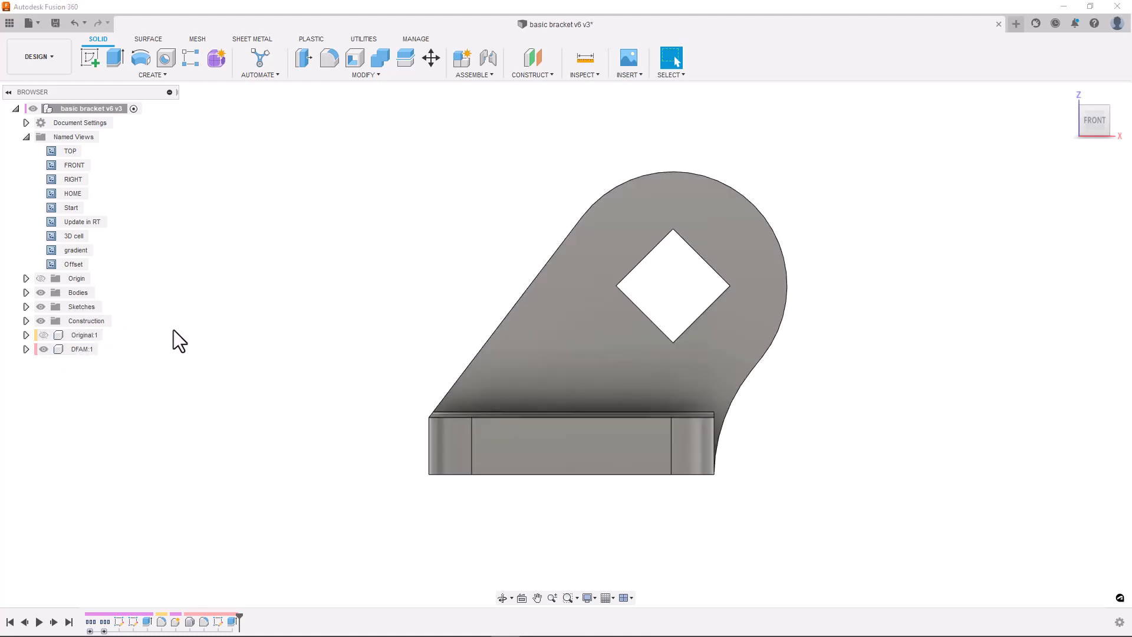
{"action": "mouse_move", "coordinate": [119, 241]}
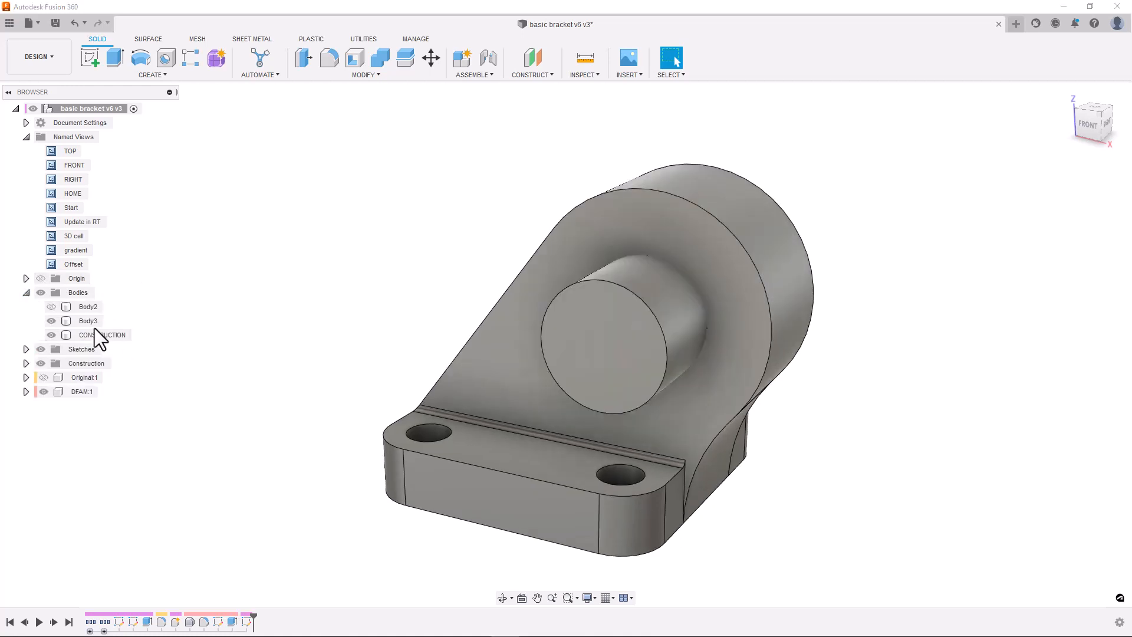
{"action": "left_click", "coordinate": [105, 334]}
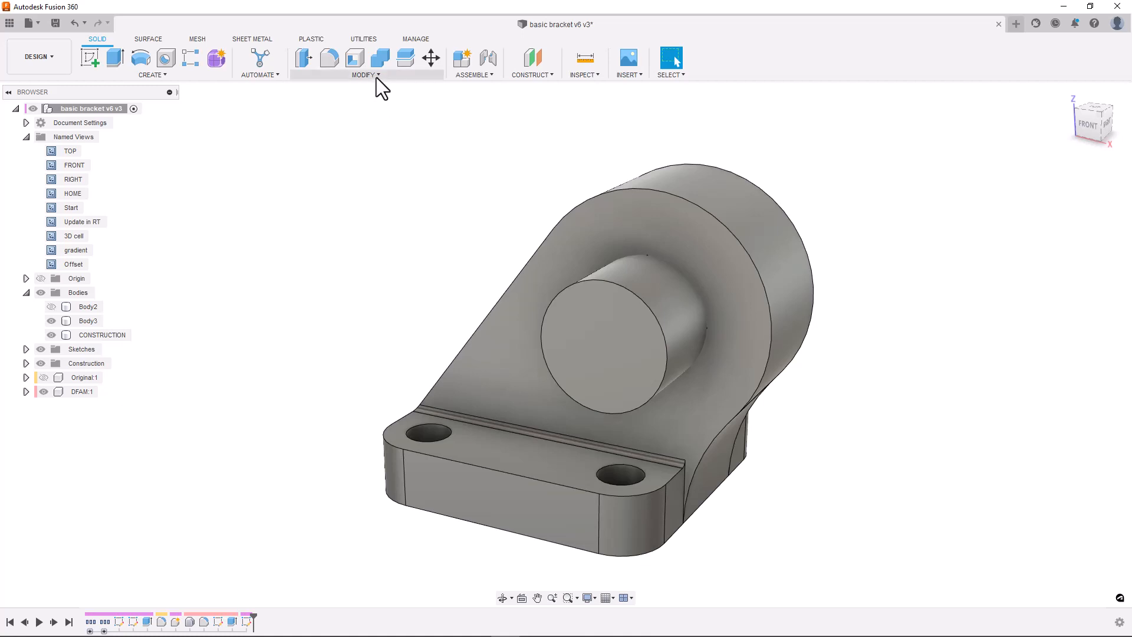
Step: Apply a Volumetric Lattice to the DFAM bracket body, previewing 7.596 mm Gyroid cells
{"action": "left_click", "coordinate": [366, 74]}
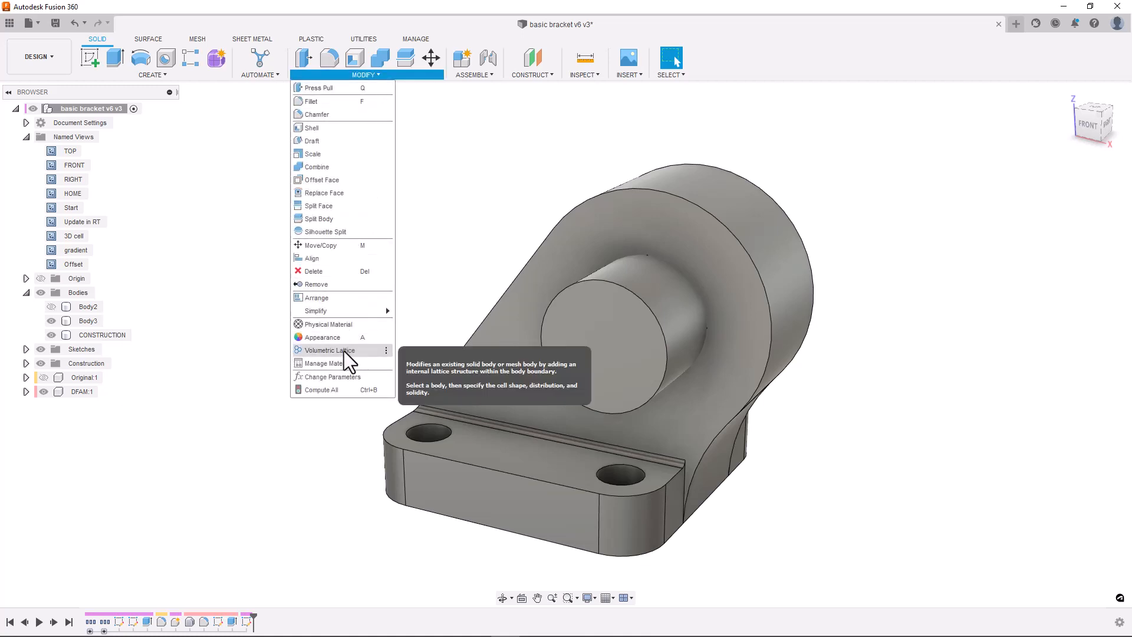
{"action": "left_click", "coordinate": [330, 350]}
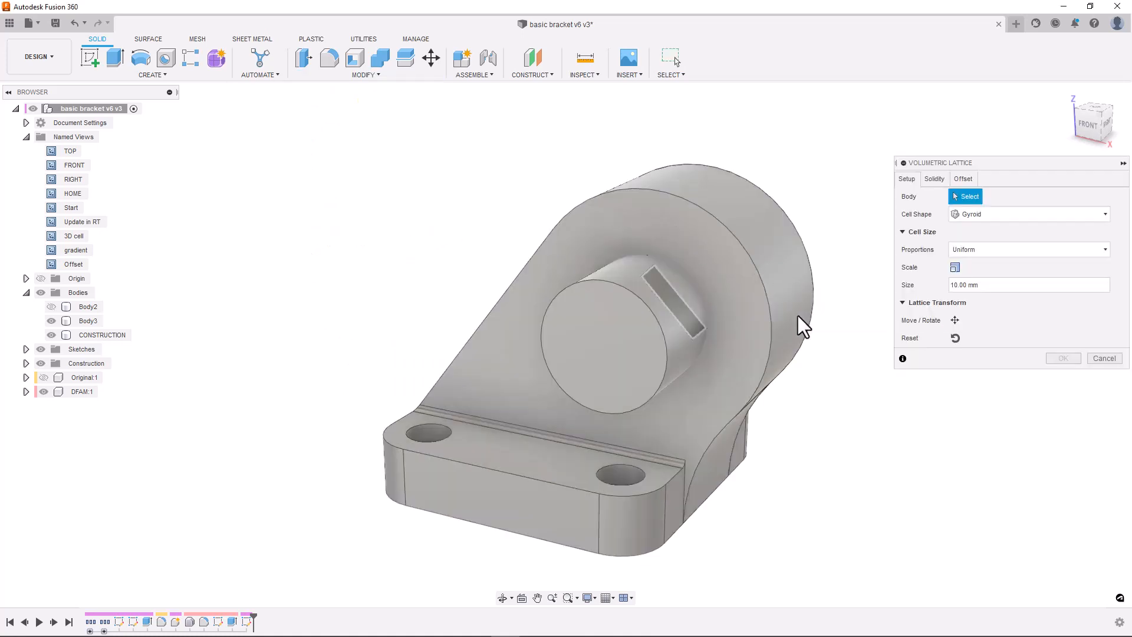
{"action": "left_click", "coordinate": [591, 325]}
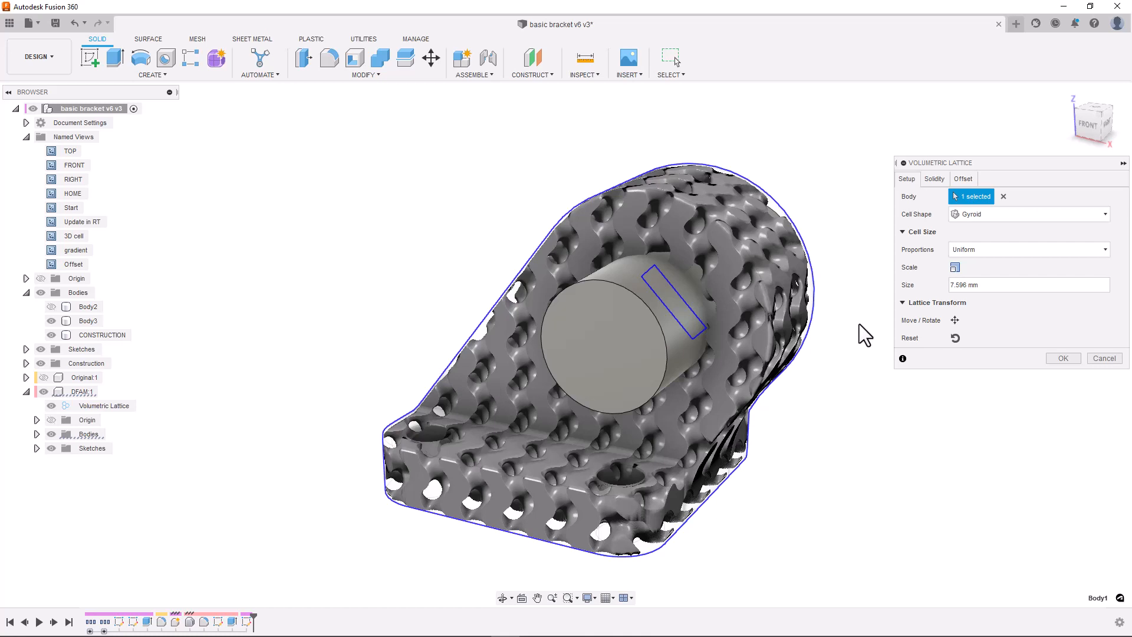
{"action": "mouse_move", "coordinate": [151, 414]}
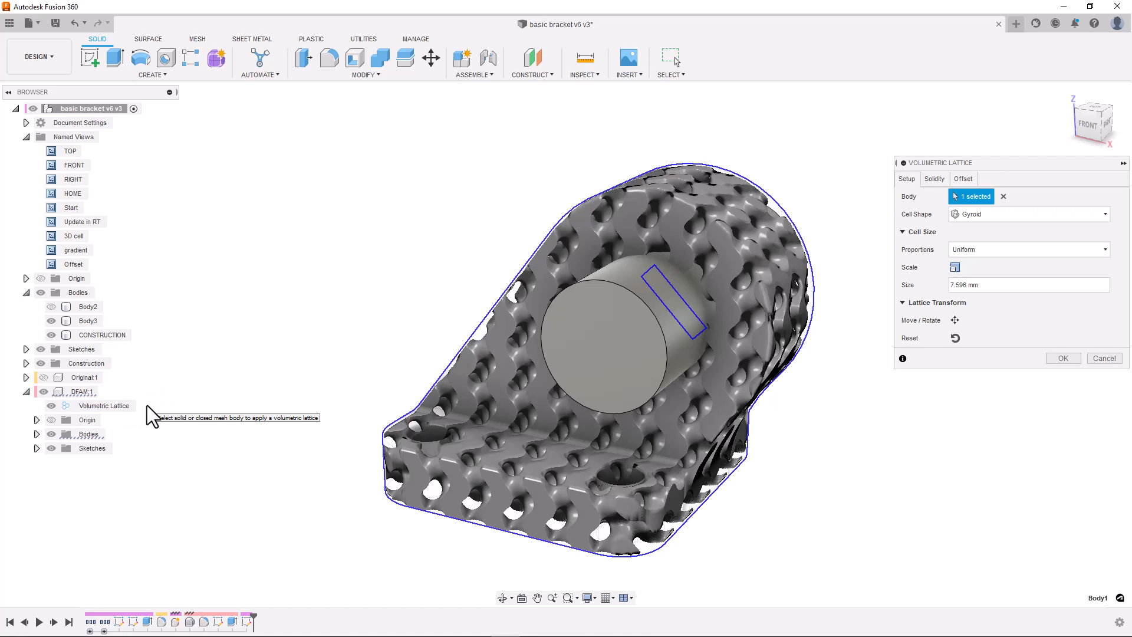
{"action": "mouse_move", "coordinate": [451, 367]}
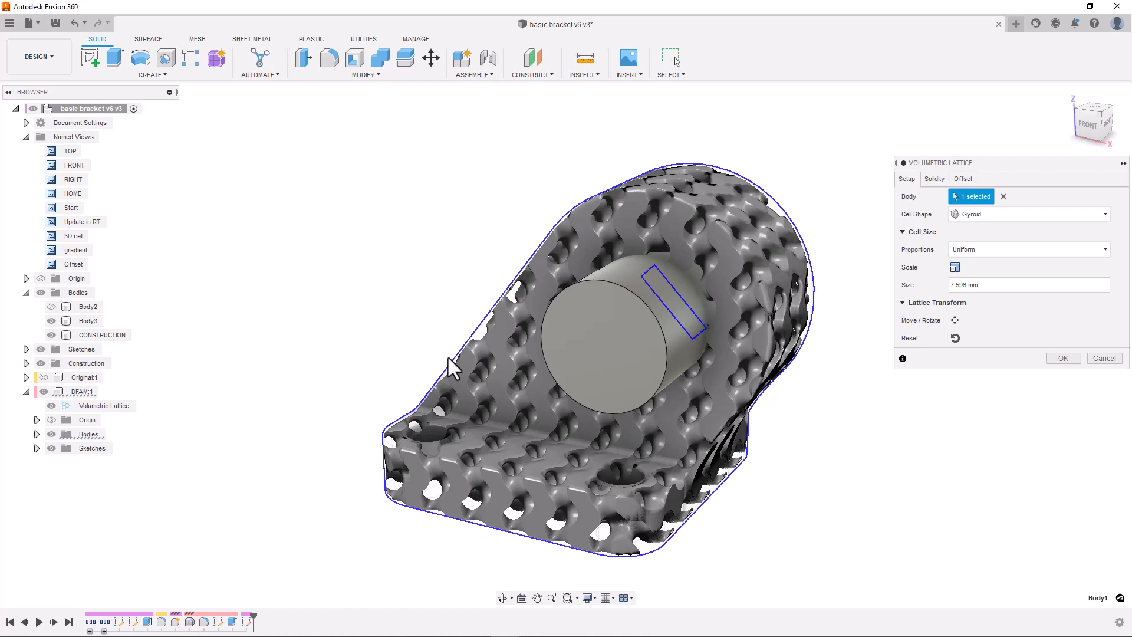
{"action": "mouse_move", "coordinate": [1047, 242]}
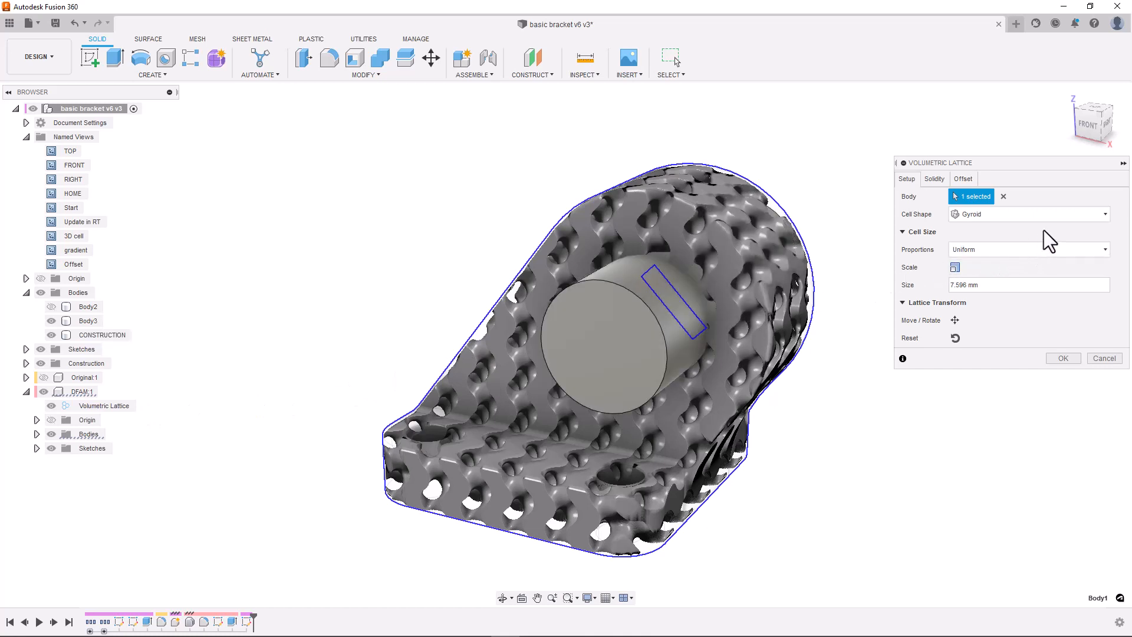
Step: Try the Cross and Schwarz P cell shapes, then settle on X-Cell
{"action": "left_click", "coordinate": [1028, 213]}
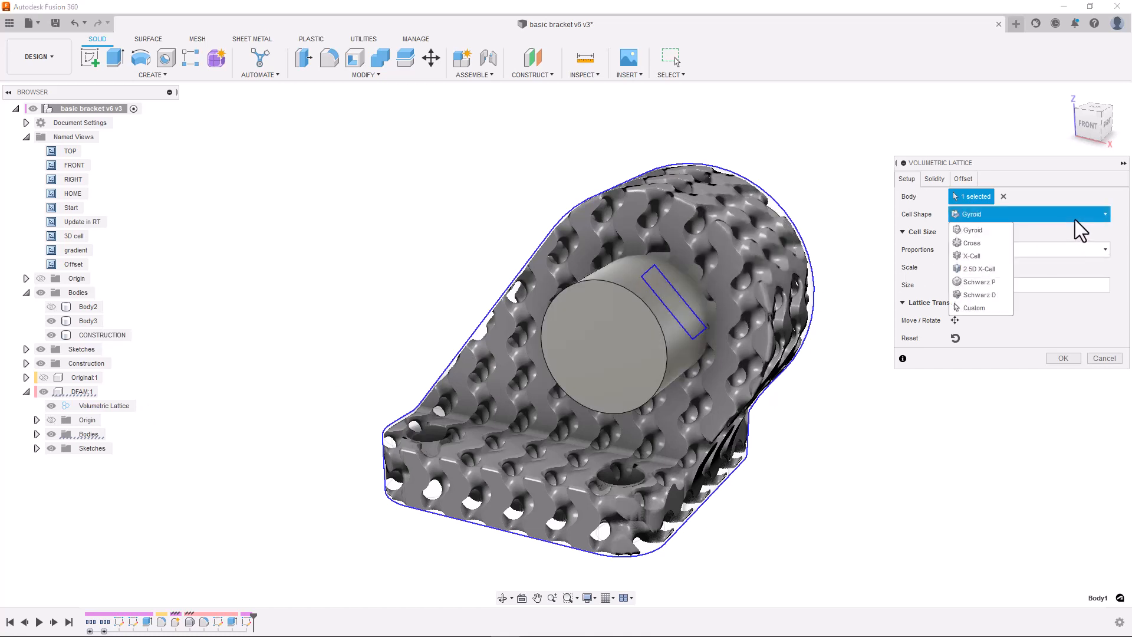
{"action": "left_click", "coordinate": [968, 243]}
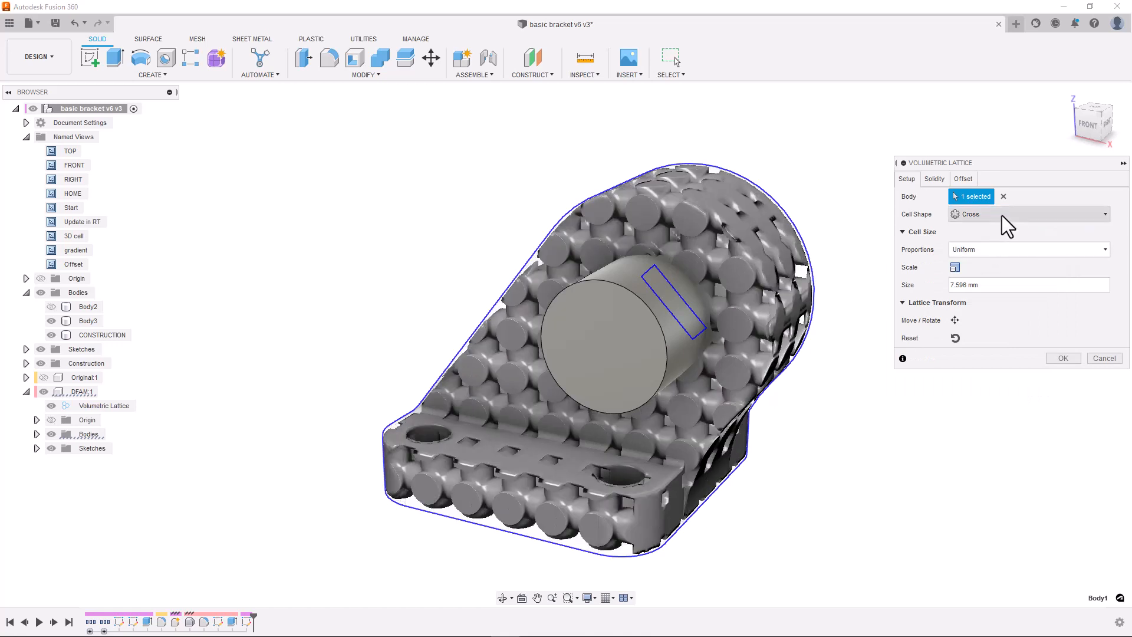
{"action": "left_click", "coordinate": [1025, 213]}
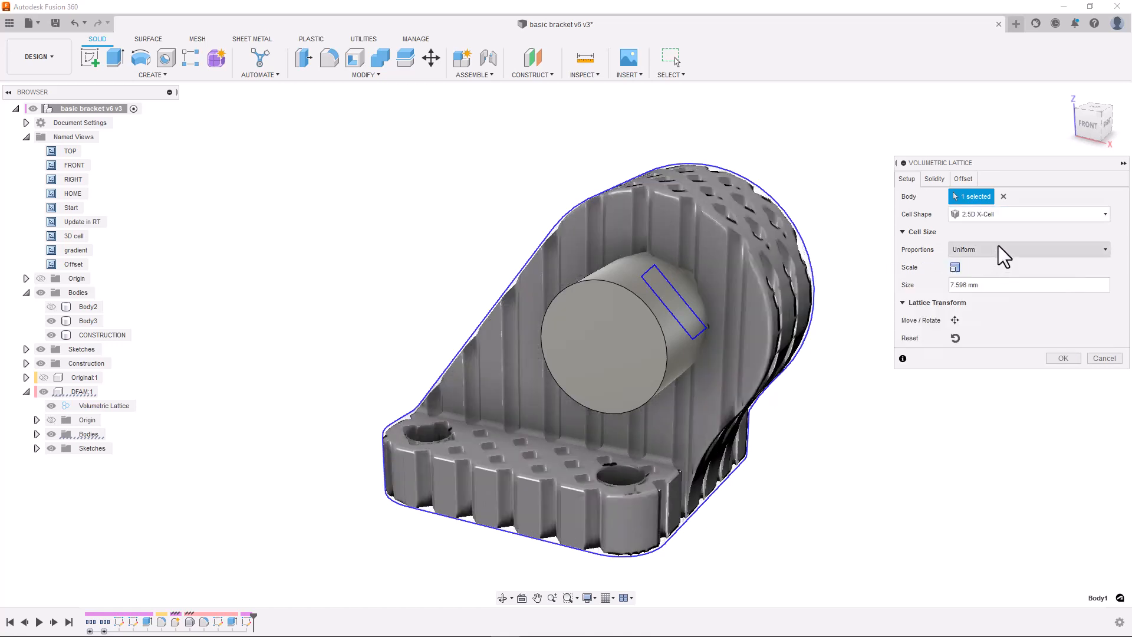
{"action": "left_click", "coordinate": [1028, 213]}
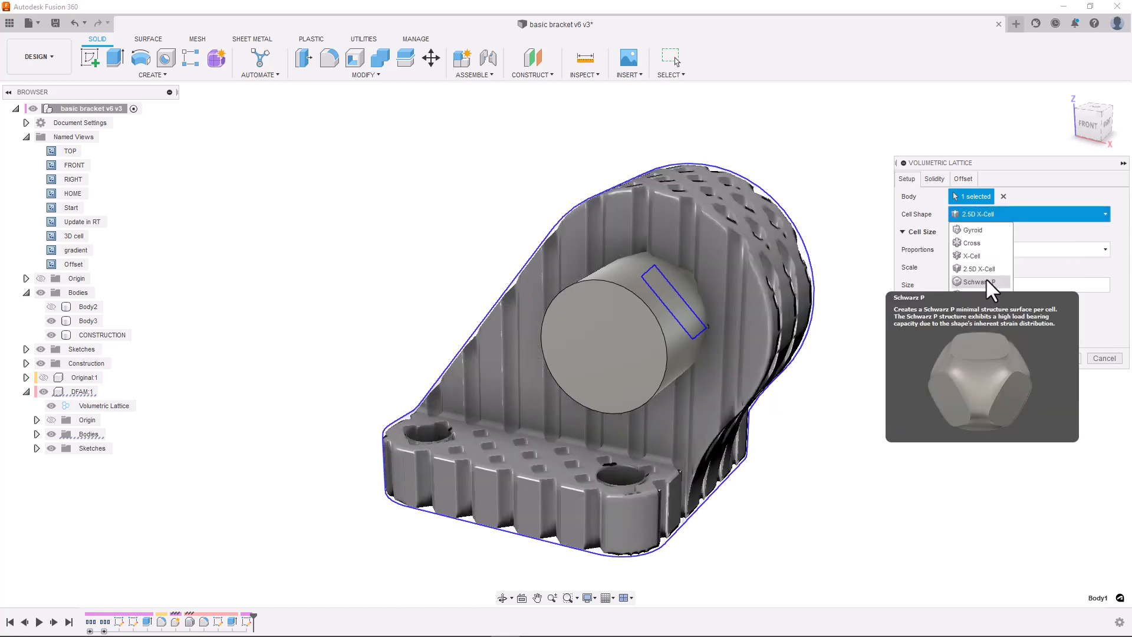
{"action": "left_click", "coordinate": [978, 281]}
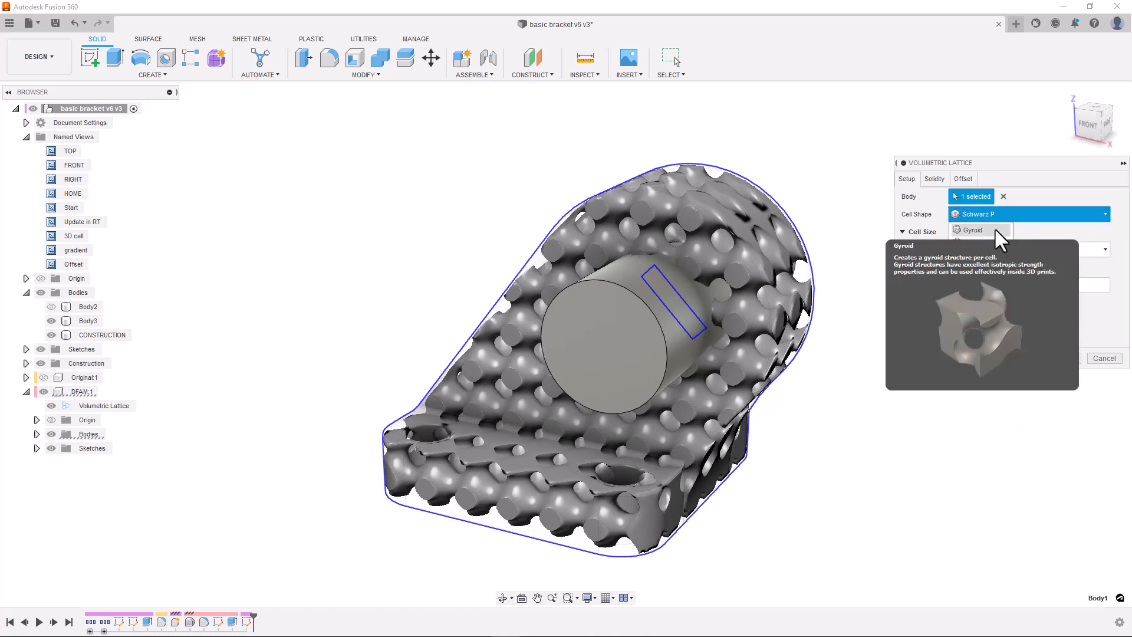
{"action": "left_click", "coordinate": [971, 229]}
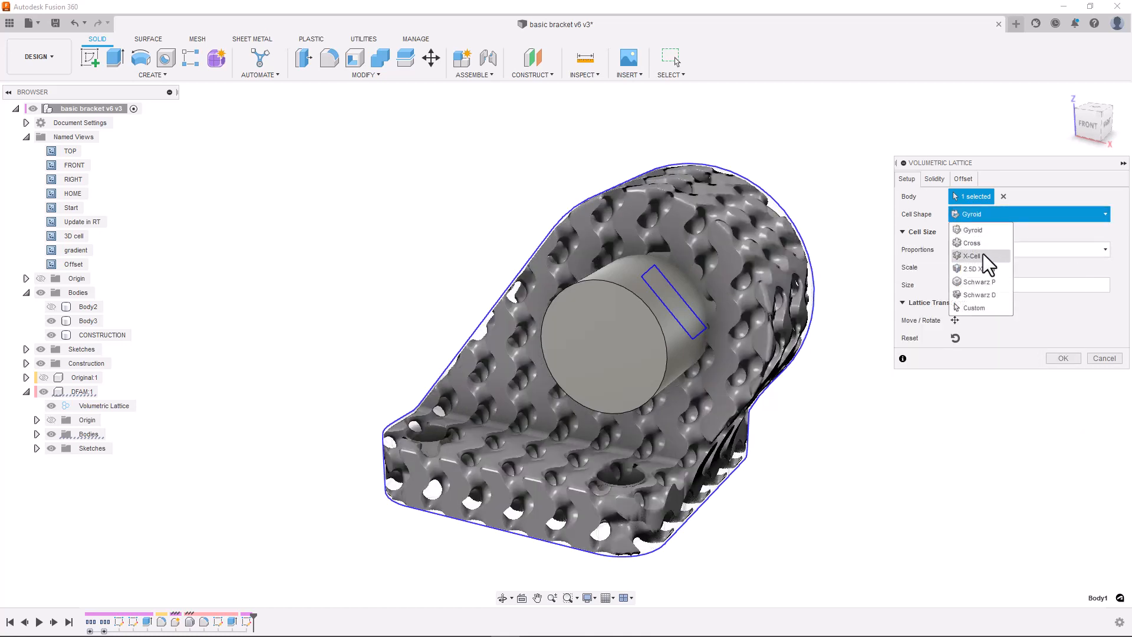
{"action": "left_click", "coordinate": [975, 255]}
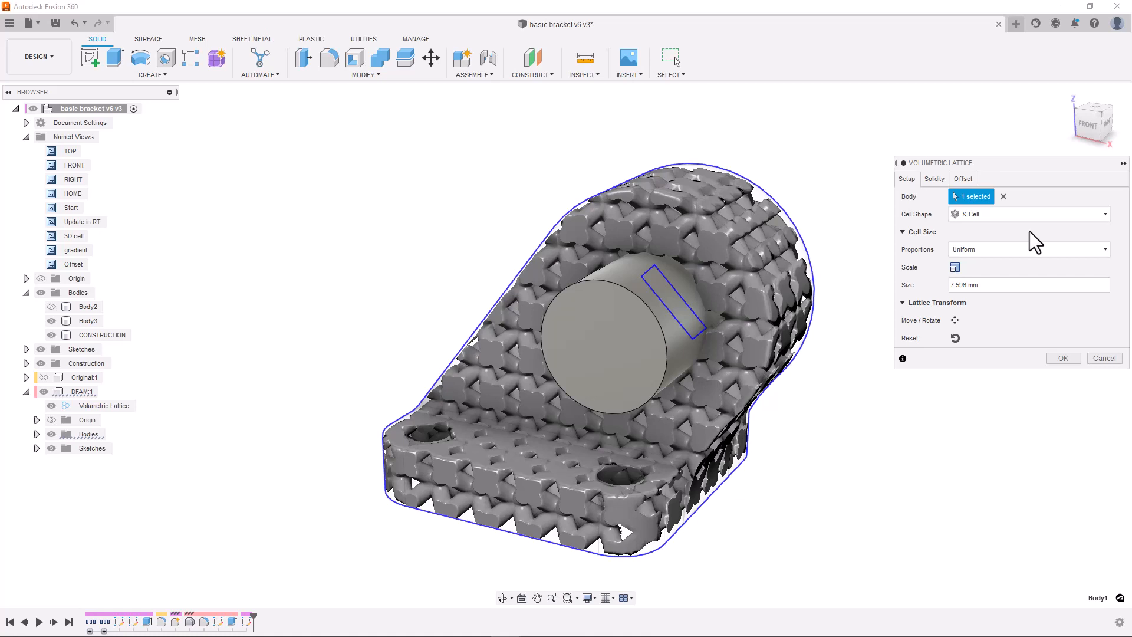
{"action": "mouse_move", "coordinate": [871, 279]}
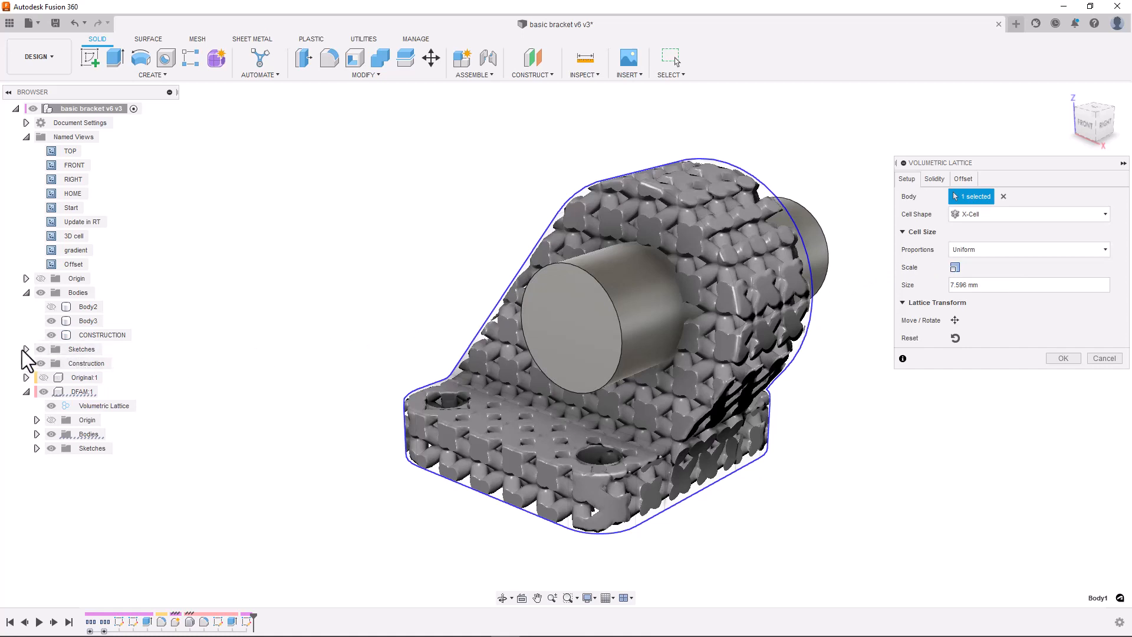
Step: Expand Sketches and set the lattice Cell Shape to Custom from the cross-shaped sketch curves
{"action": "left_click", "coordinate": [36, 349]}
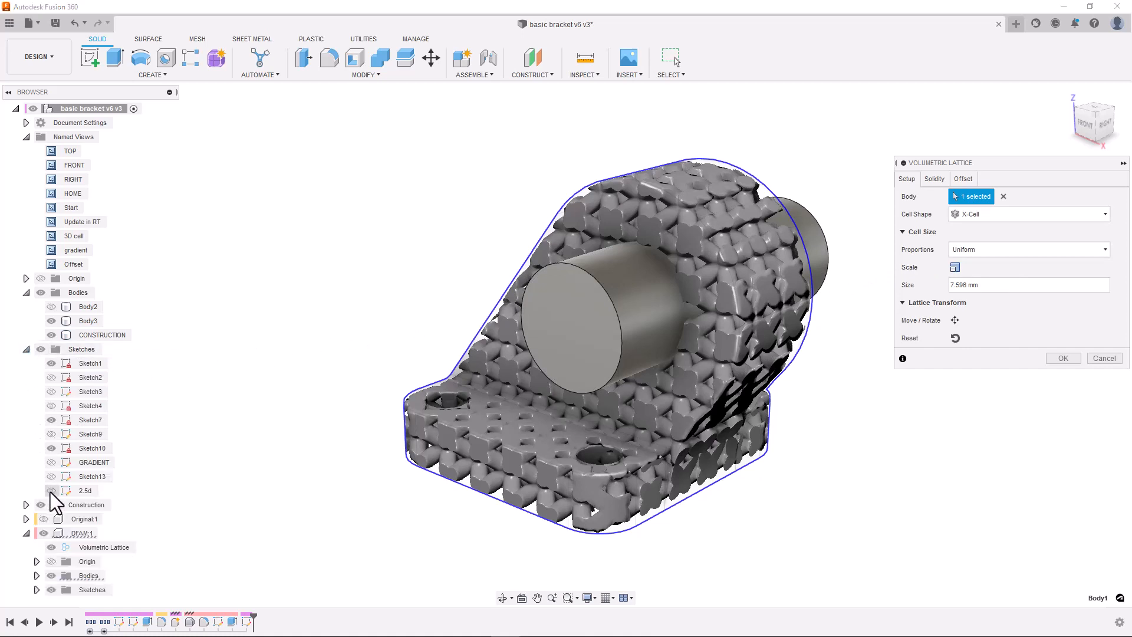
{"action": "left_click", "coordinate": [26, 293]}
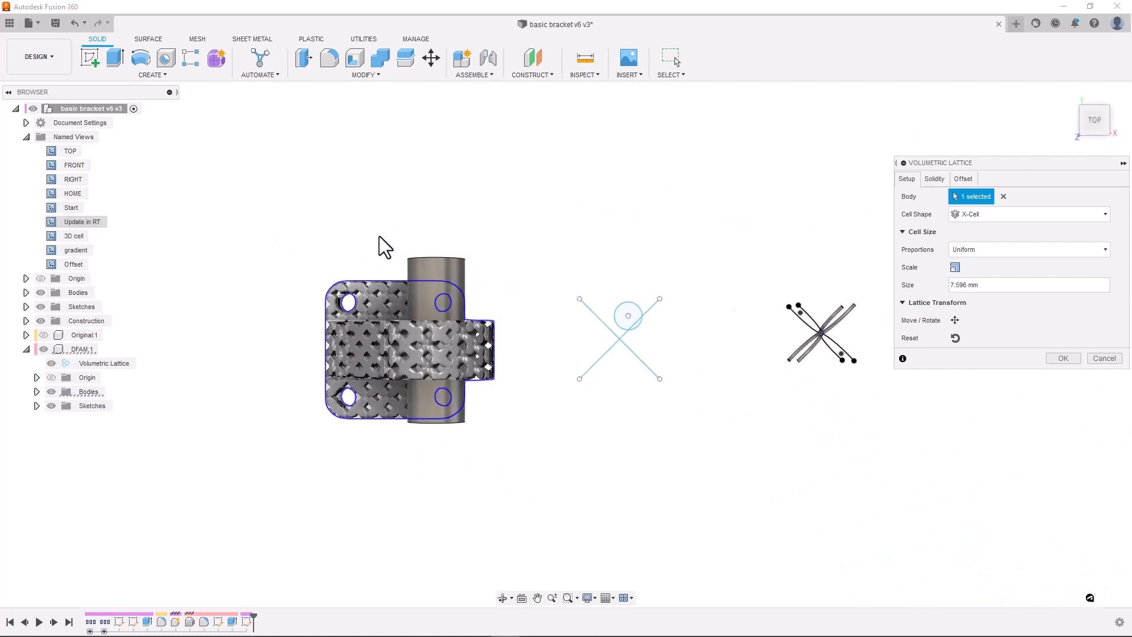
{"action": "left_click", "coordinate": [1028, 213]}
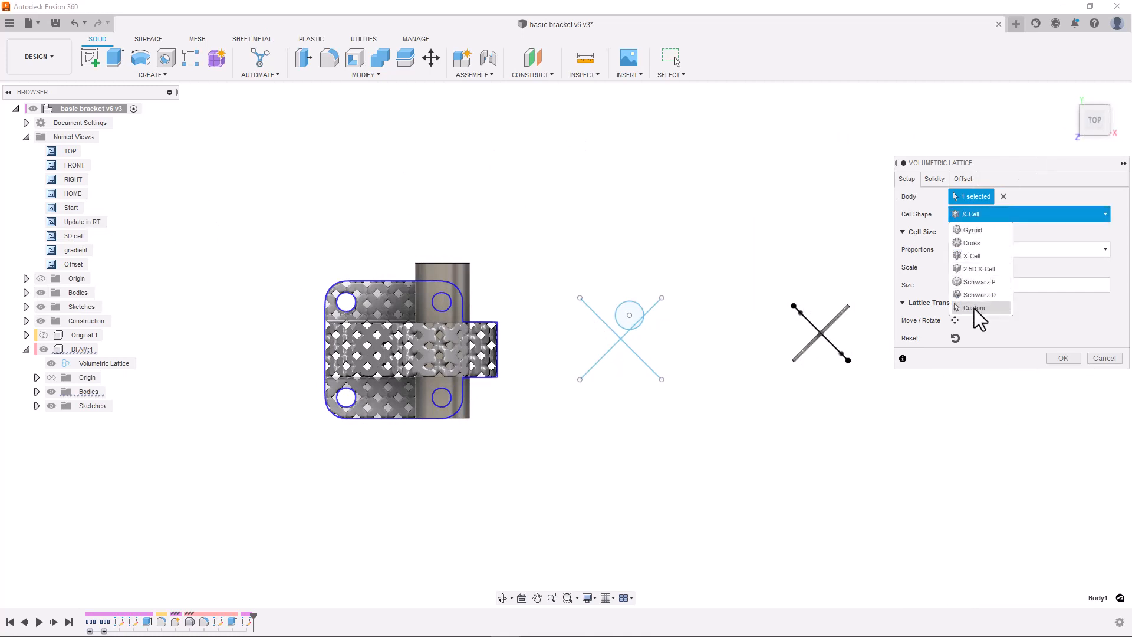
{"action": "mouse_move", "coordinate": [974, 307]}
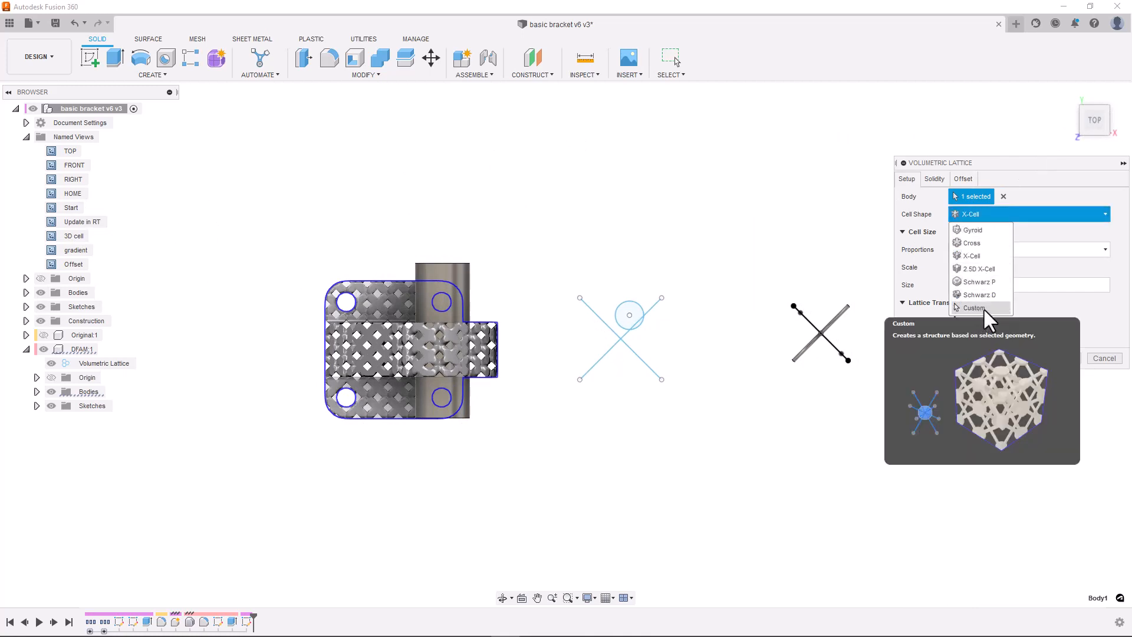
{"action": "left_click", "coordinate": [973, 308]}
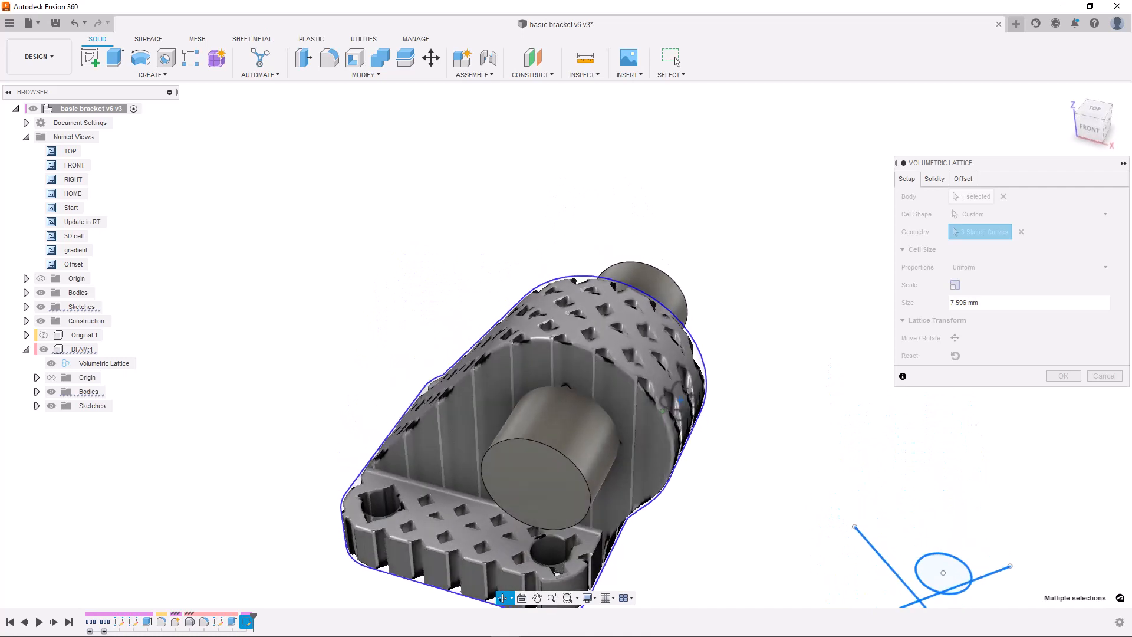
Step: Set lattice Solidity to 0.25, confirm the lattice, and orbit to a three-quarter view
{"action": "left_click", "coordinate": [934, 178]}
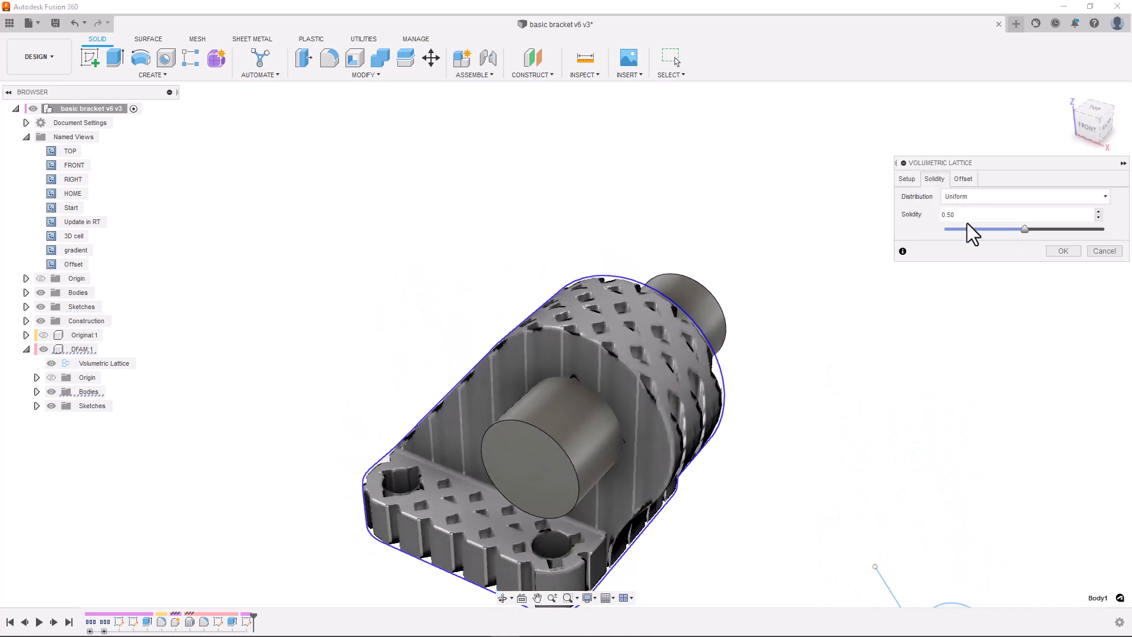
{"action": "left_click_drag", "start_coordinate": [1023, 229], "coordinate": [982, 229]}
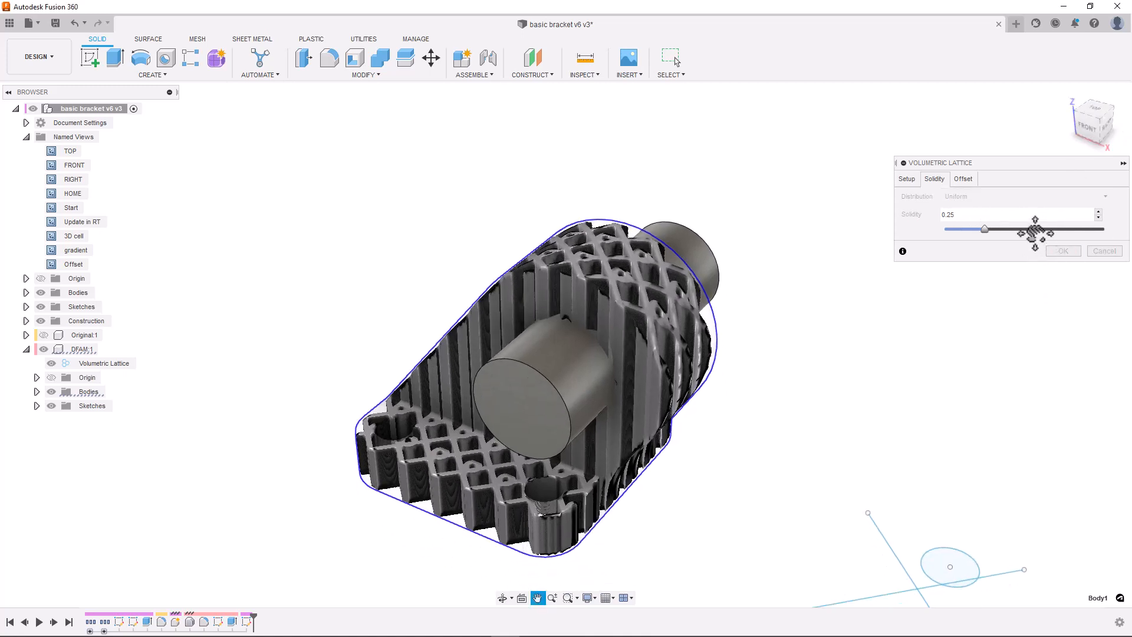
{"action": "left_click", "coordinate": [1061, 251]}
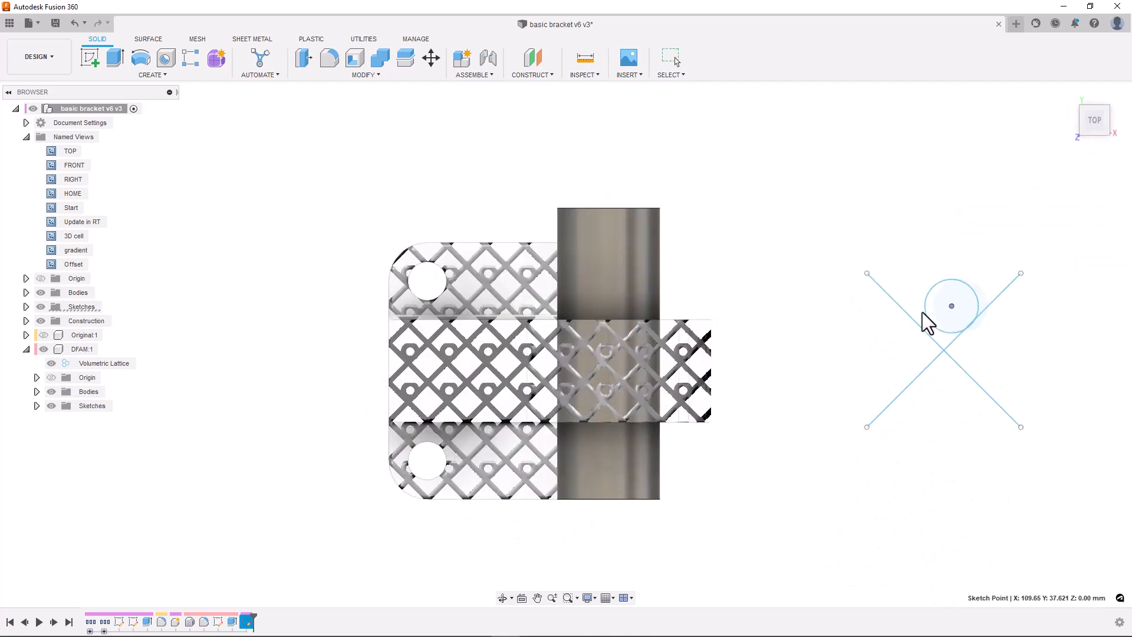
{"action": "left_click_drag", "start_coordinate": [951, 305], "coordinate": [900, 380]}
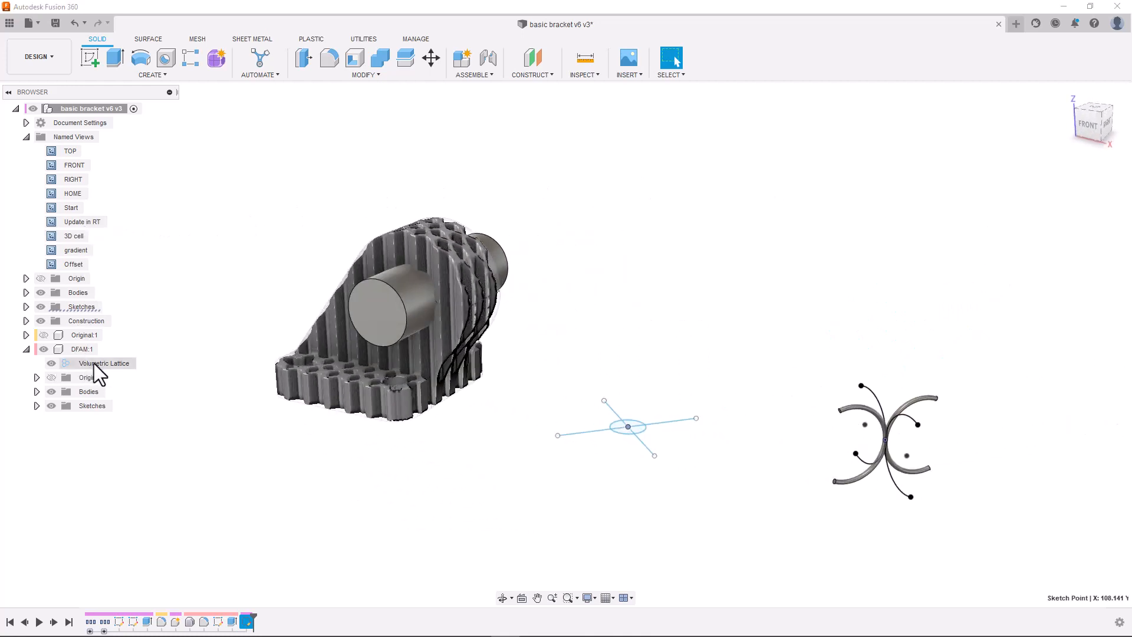
Step: Reopen the Volumetric Lattice and replace its cell geometry with two faces and two arc curves
{"action": "left_click", "coordinate": [108, 362]}
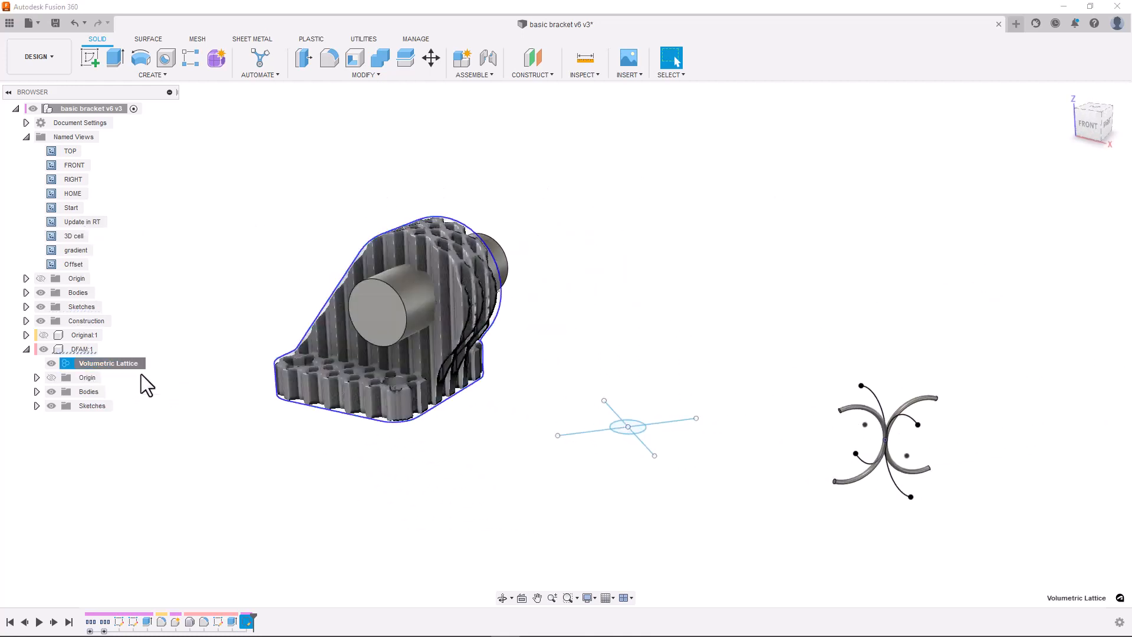
{"action": "double_click", "coordinate": [108, 363]}
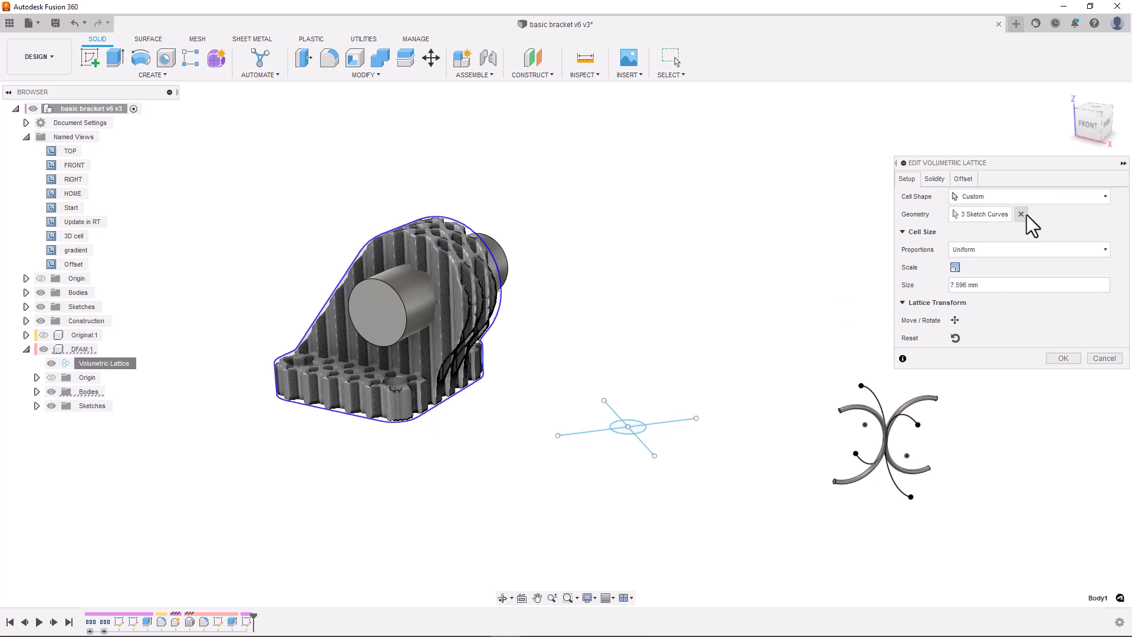
{"action": "left_click", "coordinate": [1020, 213]}
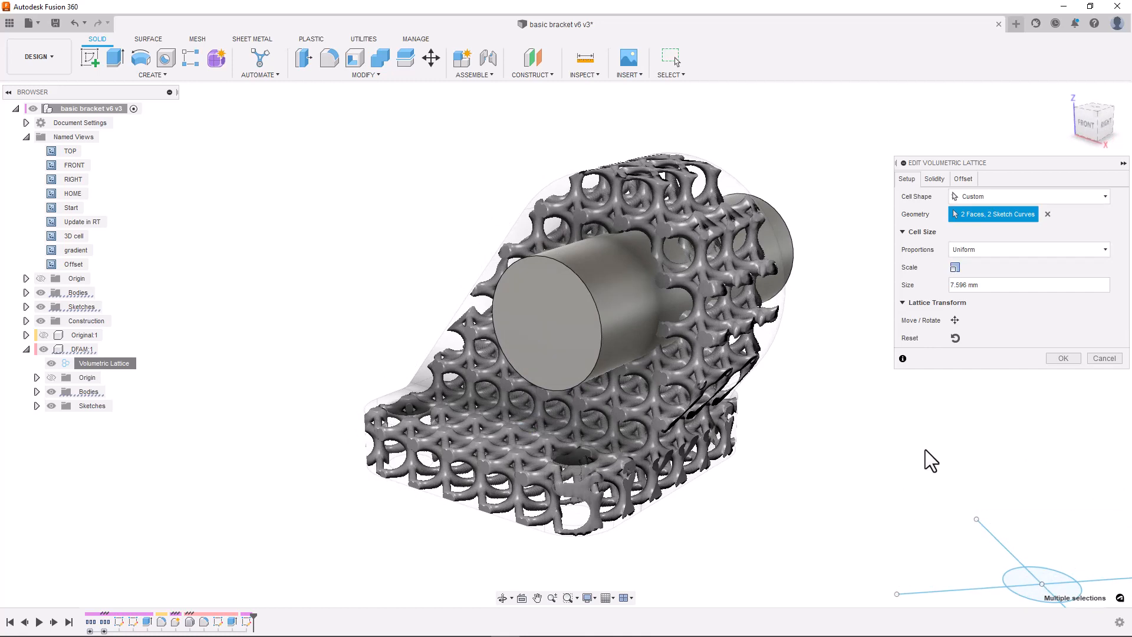
Step: Switch the lattice cells to Gyroid with a 5 mm cell size
{"action": "left_click", "coordinate": [1025, 195]}
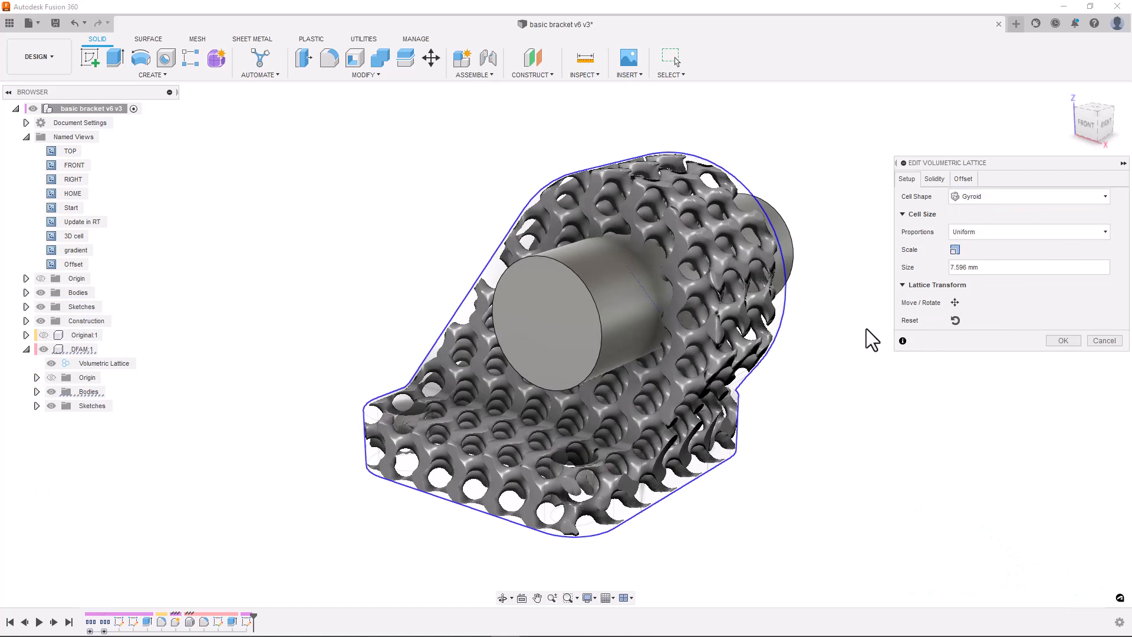
{"action": "left_click", "coordinate": [954, 248]}
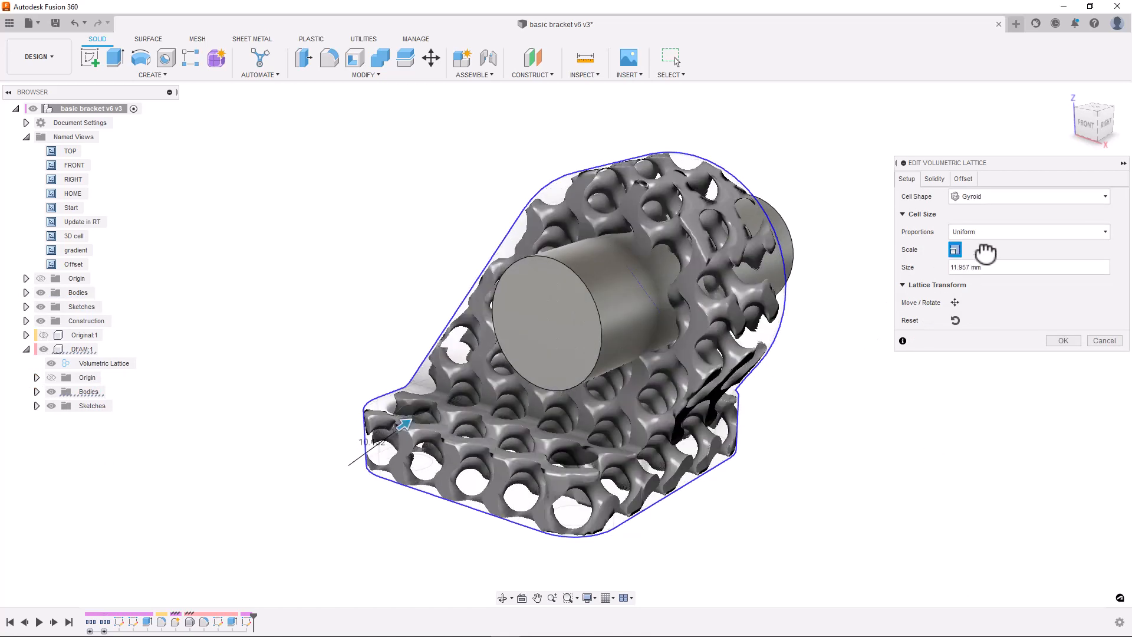
{"action": "left_click", "coordinate": [1028, 231]}
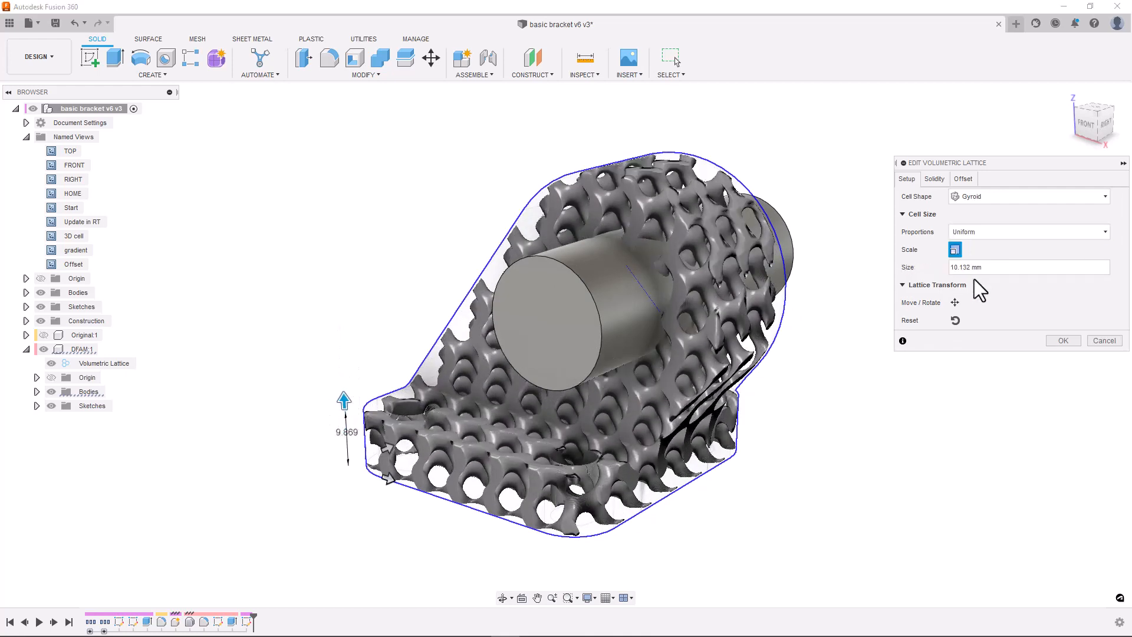
Step: Tilt the lattice slightly about its Y axis with the rotation ring
{"action": "left_click", "coordinate": [954, 302]}
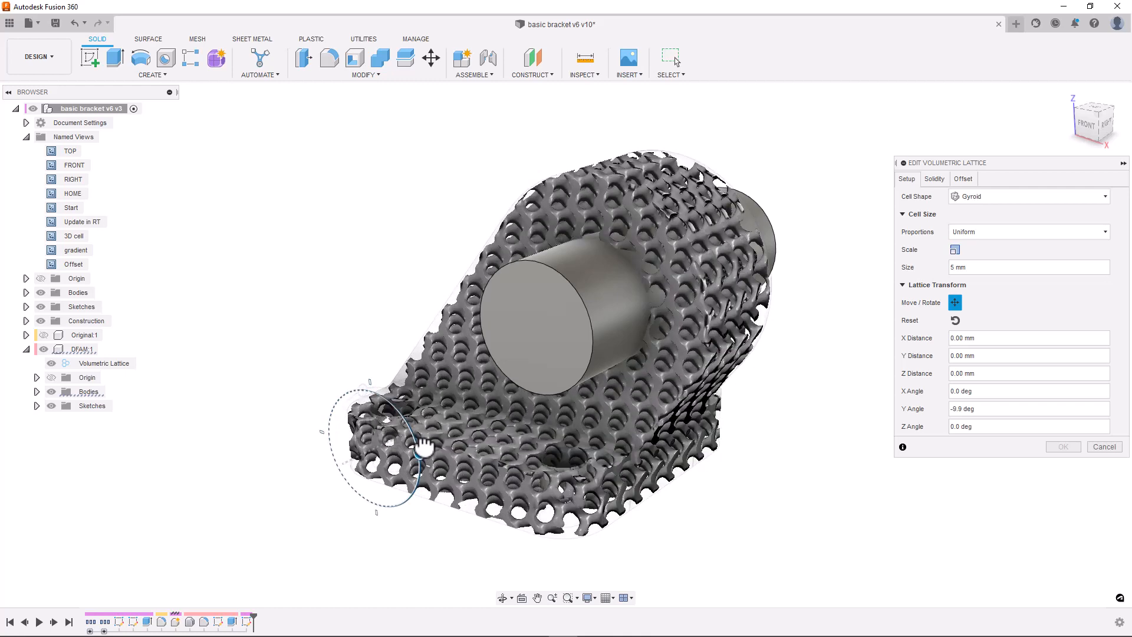
{"action": "left_click_drag", "start_coordinate": [422, 444], "coordinate": [417, 469]}
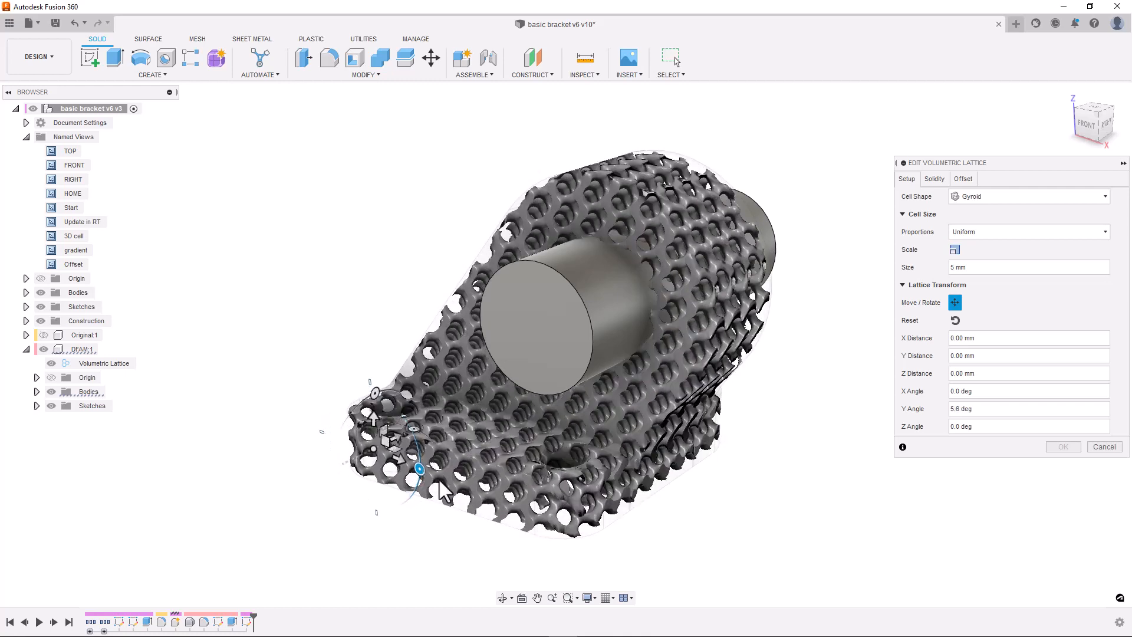
{"action": "left_click", "coordinate": [933, 178]}
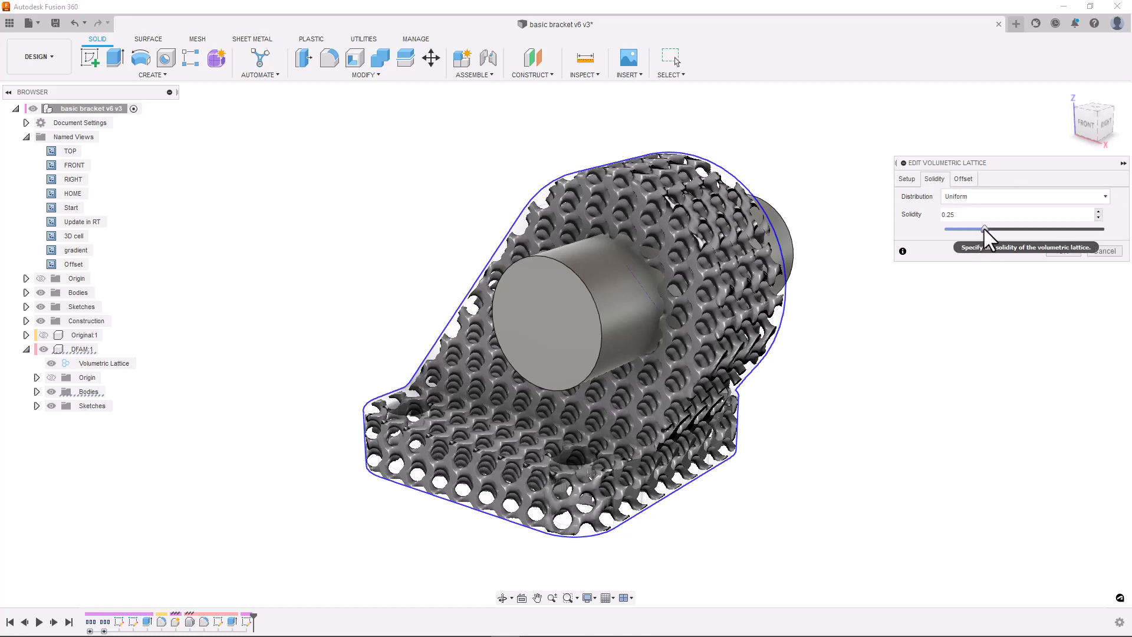
Step: Try a much denser, then a 0.18 solidity, before settling the gyroid lattice at 0.28
{"action": "left_click_drag", "start_coordinate": [984, 229], "coordinate": [1071, 230]}
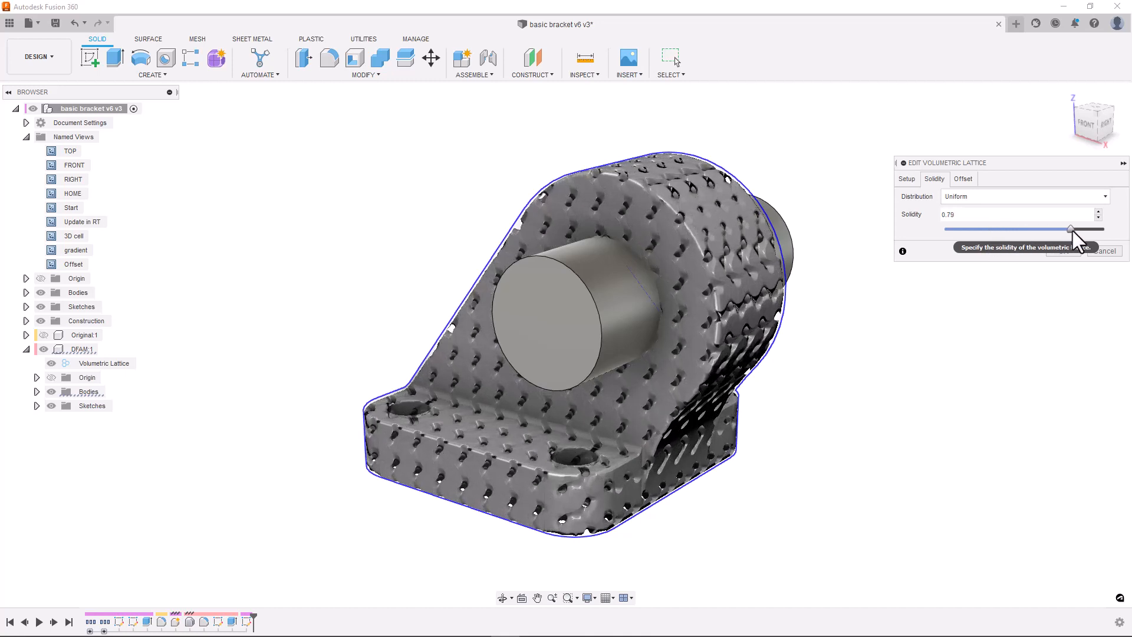
{"action": "left_click_drag", "start_coordinate": [1070, 228], "coordinate": [974, 229]}
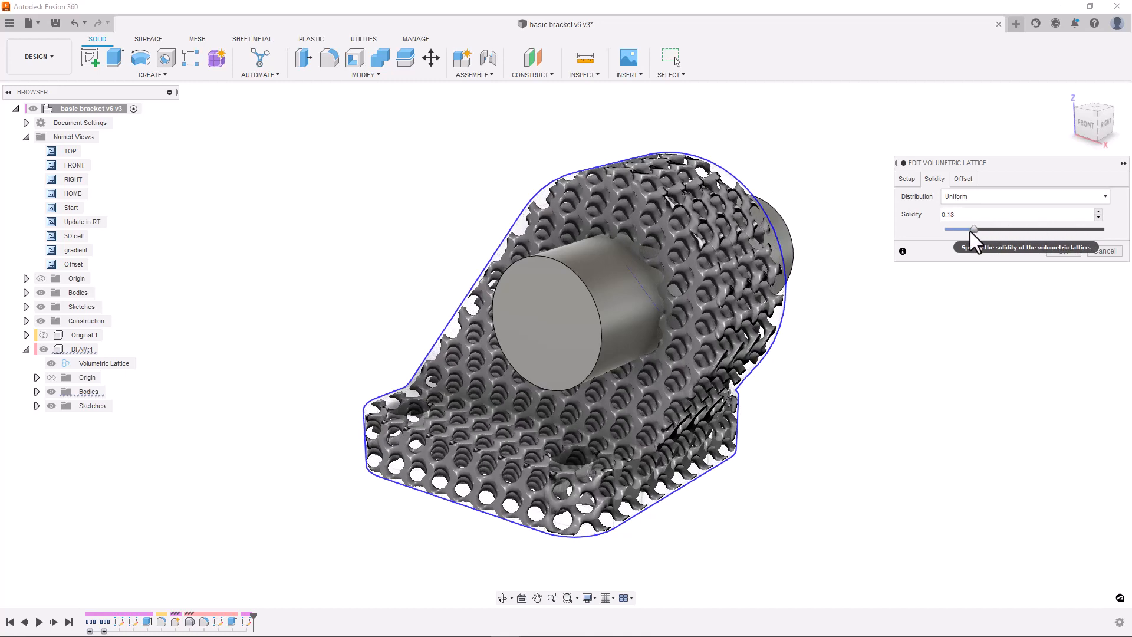
{"action": "left_click_drag", "start_coordinate": [974, 228], "coordinate": [990, 228]}
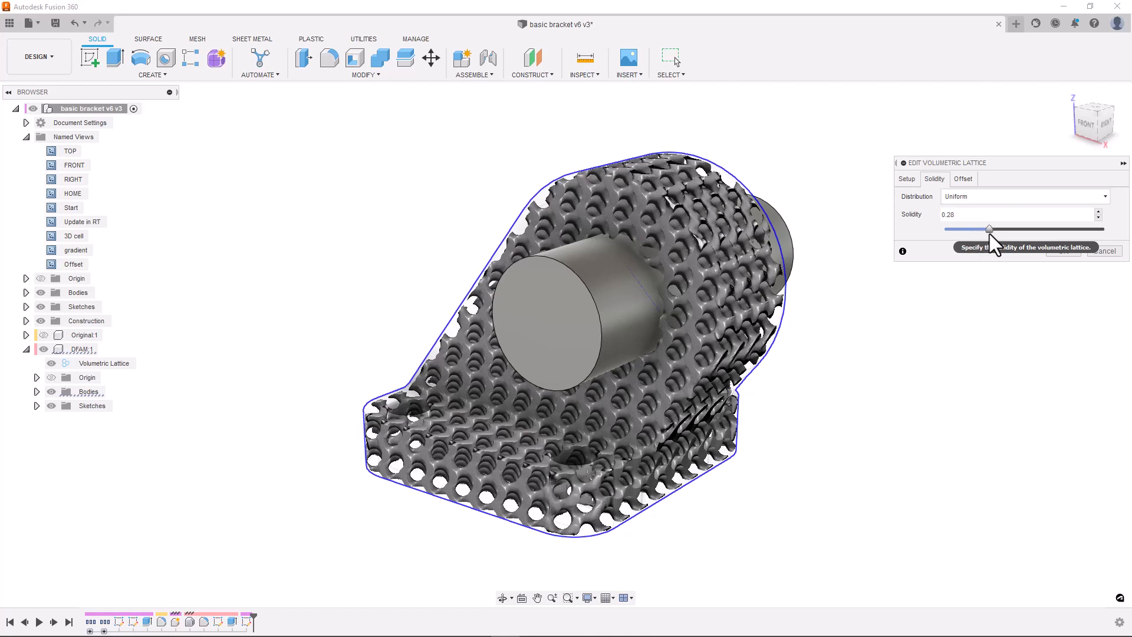
{"action": "left_click", "coordinate": [1021, 196]}
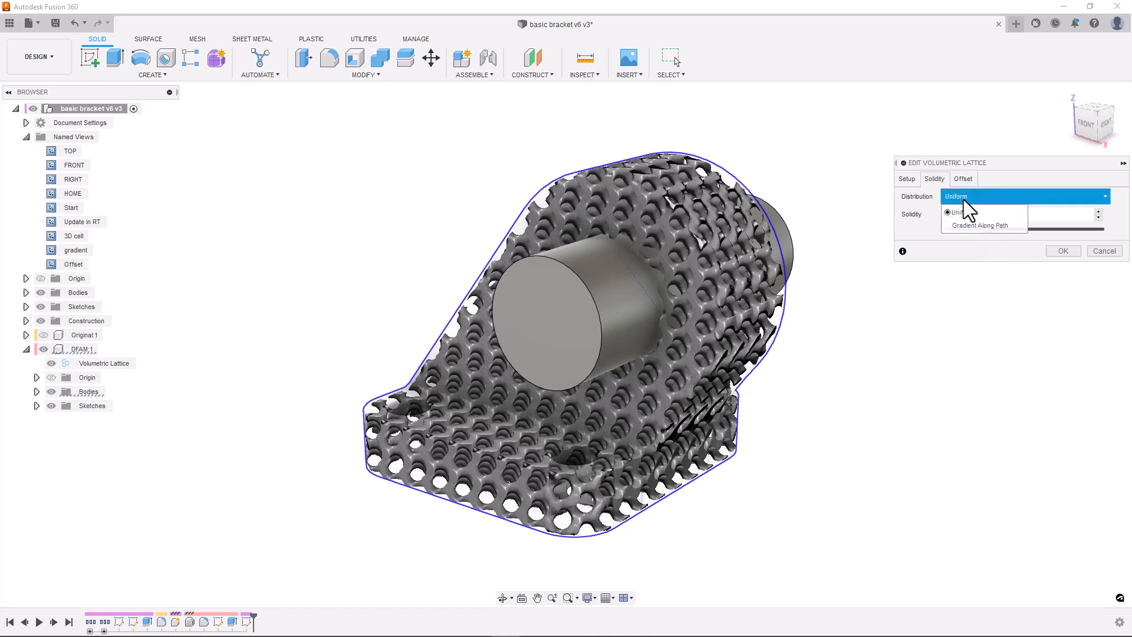
Step: Grade solidity along a sketch path, moving the gradient end point to the hole's edge
{"action": "left_click", "coordinate": [979, 226]}
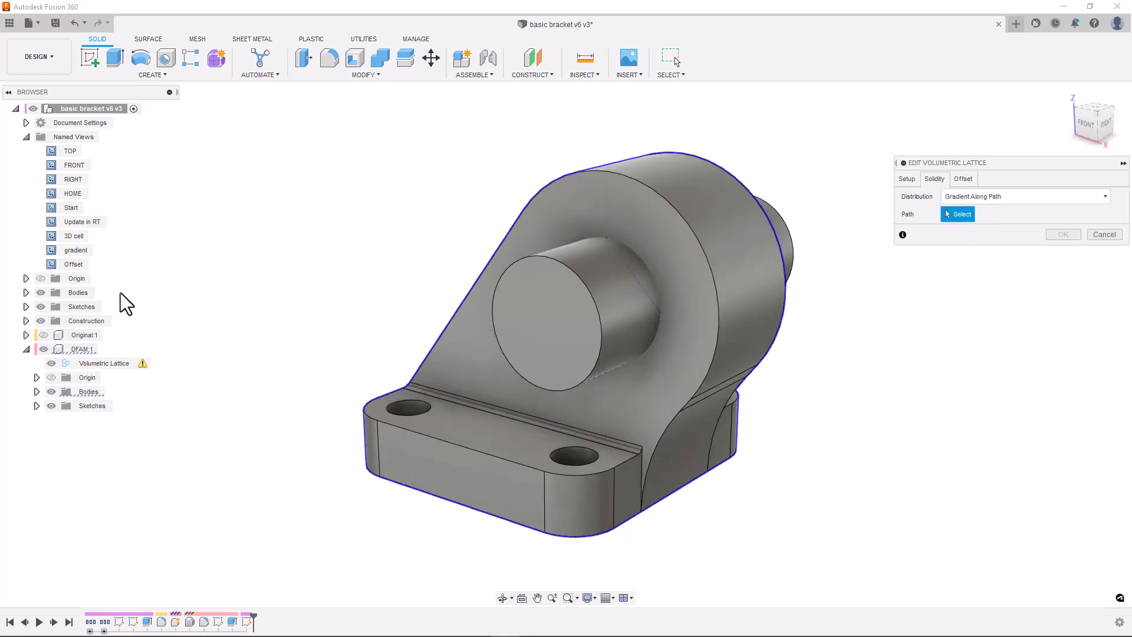
{"action": "left_click", "coordinate": [25, 305]}
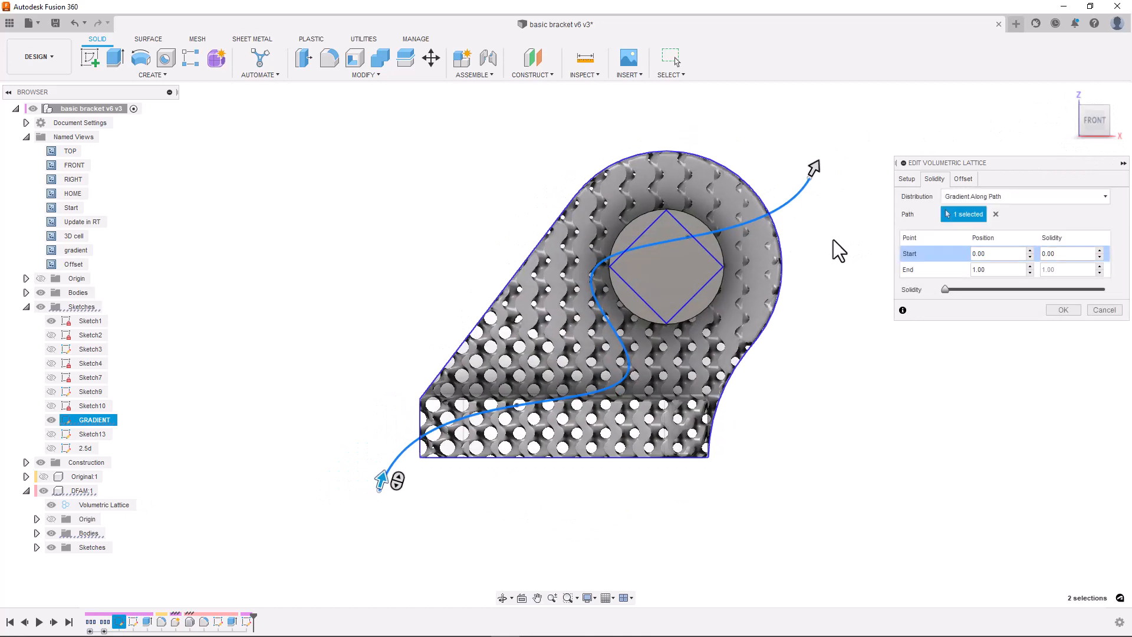
{"action": "mouse_move", "coordinate": [742, 482]}
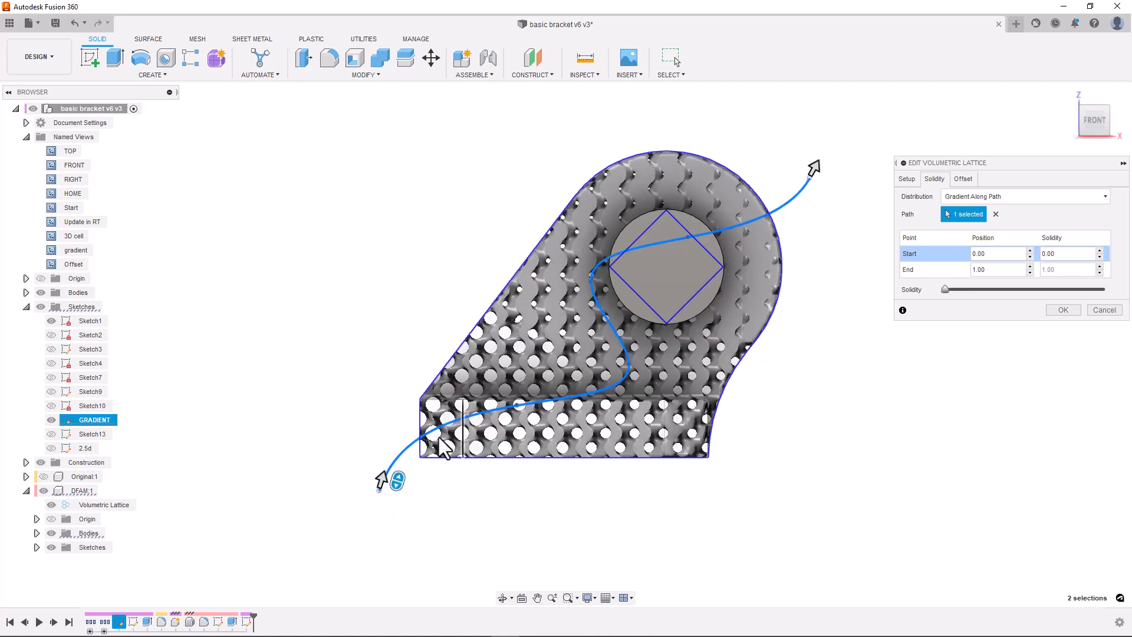
{"action": "left_click_drag", "start_coordinate": [380, 480], "coordinate": [440, 418]}
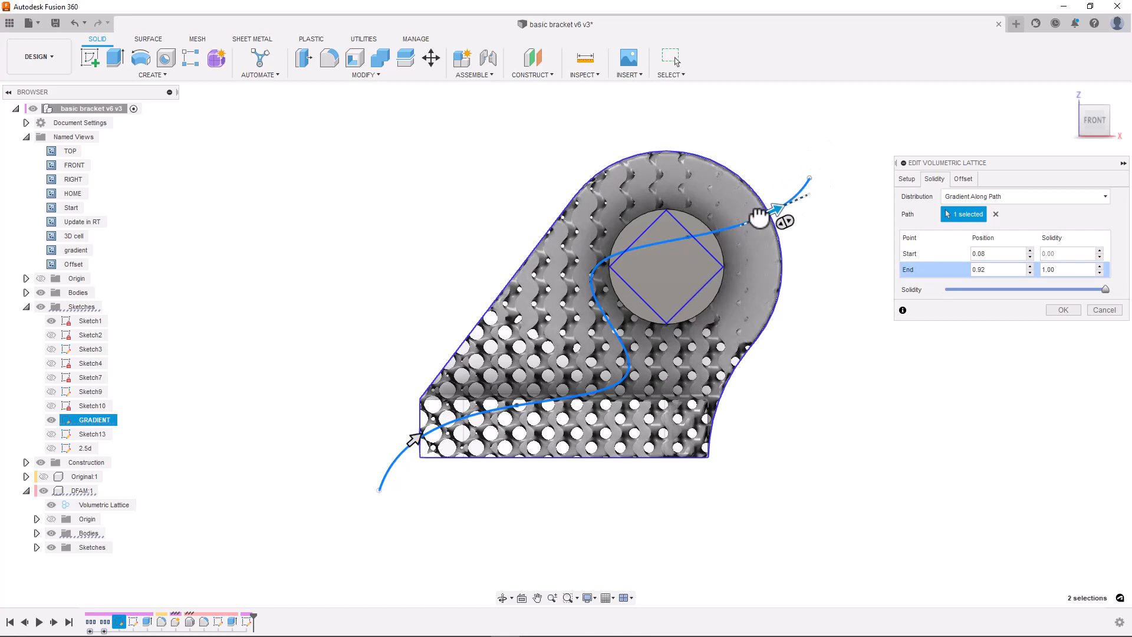
{"action": "left_click_drag", "start_coordinate": [783, 220], "coordinate": [682, 238]}
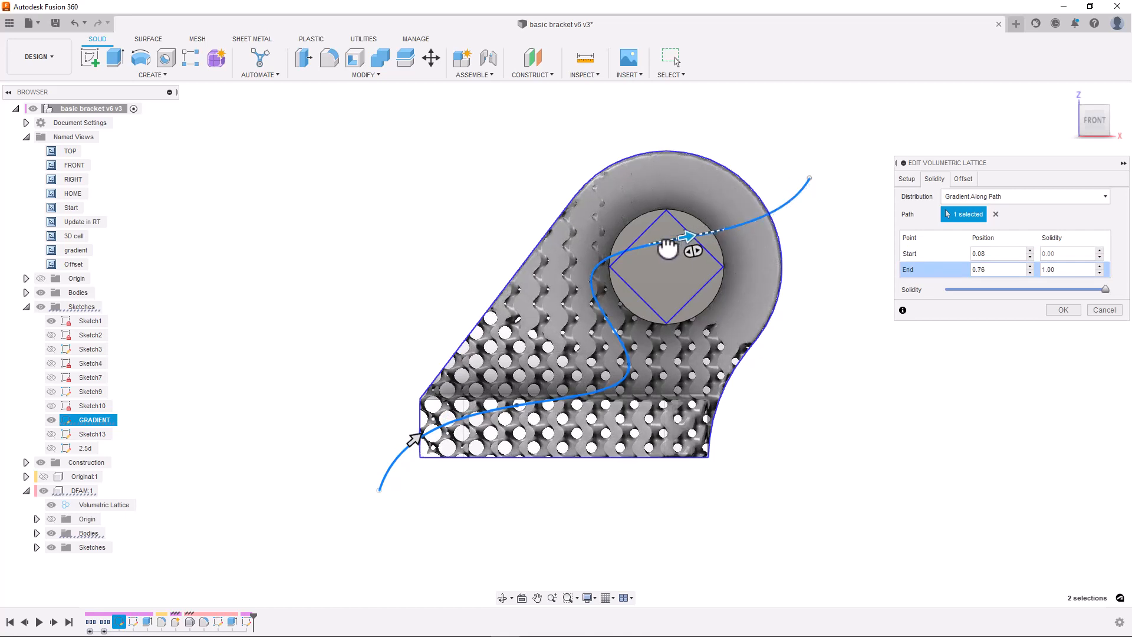
{"action": "left_click_drag", "start_coordinate": [685, 238], "coordinate": [607, 260]}
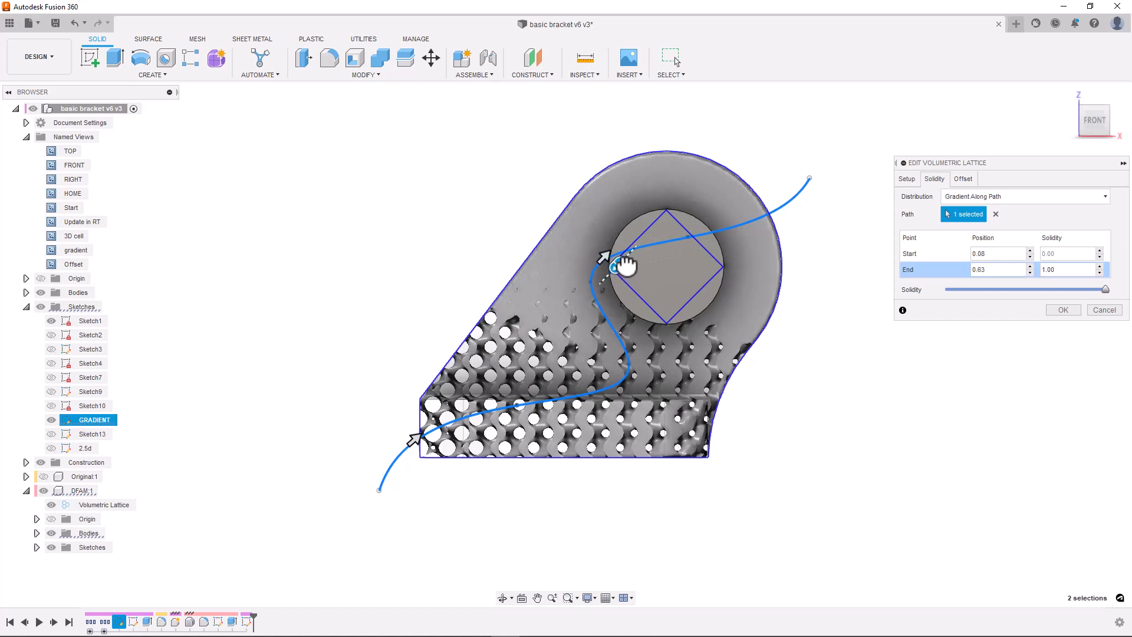
Step: Lower the gradient end solidity to 0.63, then revert Distribution to Uniform at 0.25
{"action": "left_click_drag", "start_coordinate": [1104, 289], "coordinate": [1092, 289]}
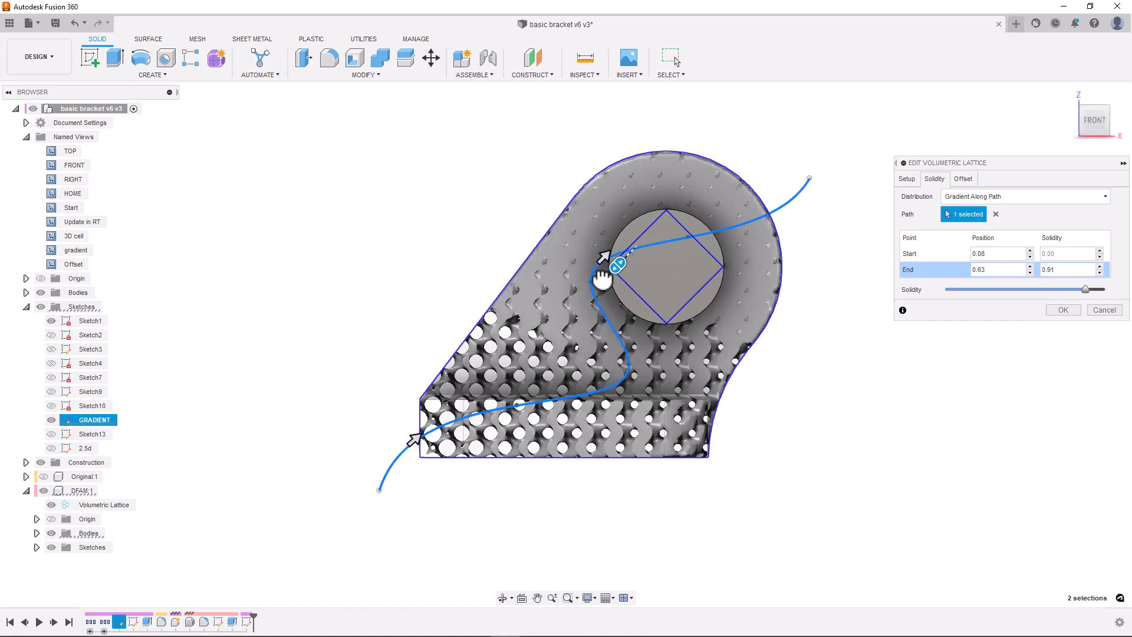
{"action": "left_click_drag", "start_coordinate": [1111, 289], "coordinate": [1047, 289]}
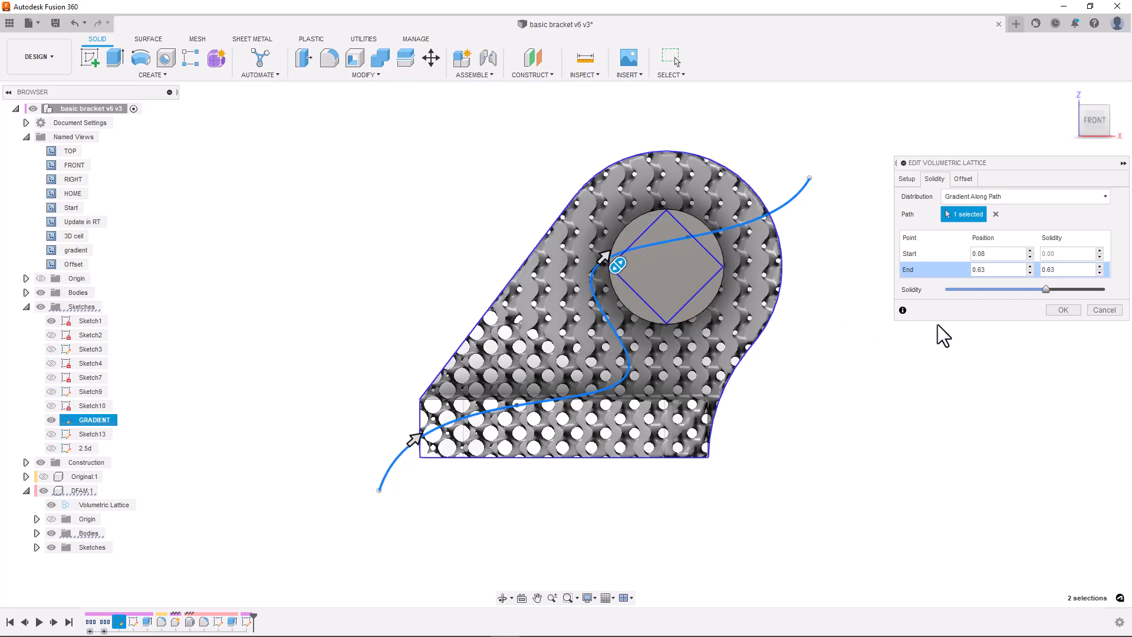
{"action": "left_click", "coordinate": [1023, 196]}
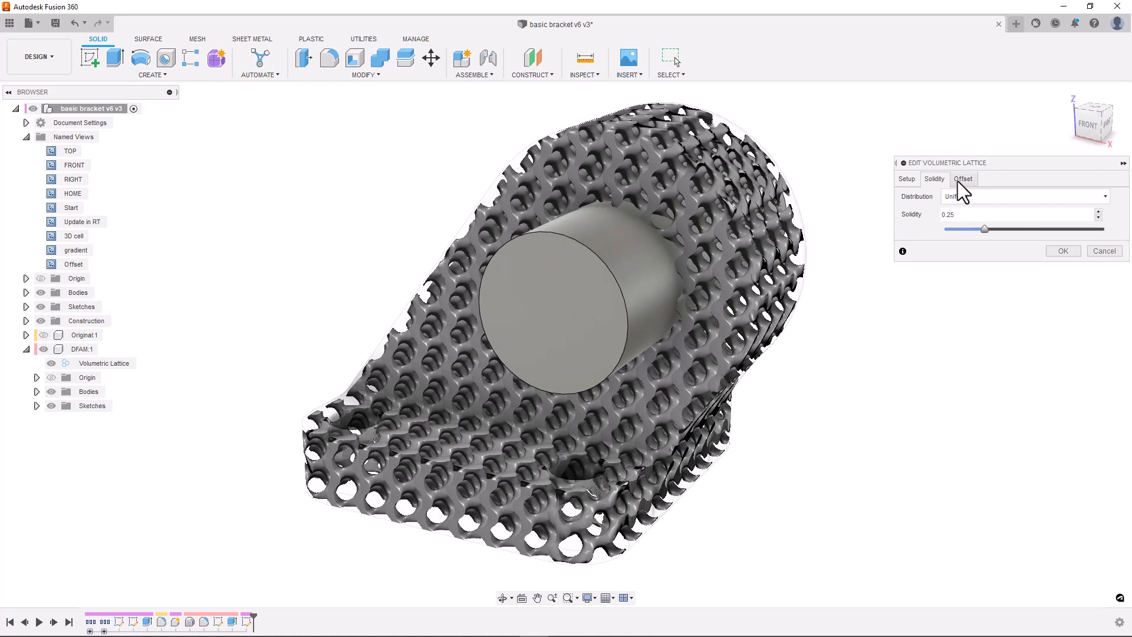
Step: Offset the lattice around the CONSTRUCTION body: 3 mm thickness, 2 mm blend, solidity 1.00
{"action": "left_click", "coordinate": [963, 178]}
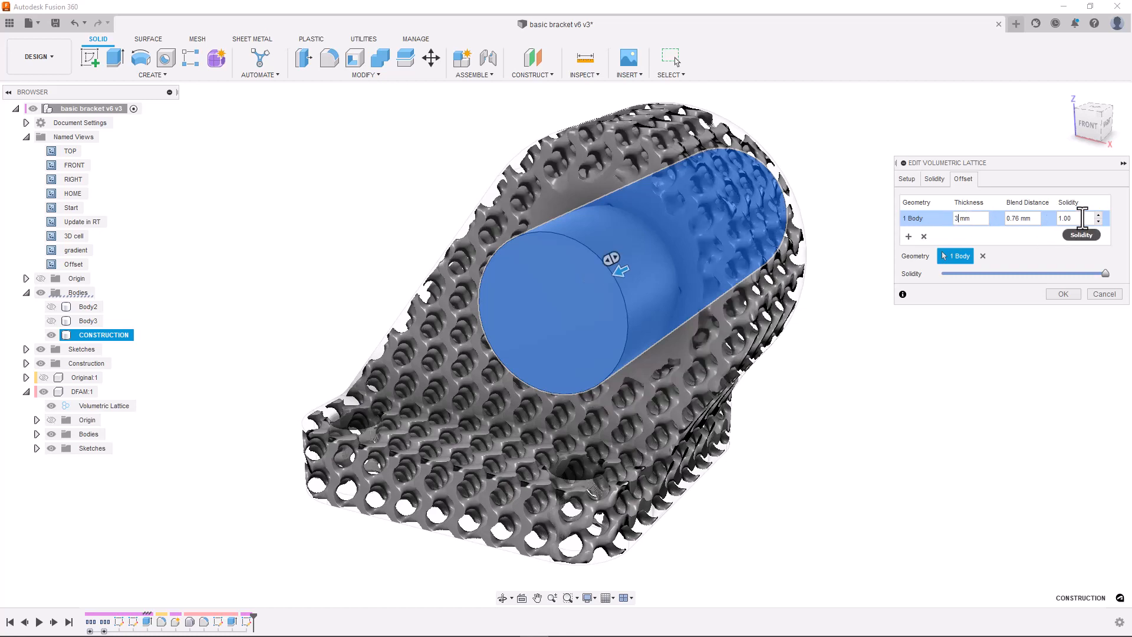
{"action": "left_click", "coordinate": [1072, 218]}
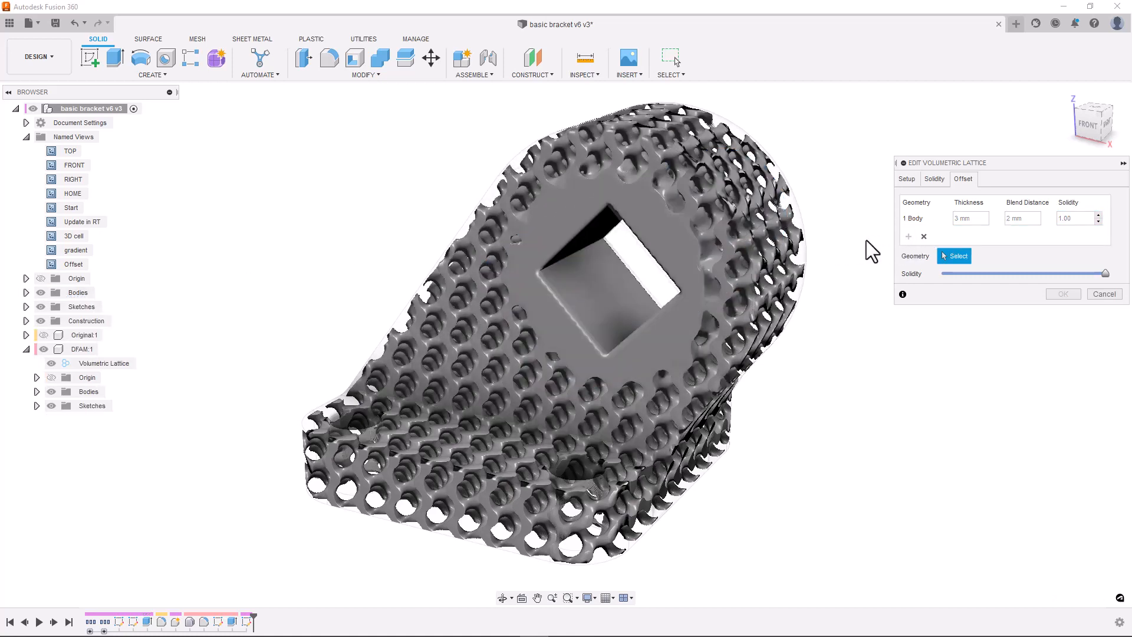
{"action": "left_click", "coordinate": [537, 597]}
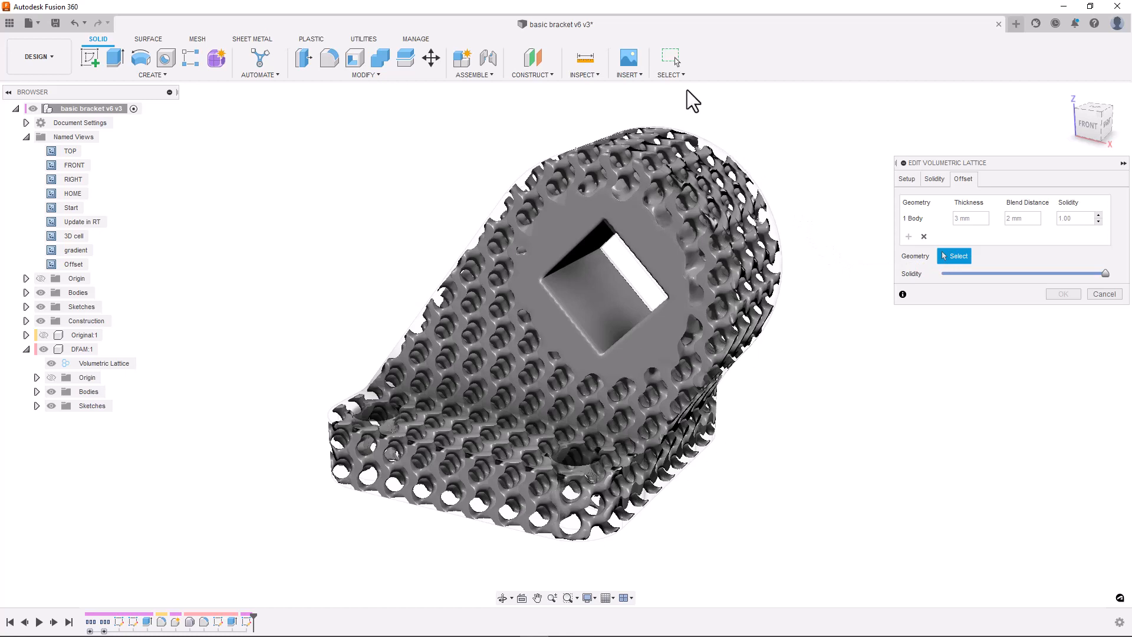
Step: Add a second 2 mm skin offset on 24 outer bracket faces, excluding the front faces
{"action": "left_click", "coordinate": [669, 74]}
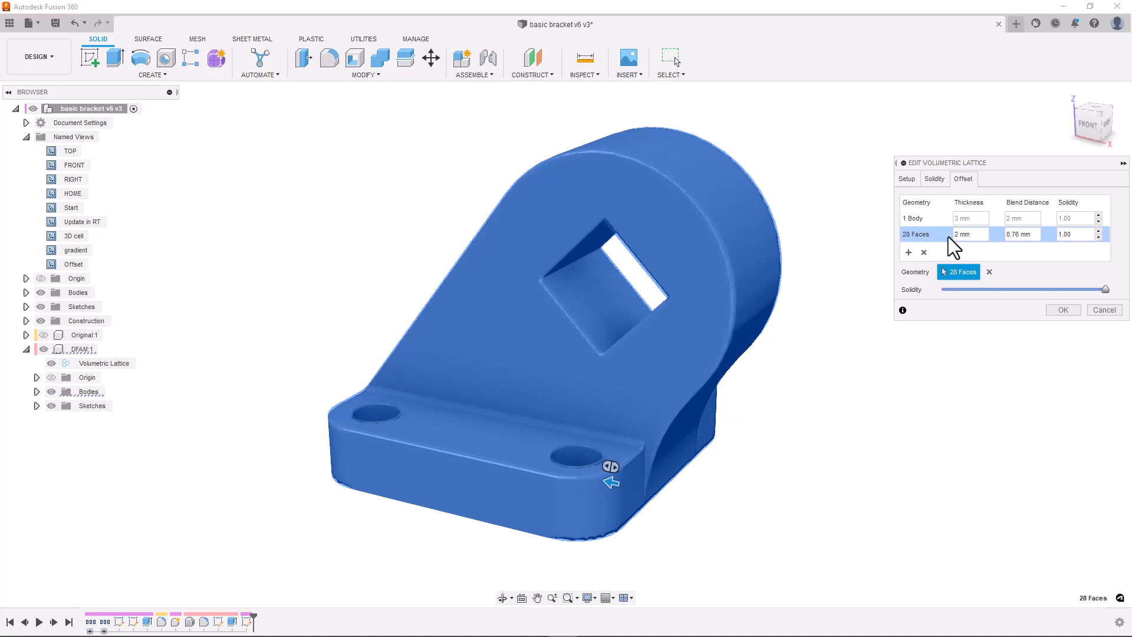
{"action": "mouse_move", "coordinate": [967, 433]}
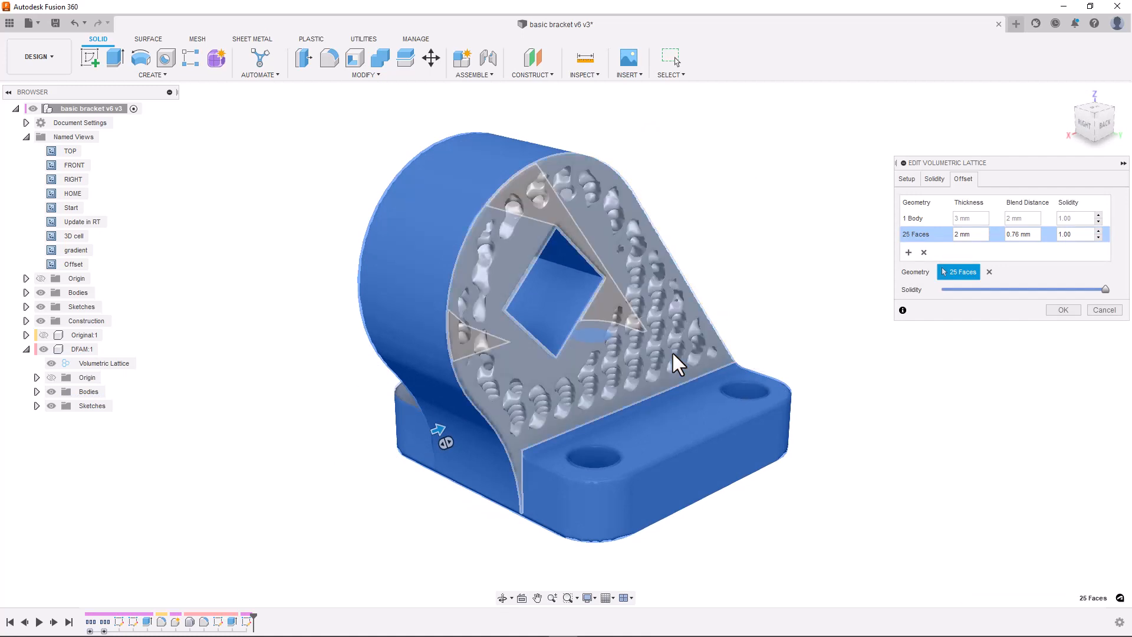
{"action": "left_click", "coordinate": [686, 419]}
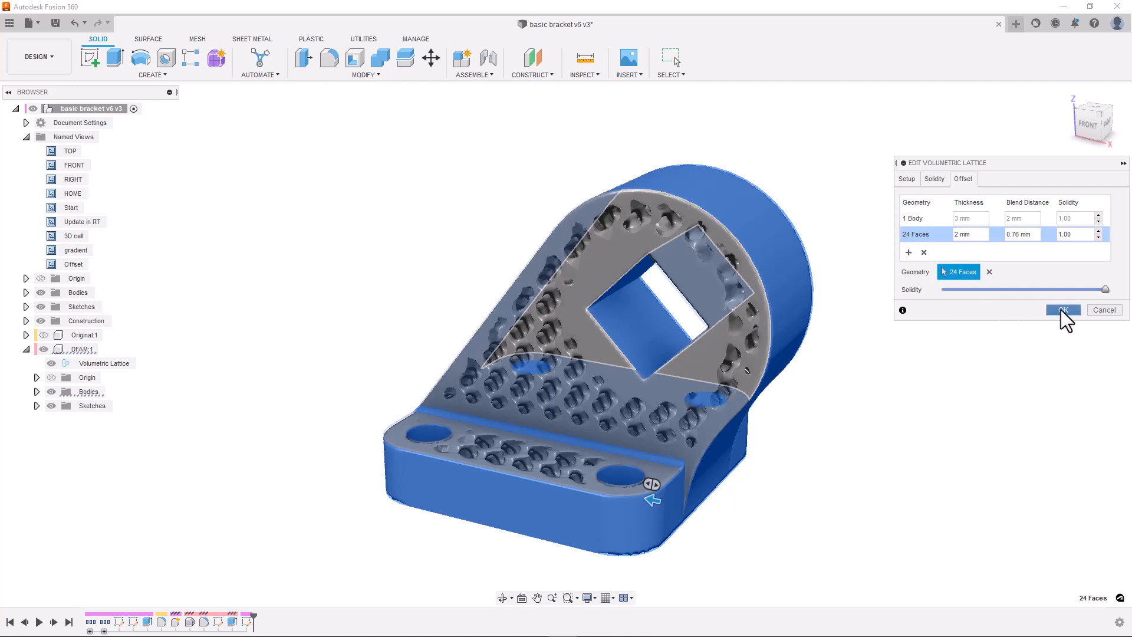
Step: Confirm the lattice offsets, then unassign the volumetric lattice from Body1 under DFAM:1
{"action": "left_click", "coordinate": [1061, 310]}
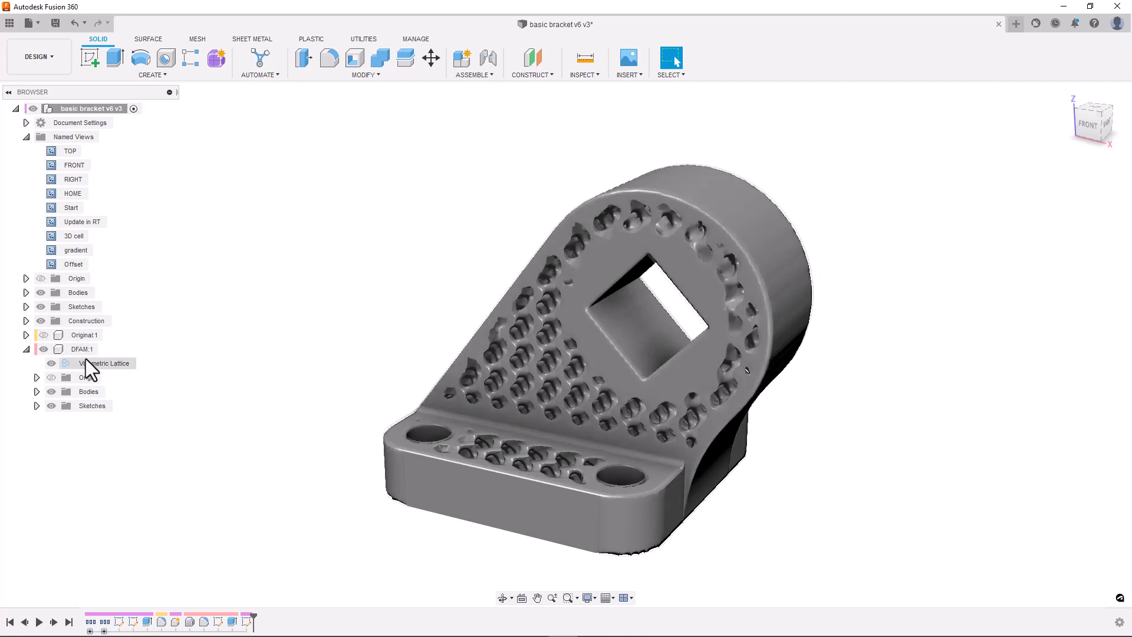
{"action": "right_click", "coordinate": [108, 363]}
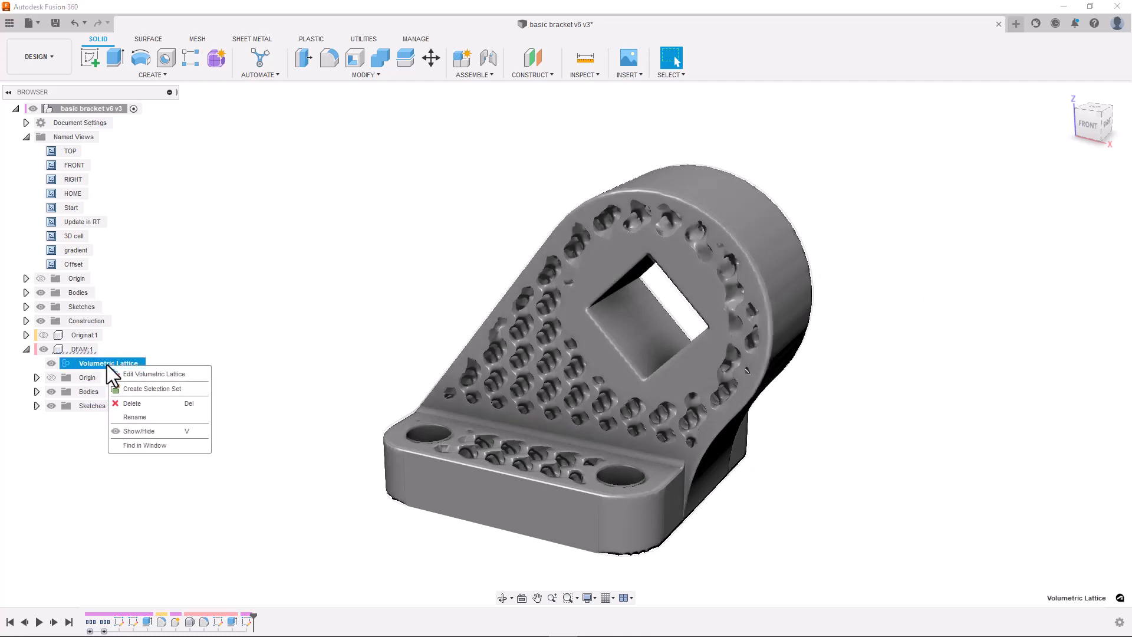
{"action": "left_click", "coordinate": [238, 376]}
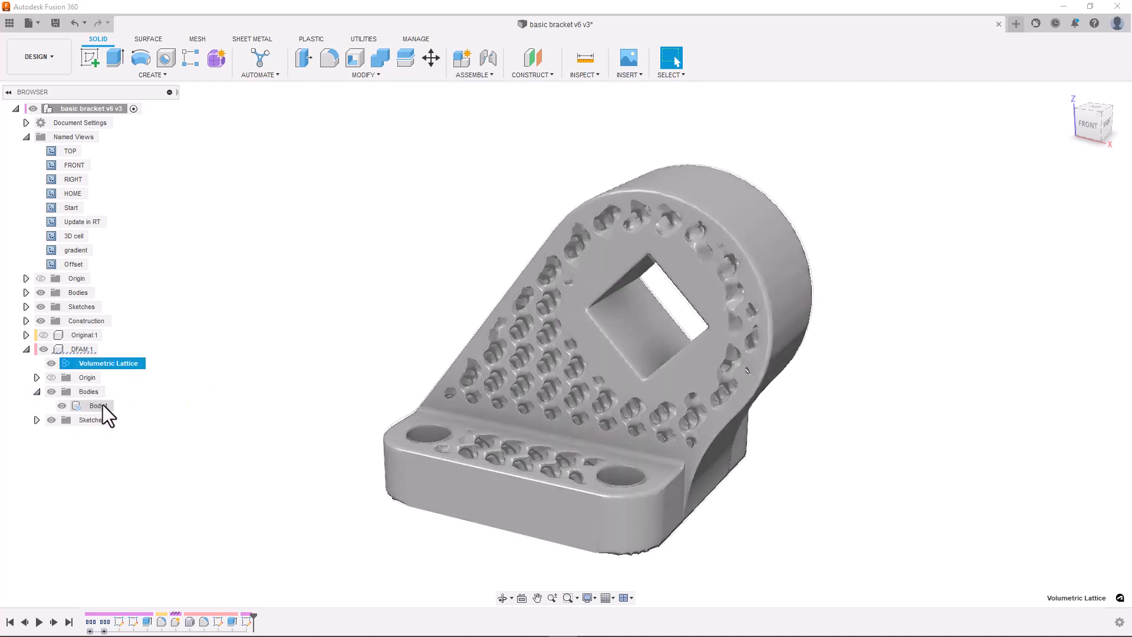
{"action": "right_click", "coordinate": [99, 405]}
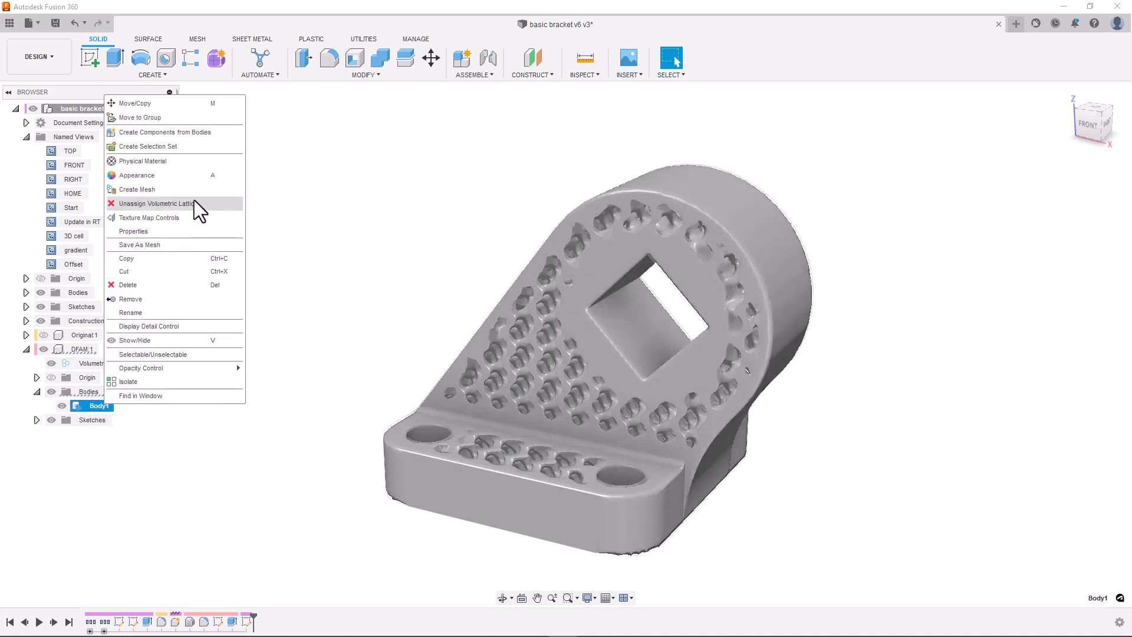
{"action": "left_click", "coordinate": [155, 203]}
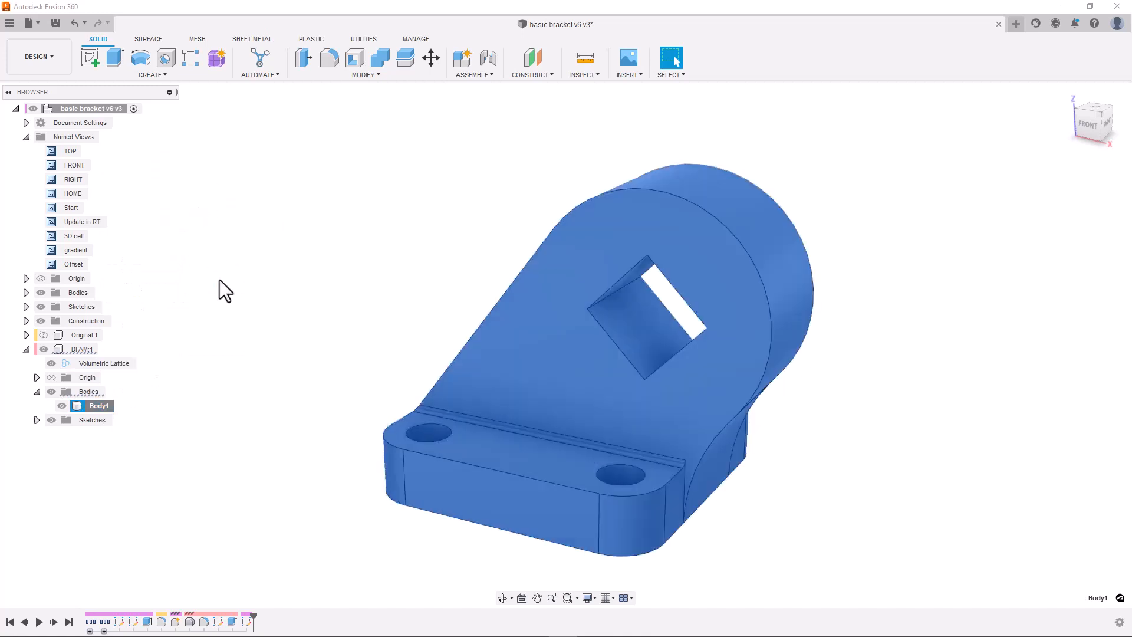
{"action": "right_click", "coordinate": [97, 404]}
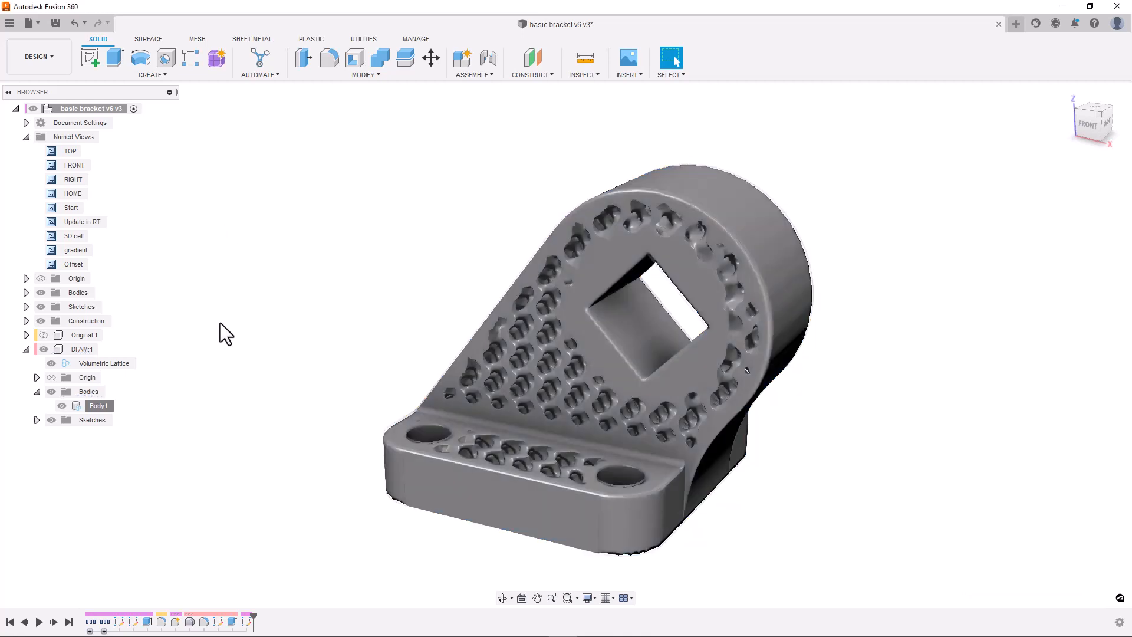
Step: Read Body1's properties: 430.104 g mass and 32543.794 mm³ lattice volume
{"action": "right_click", "coordinate": [99, 405]}
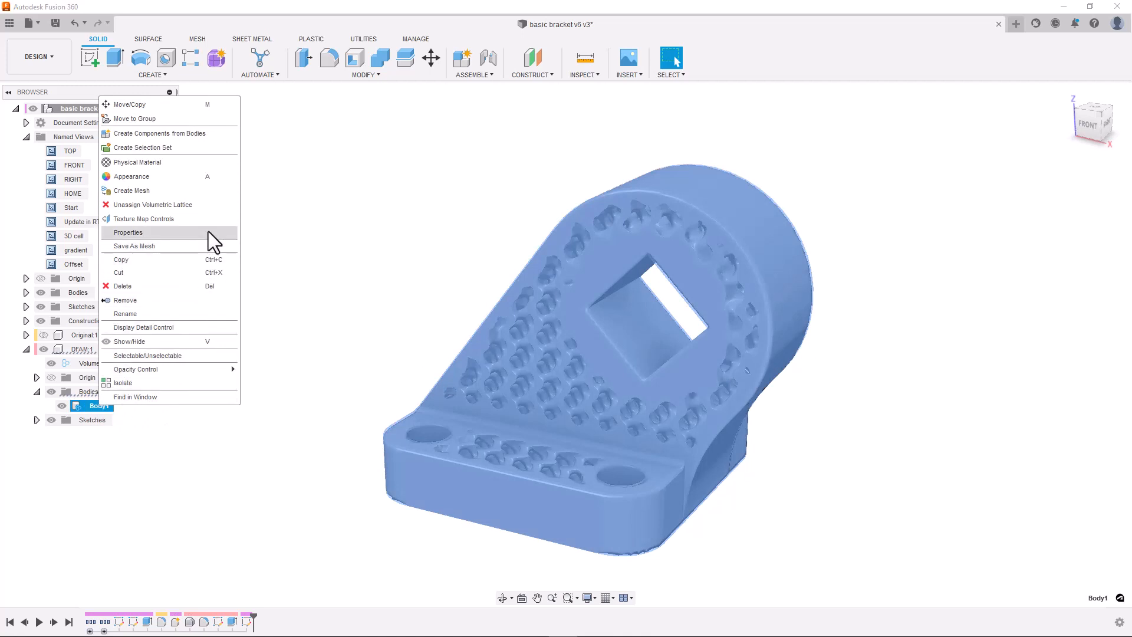
{"action": "left_click", "coordinate": [460, 301]}
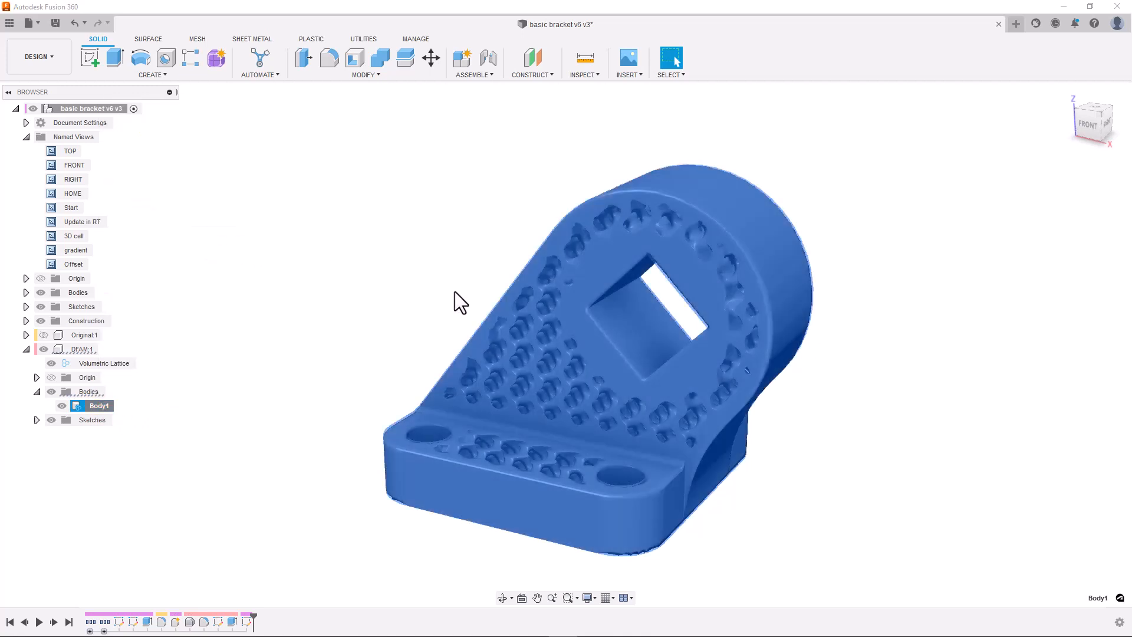
{"action": "left_click", "coordinate": [669, 58]}
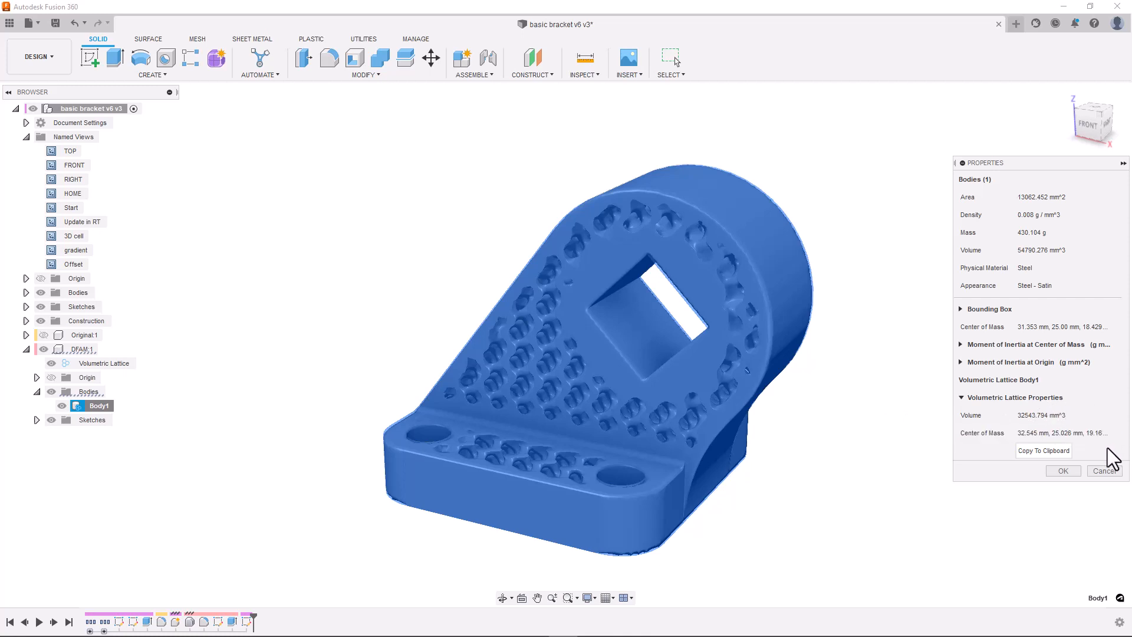
{"action": "left_click", "coordinate": [1061, 469]}
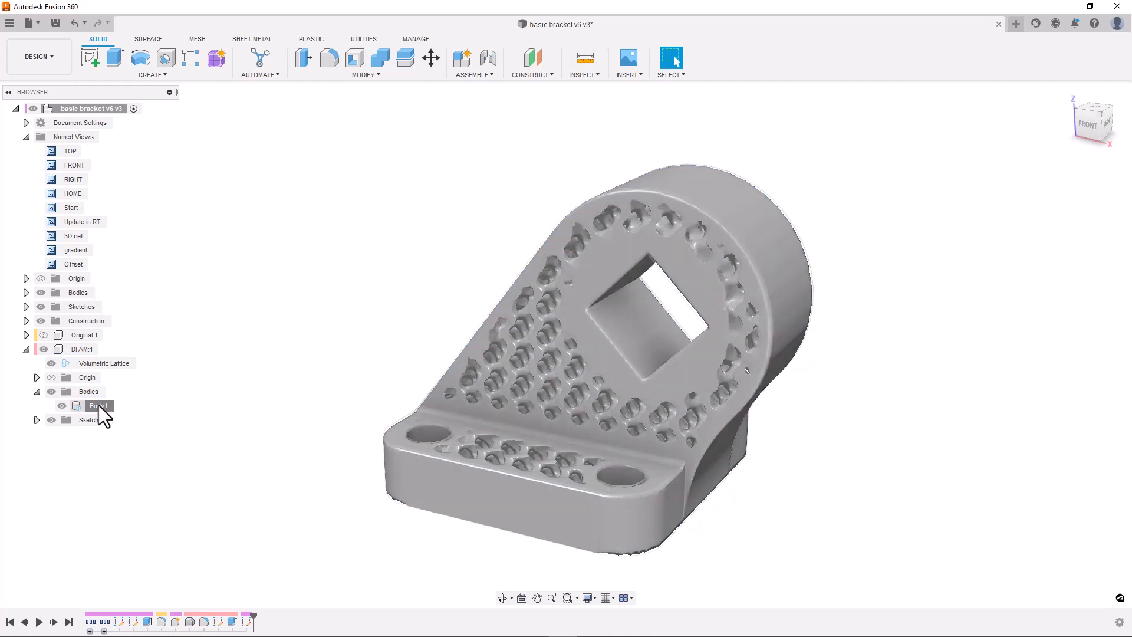
Step: Review Create Mesh for Body1 at medium refinement, 0.43 mm elements, then cancel
{"action": "right_click", "coordinate": [97, 405]}
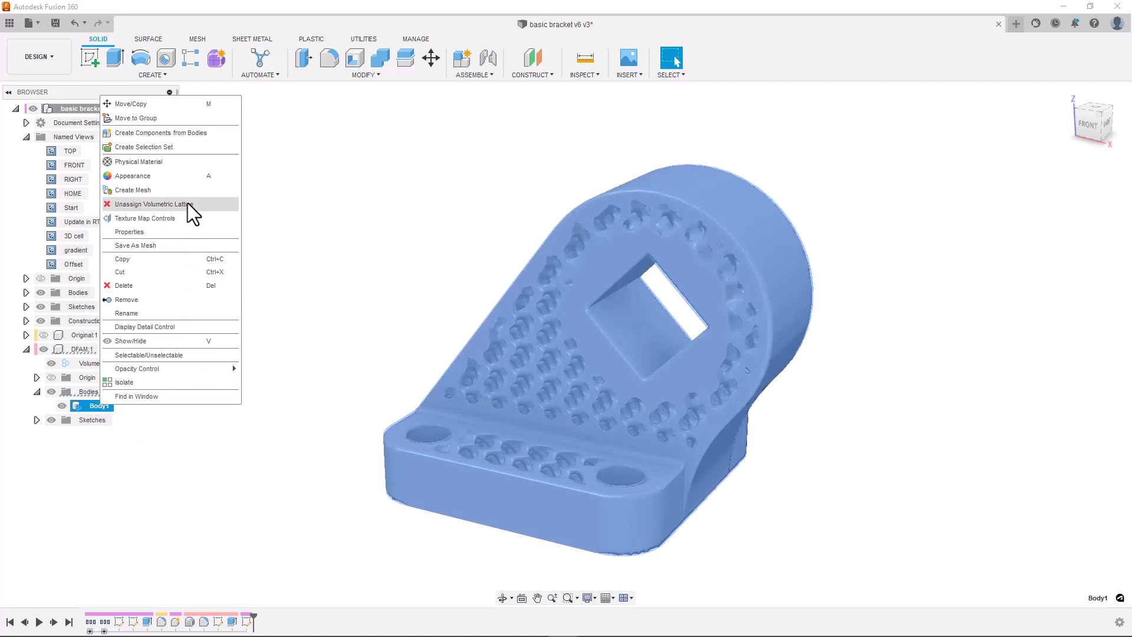
{"action": "mouse_move", "coordinate": [132, 189]}
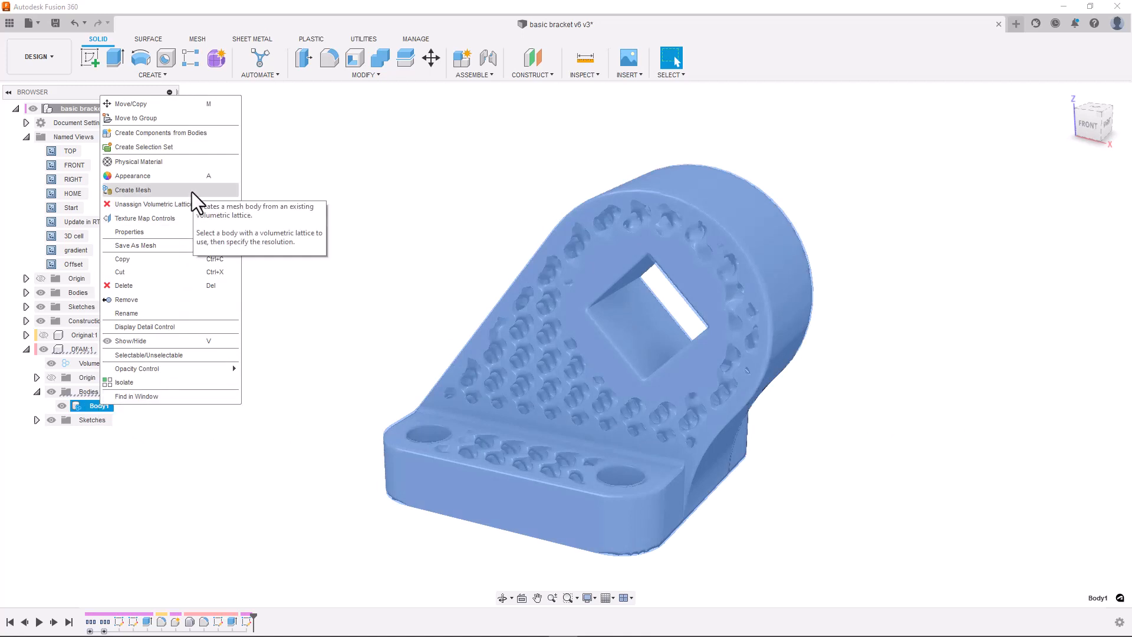
{"action": "left_click", "coordinate": [132, 190]}
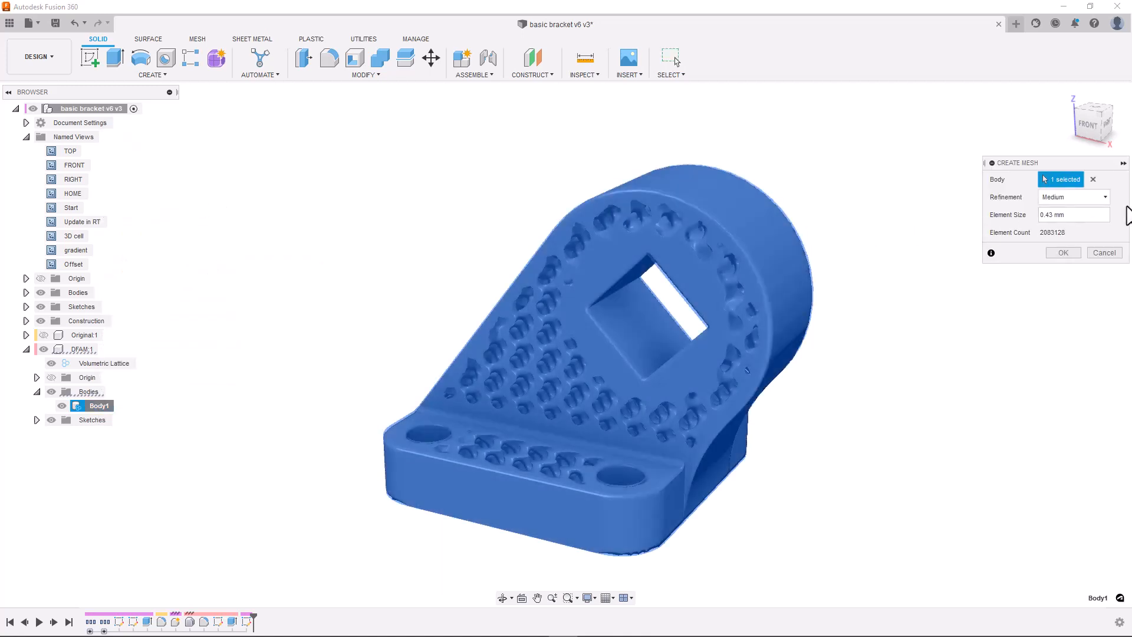
{"action": "left_click", "coordinate": [1071, 197]}
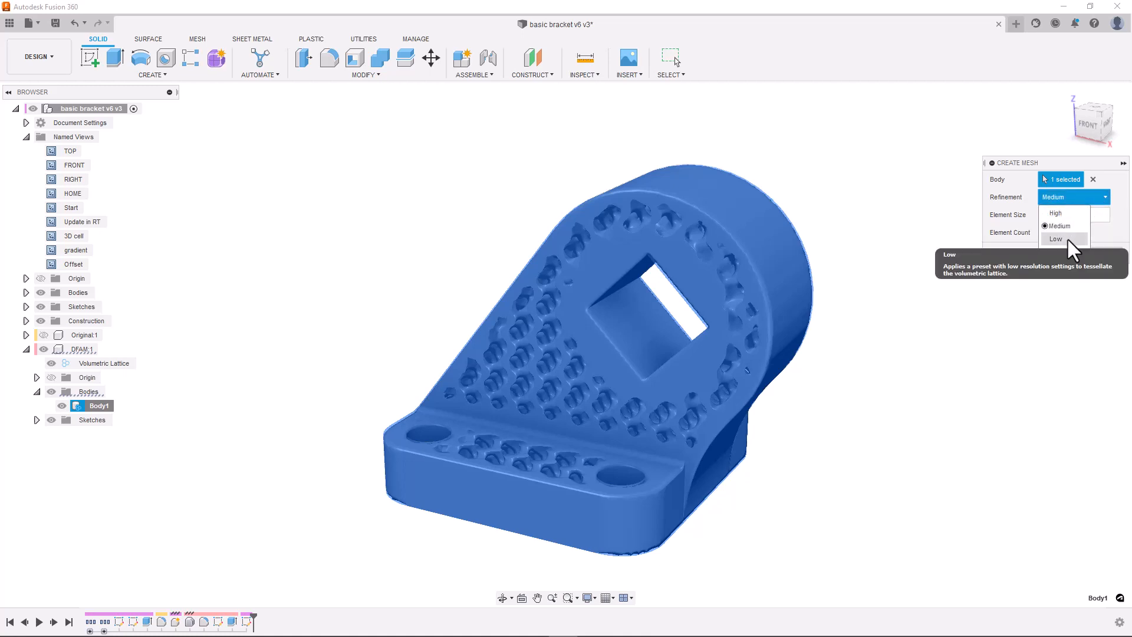
{"action": "left_click", "coordinate": [1057, 225]}
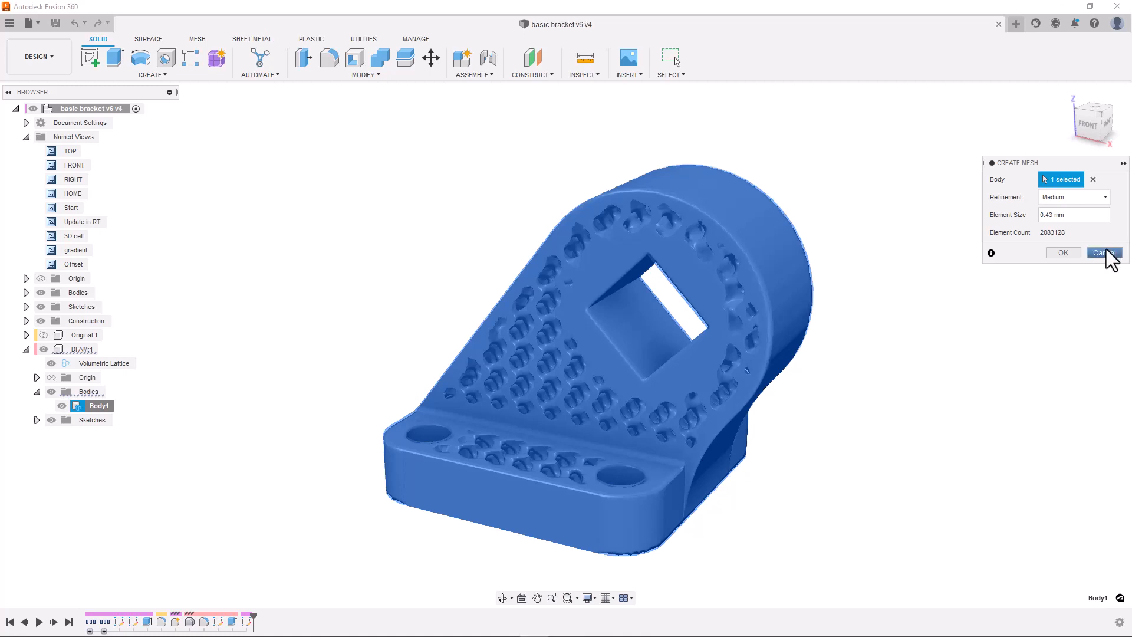
{"action": "left_click", "coordinate": [1103, 253]}
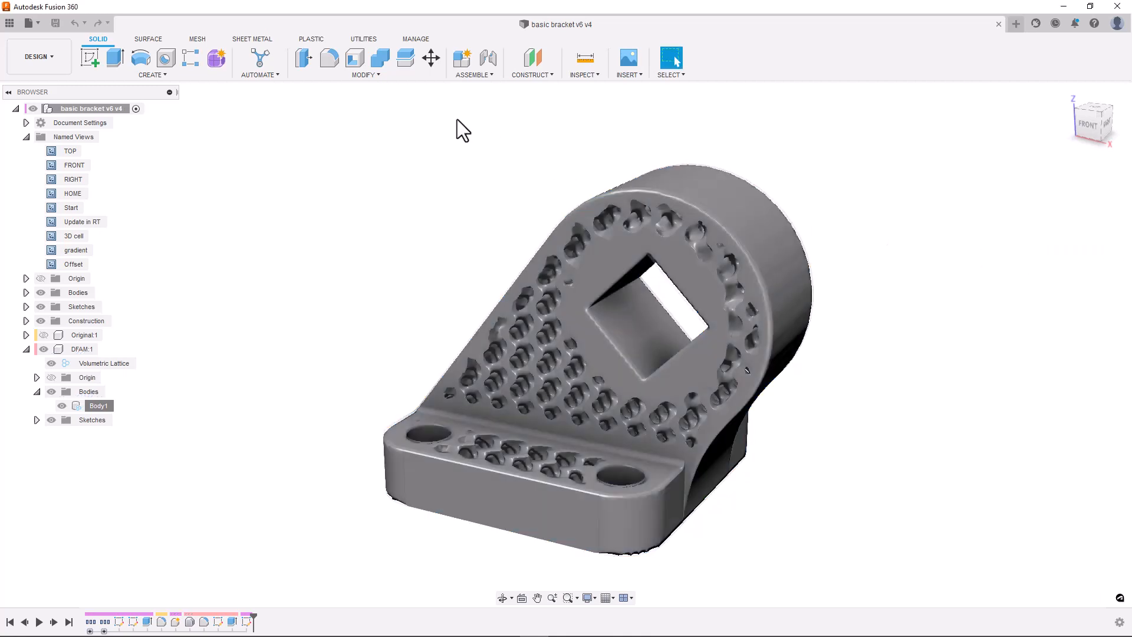
Step: Switch the workspace from Design to Manufacture and show the Additive tab
{"action": "left_click", "coordinate": [38, 56]}
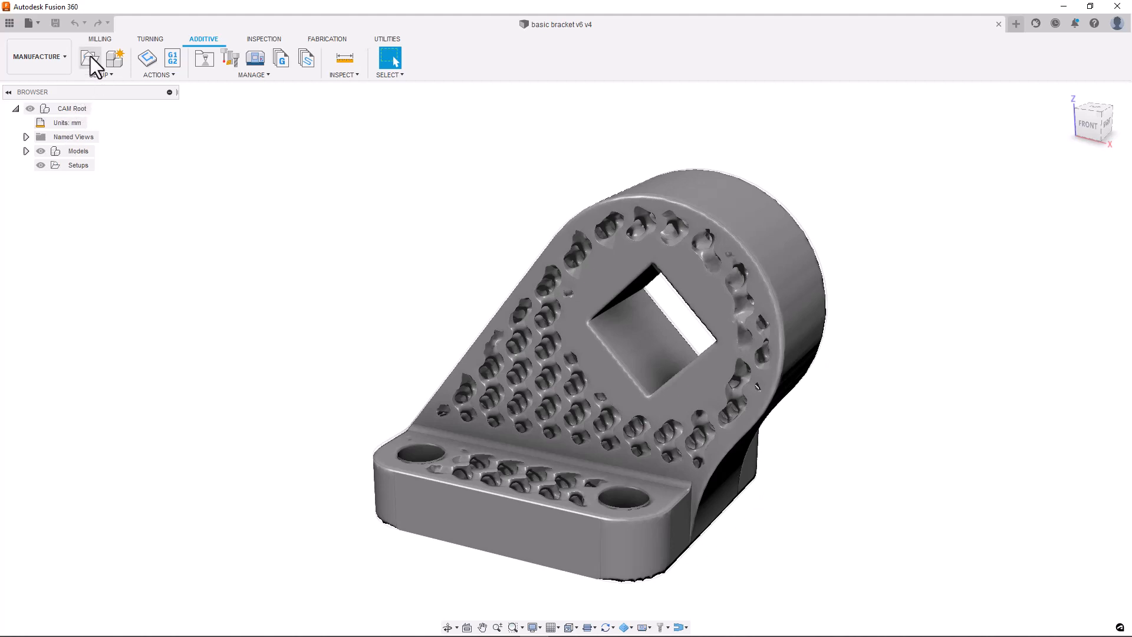
Step: Create additive Setup1 for Body1 on One Click Metal MPRINT+ with OneClickMetal SS316L ATU settings
{"action": "left_click", "coordinate": [89, 58]}
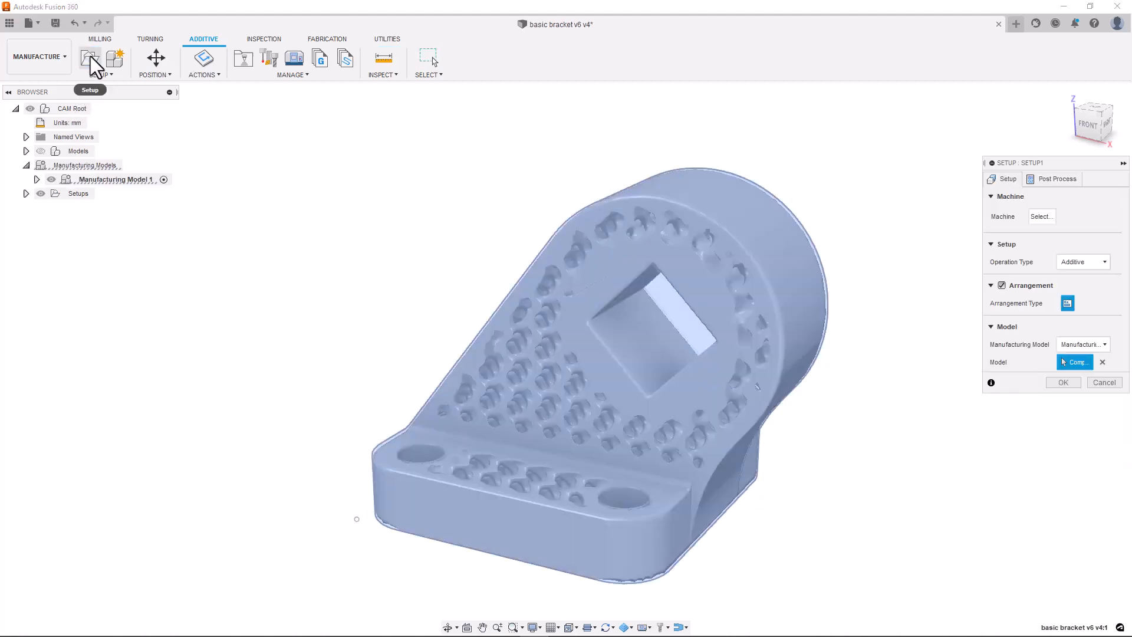
{"action": "mouse_move", "coordinate": [88, 58]}
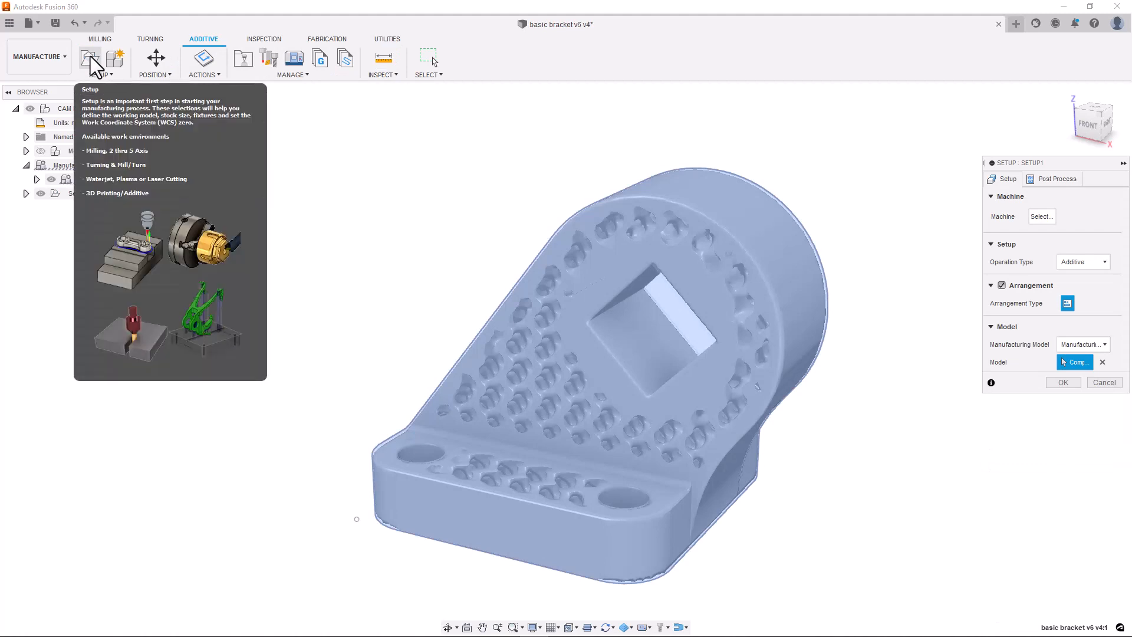
{"action": "left_click", "coordinate": [1083, 344]}
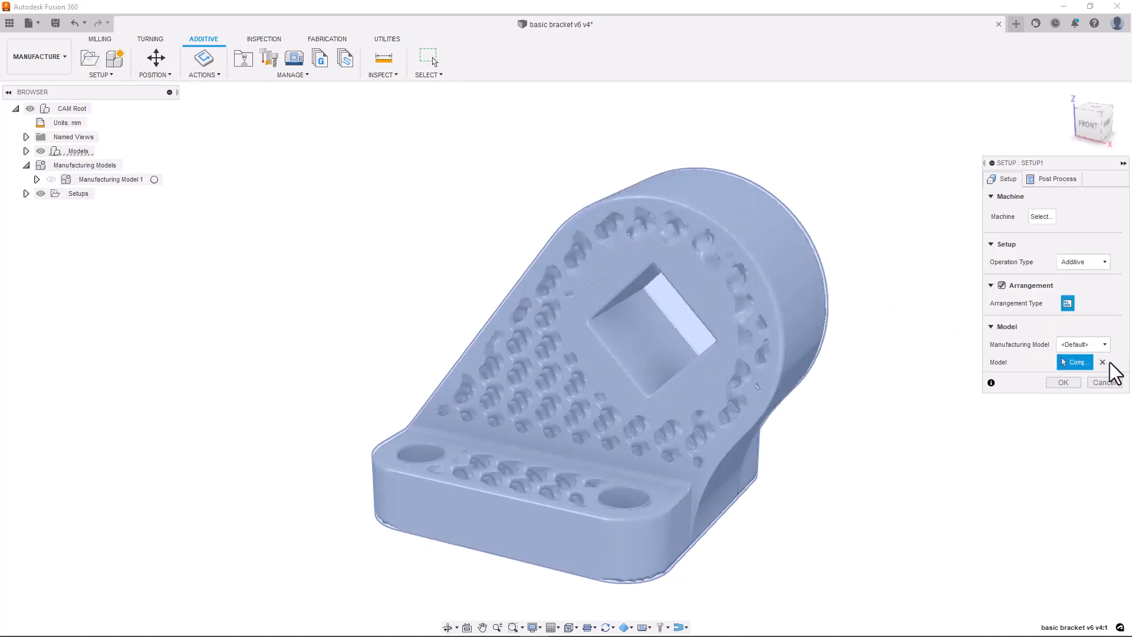
{"action": "left_click", "coordinate": [599, 325]}
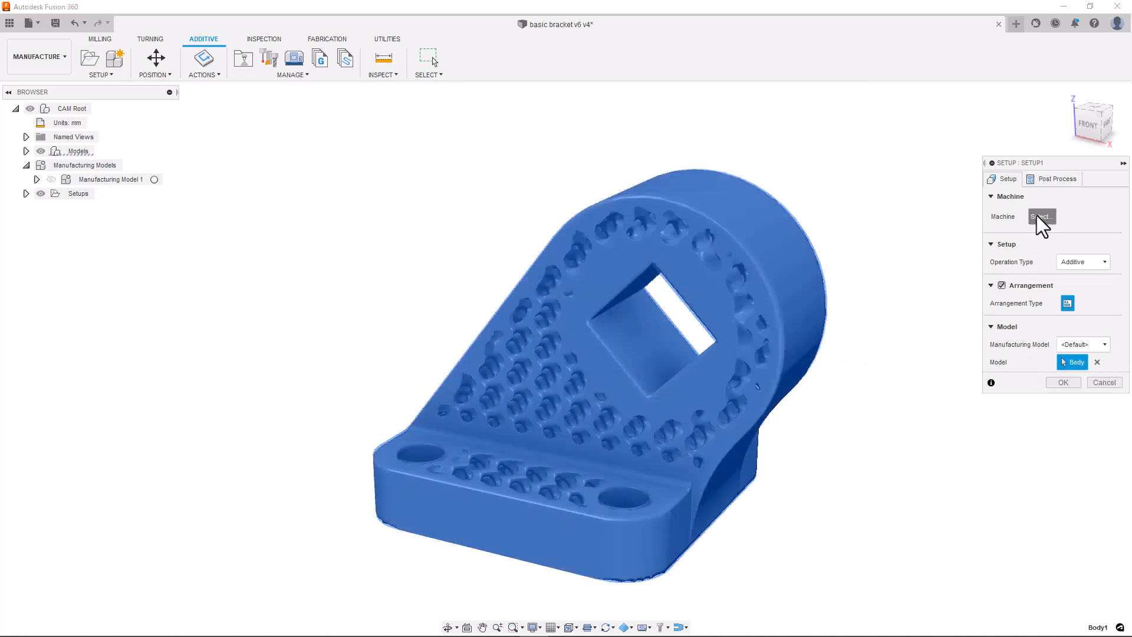
{"action": "left_click", "coordinate": [1042, 217]}
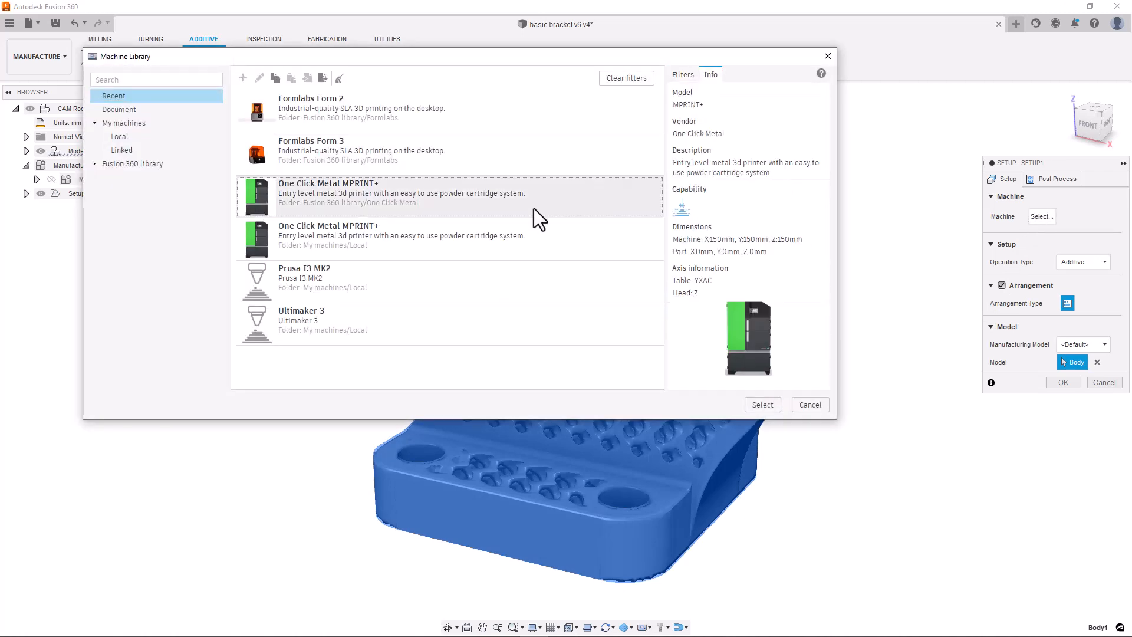
{"action": "left_click", "coordinate": [809, 404]}
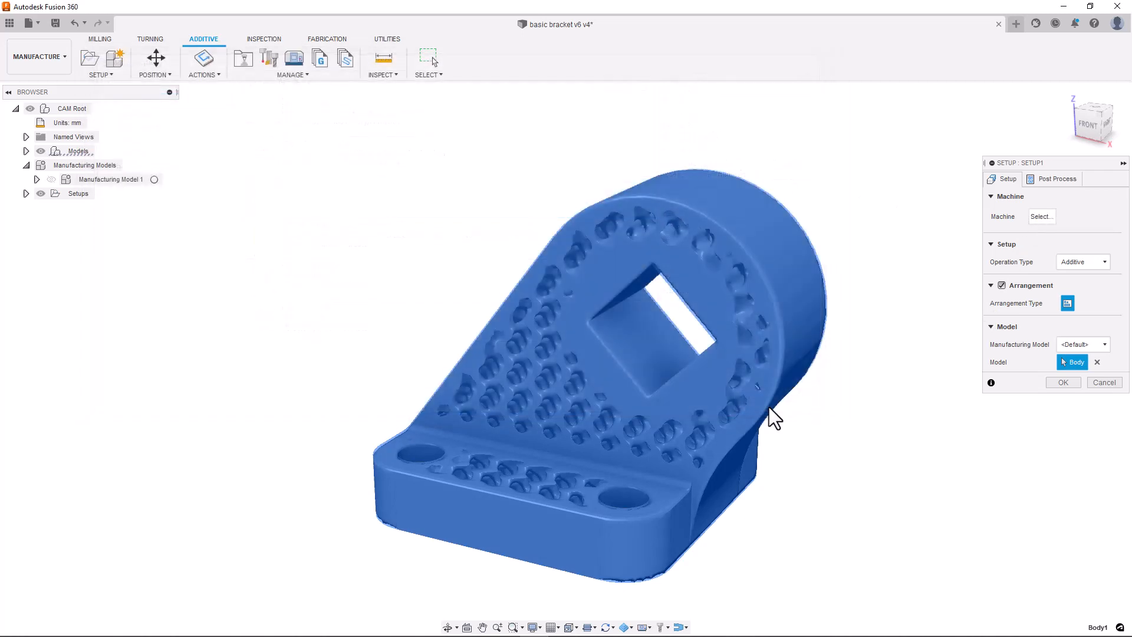
{"action": "left_click", "coordinate": [1041, 216]}
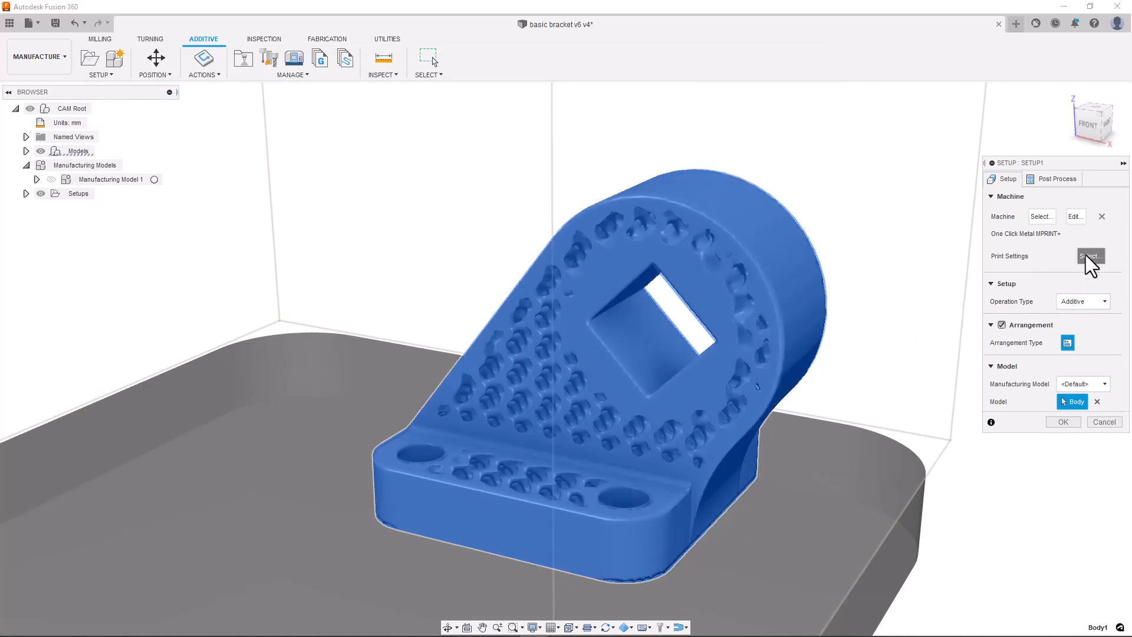
{"action": "left_click", "coordinate": [1089, 255]}
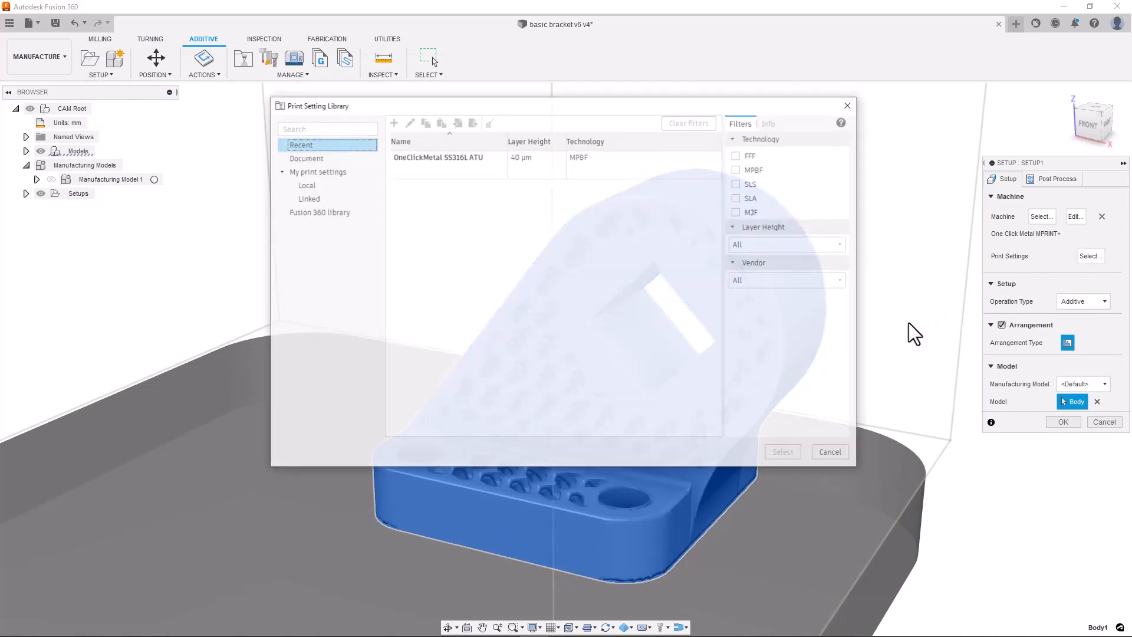
{"action": "left_click", "coordinate": [447, 156]}
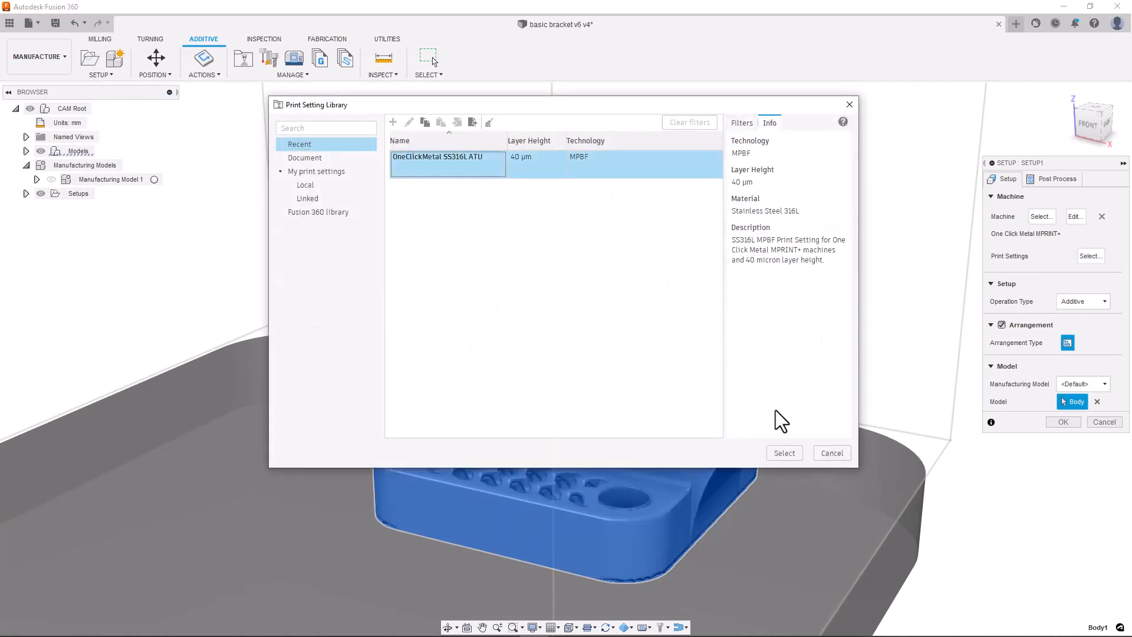
{"action": "left_click", "coordinate": [783, 453]}
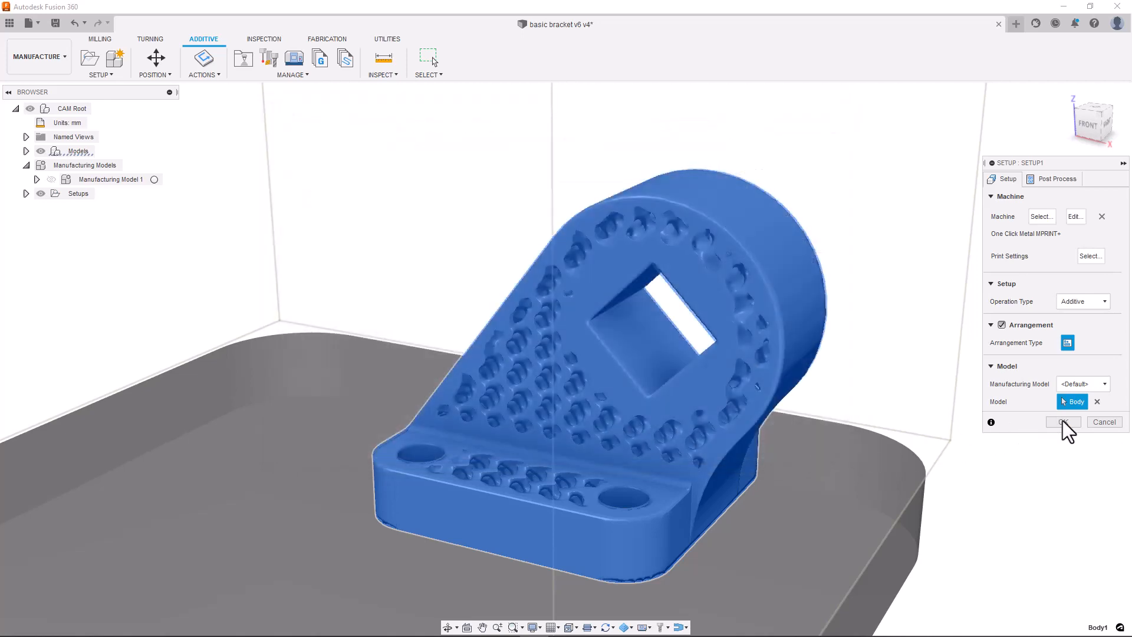
{"action": "left_click", "coordinate": [1061, 422]}
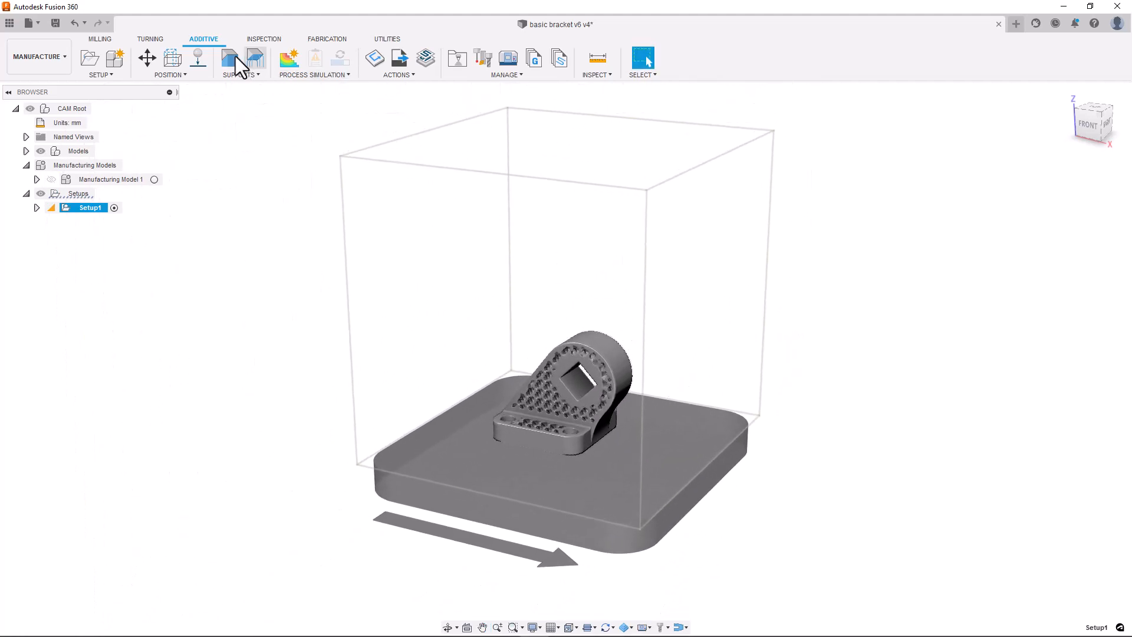
Step: Add Volume Support2 under the bracket's bottom face with 3 mm distance to other supports
{"action": "left_click", "coordinate": [238, 57]}
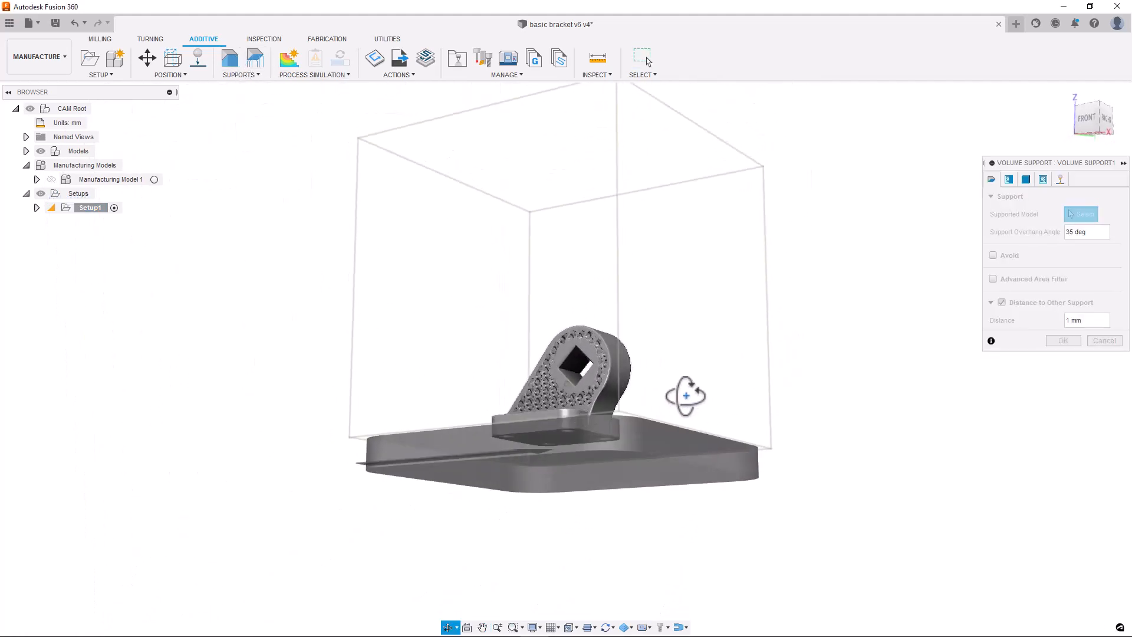
{"action": "left_click", "coordinate": [554, 433]}
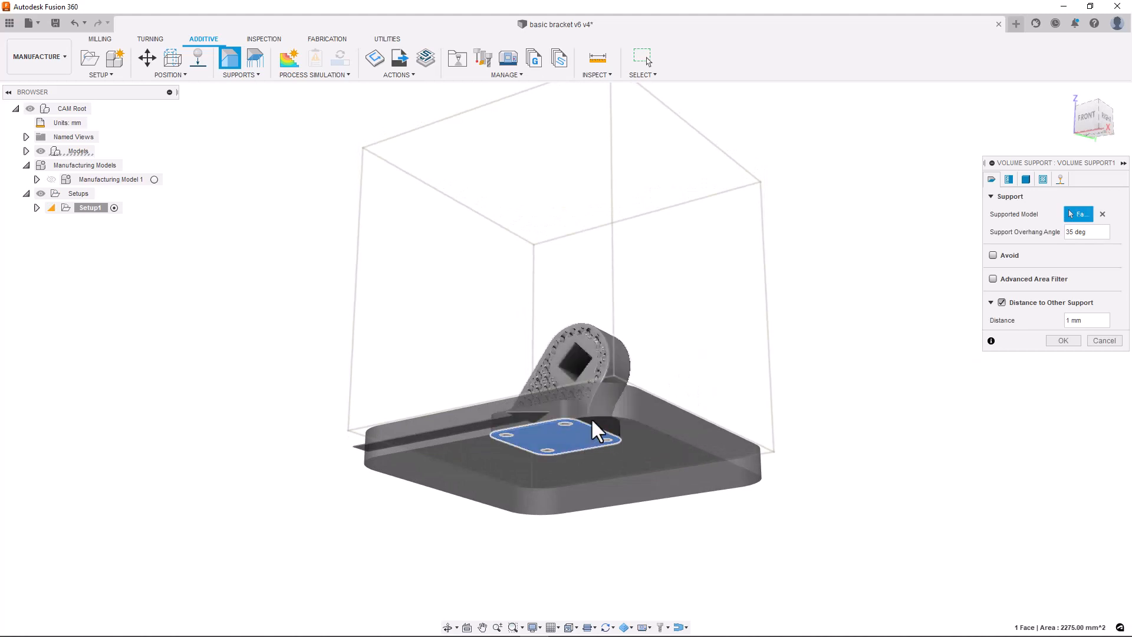
{"action": "left_click_drag", "start_coordinate": [592, 429], "coordinate": [686, 412]}
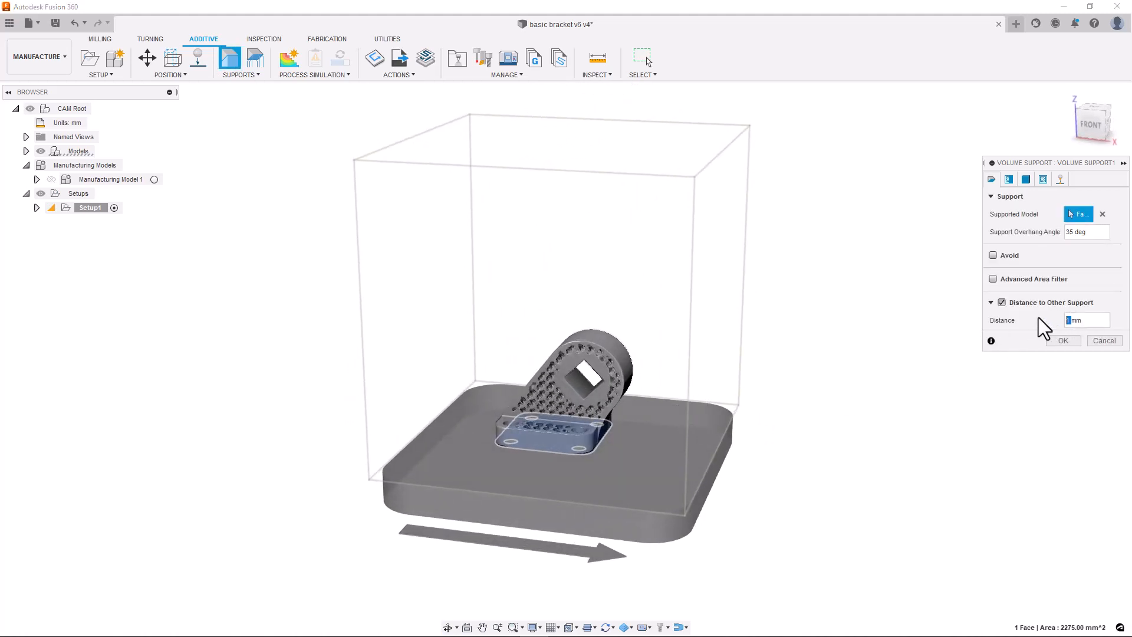
{"action": "type", "text": "3mm"}
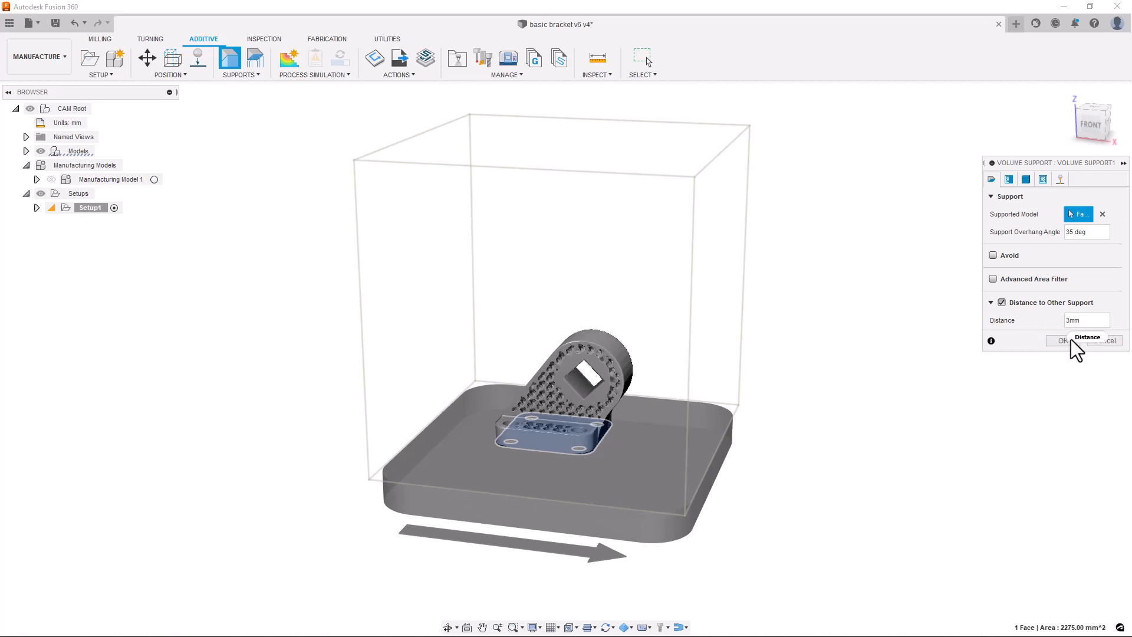
{"action": "left_click", "coordinate": [1061, 340]}
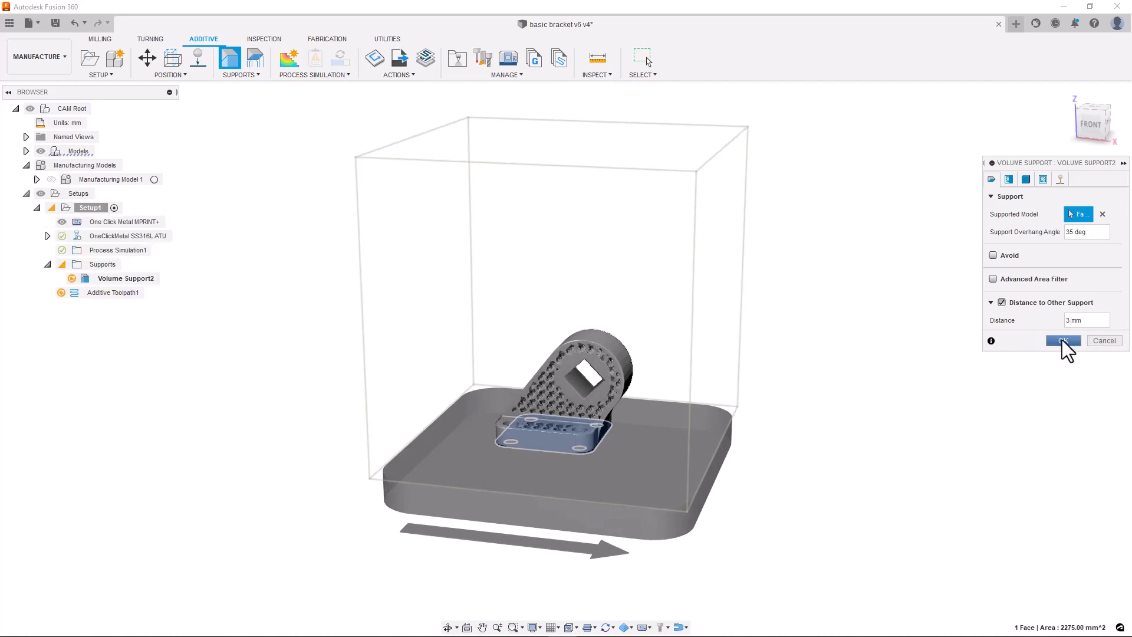
{"action": "left_click", "coordinate": [1061, 340]}
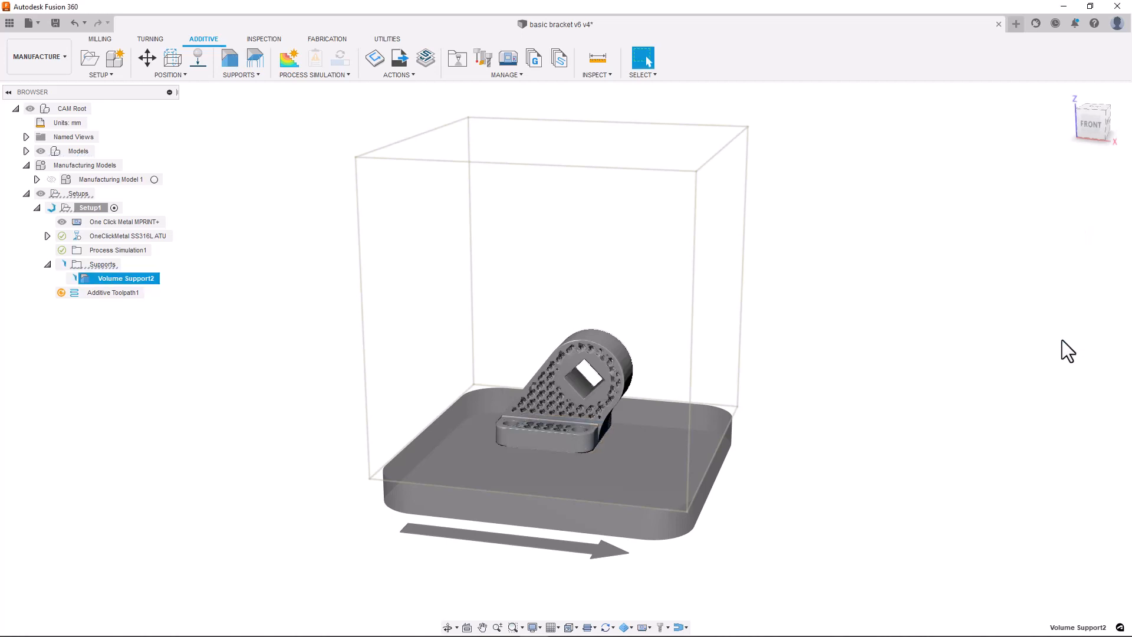
Step: Simulate Additive Toolpath1, playing and pausing the layer animation up to layer 1001 of 1402
{"action": "right_click", "coordinate": [112, 292]}
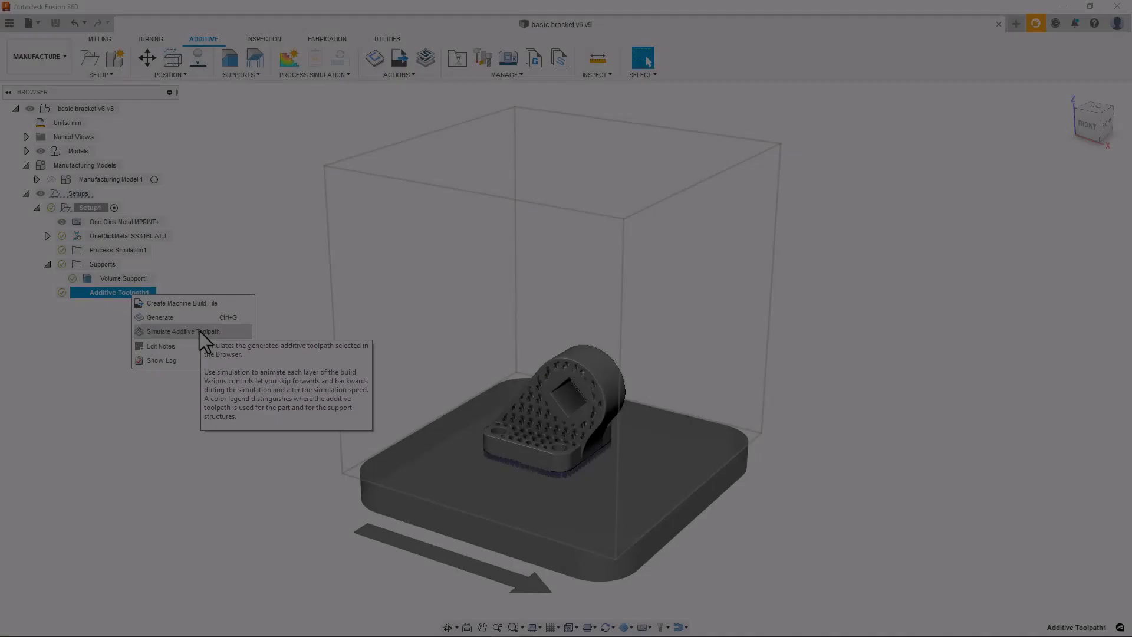
{"action": "left_click", "coordinate": [179, 331]}
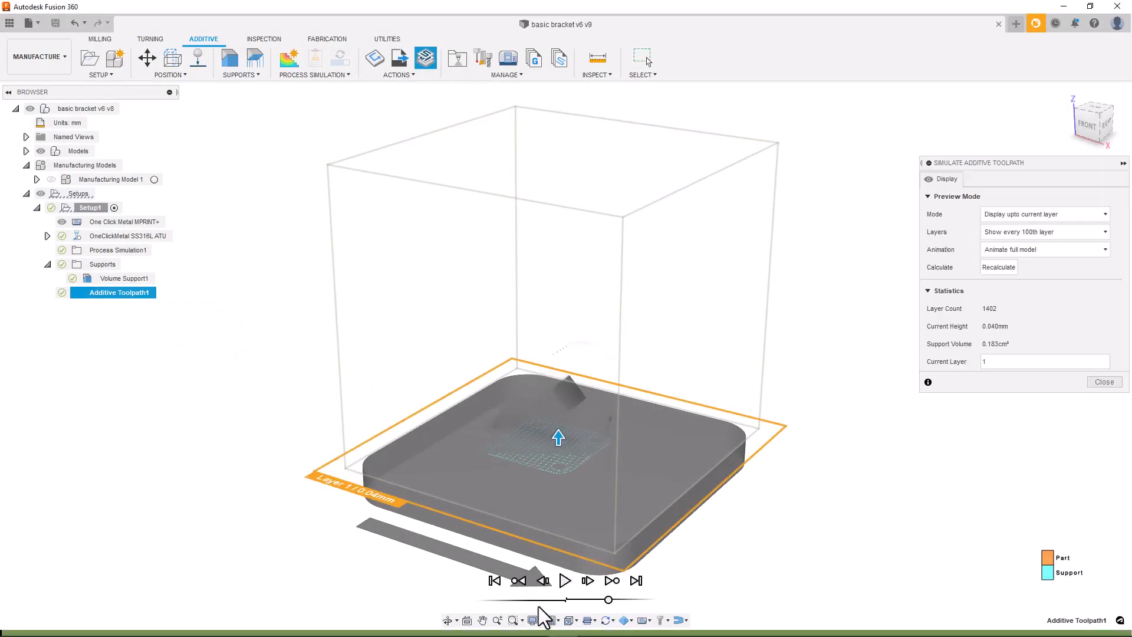
{"action": "left_click", "coordinate": [566, 579]}
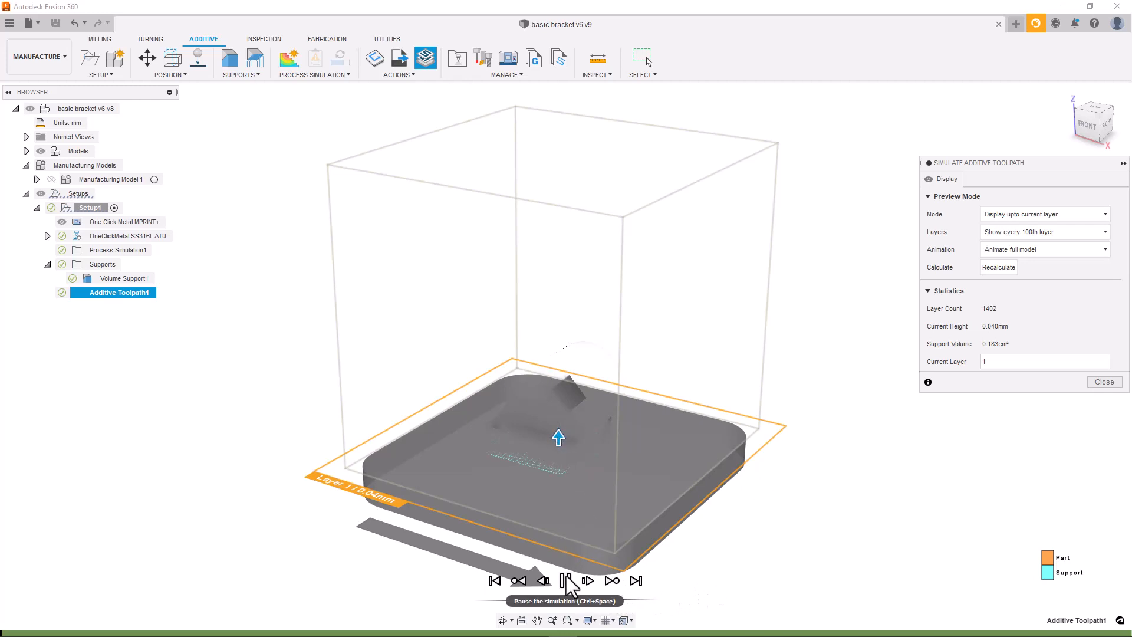
{"action": "left_click", "coordinate": [563, 580]}
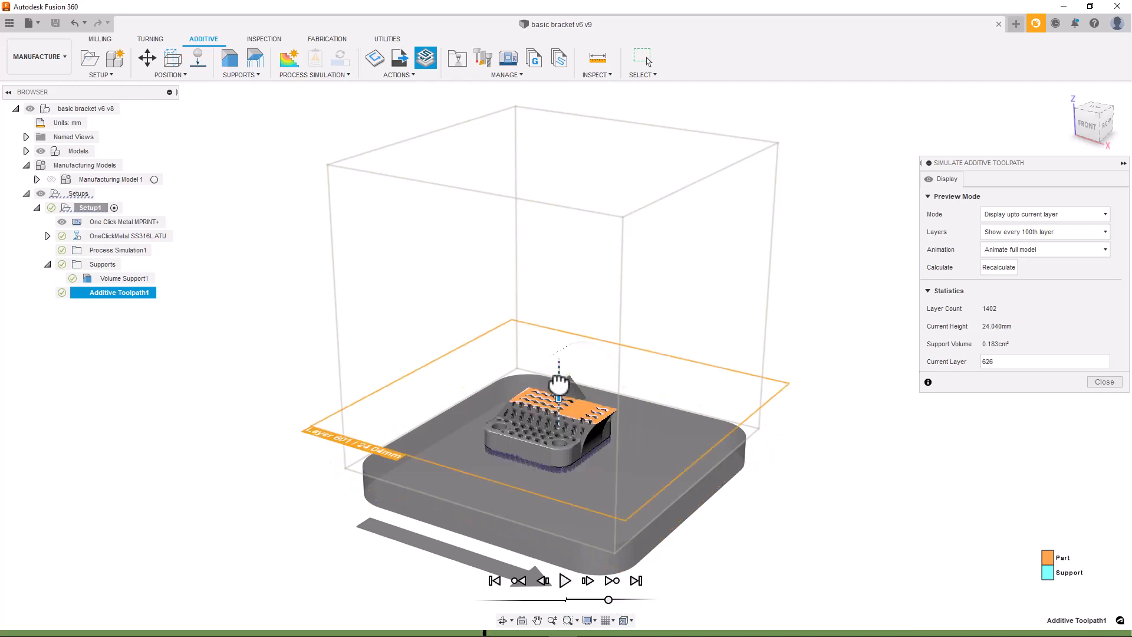
{"action": "mouse_move", "coordinate": [565, 580]}
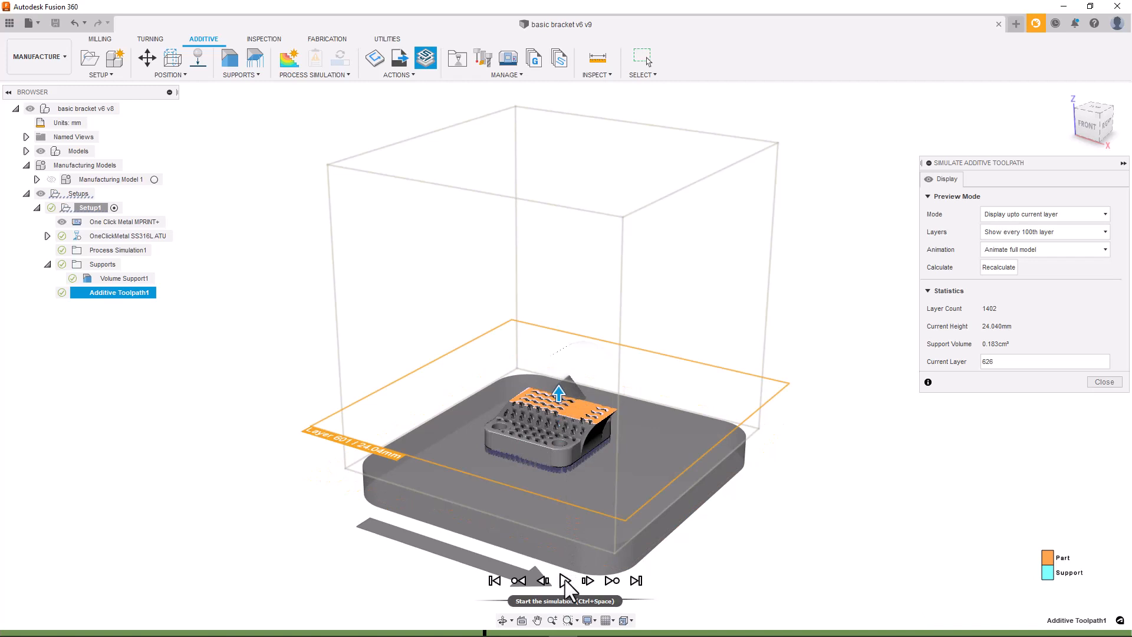
{"action": "left_click", "coordinate": [565, 579]}
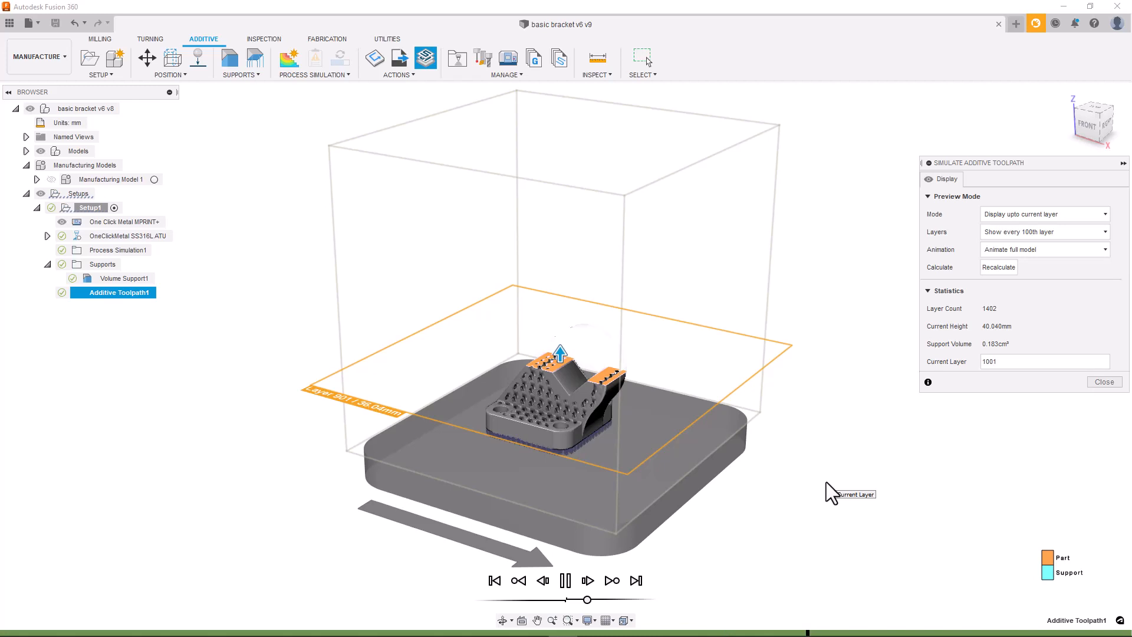
{"action": "left_click", "coordinate": [611, 580]}
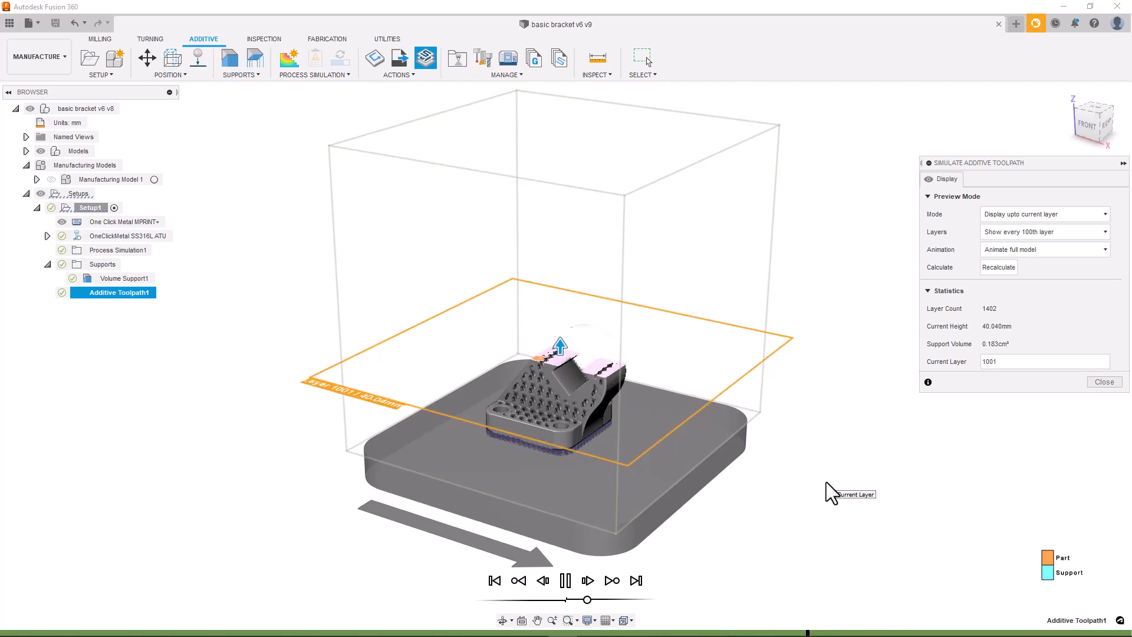